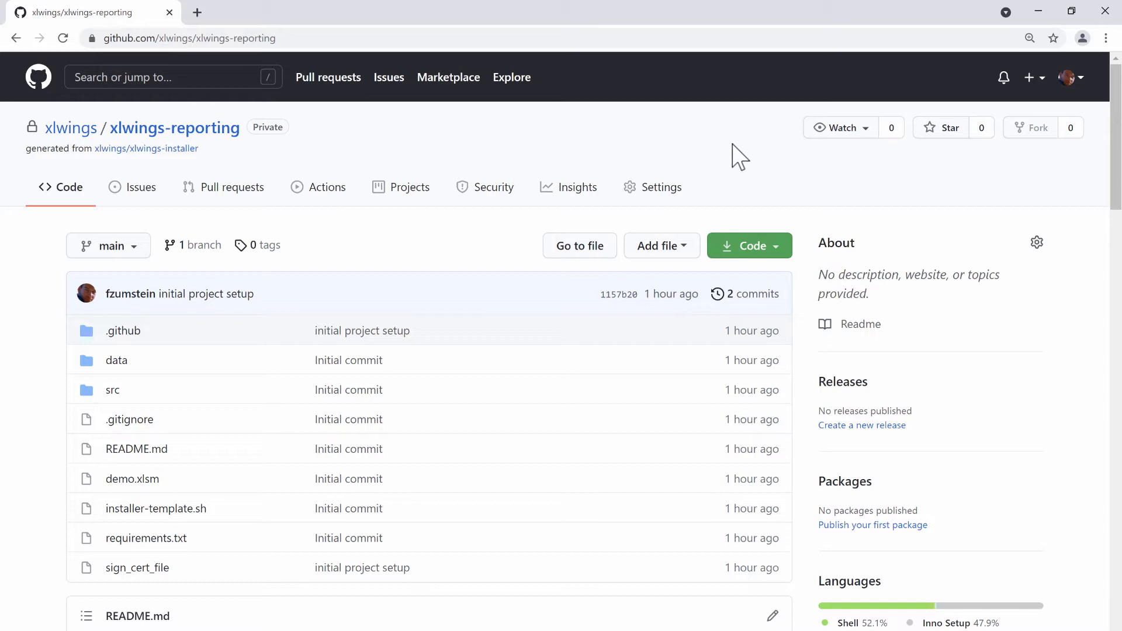
pyautogui.moveTo(548, 160)
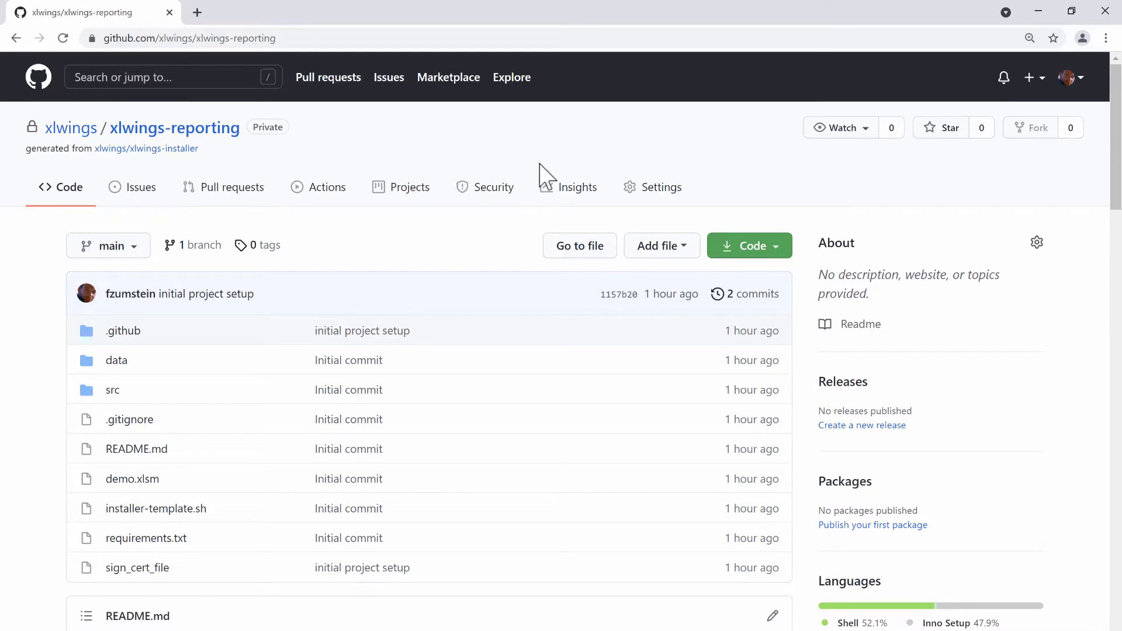
pyautogui.moveTo(539, 175)
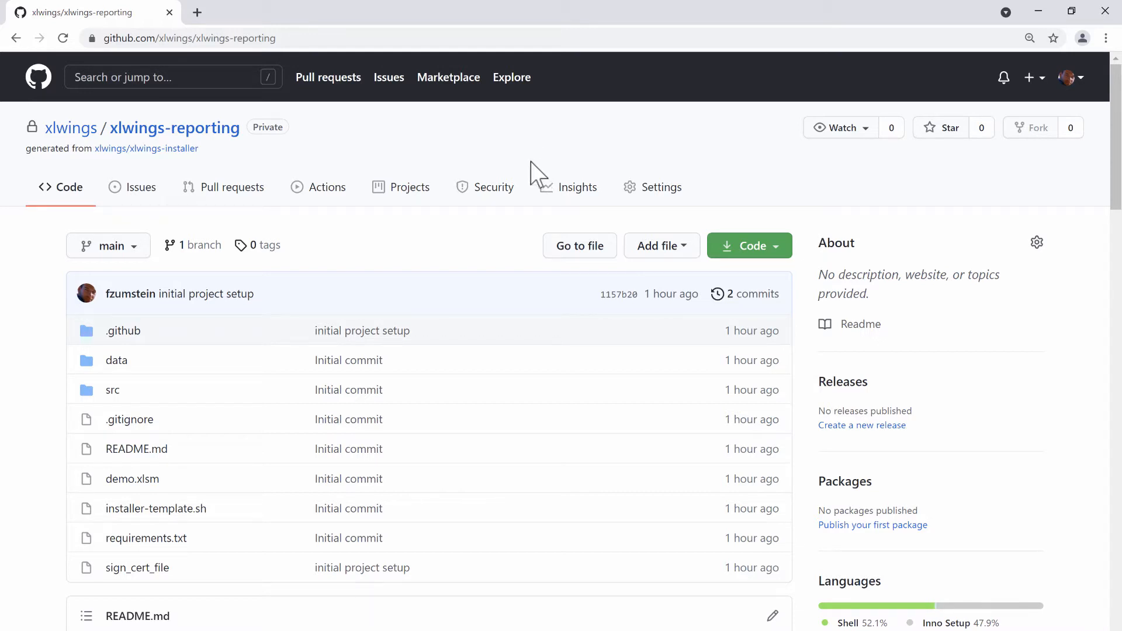
pyautogui.moveTo(142, 572)
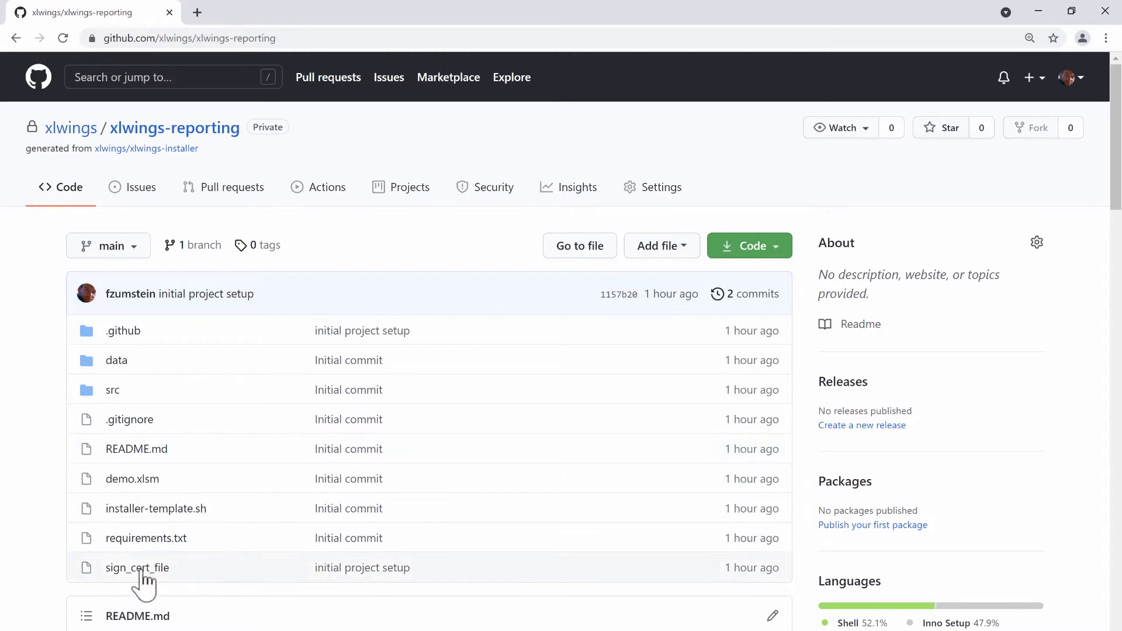
pyautogui.moveTo(146, 538)
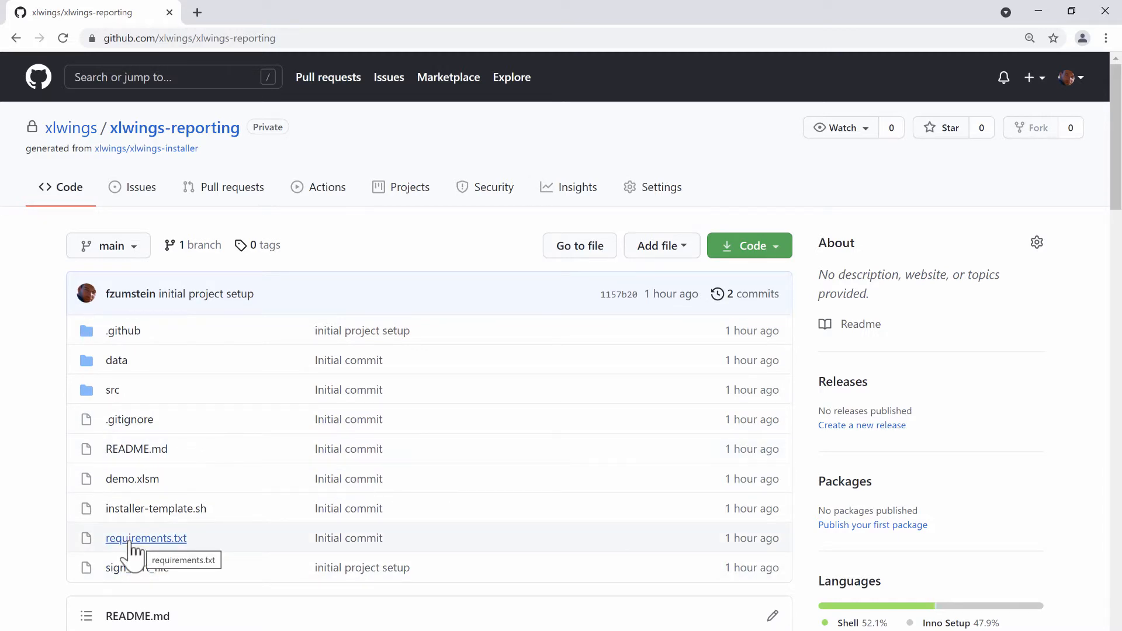
# Step: Edit requirements.txt on GitHub and begin a pandas== entry on a new second line
pyautogui.click(146, 538)
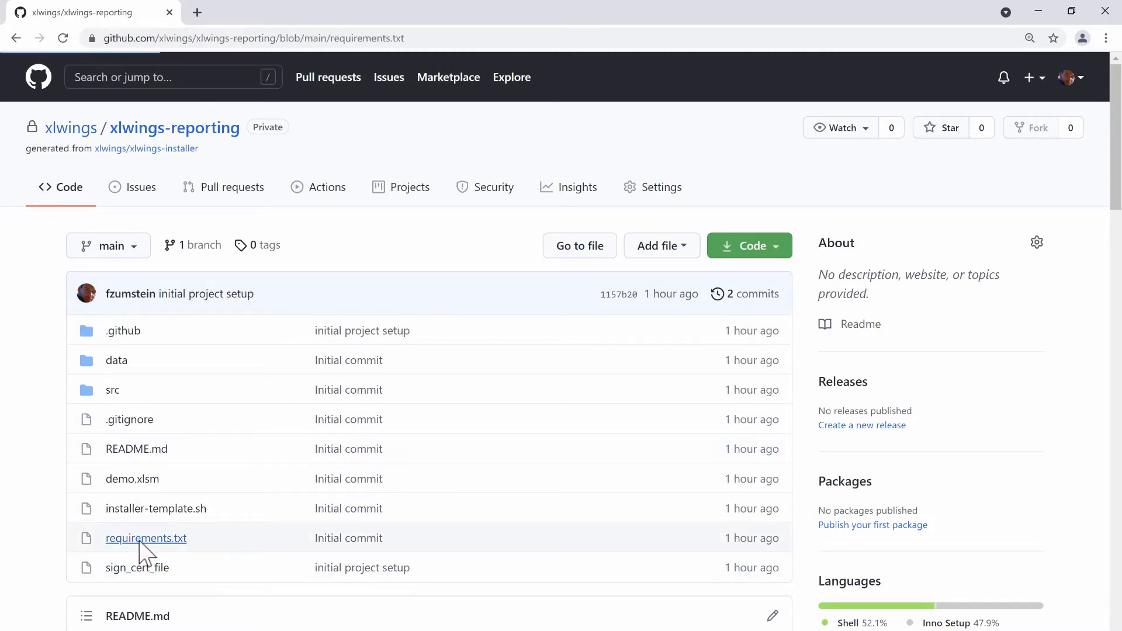
pyautogui.click(146, 538)
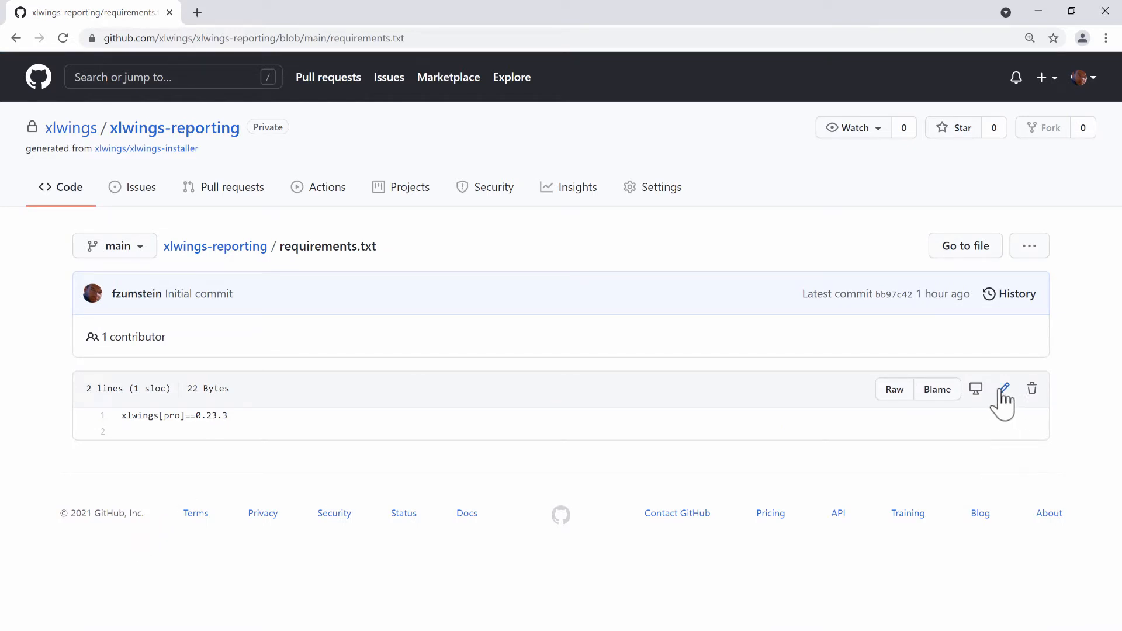
pyautogui.moveTo(1003, 388)
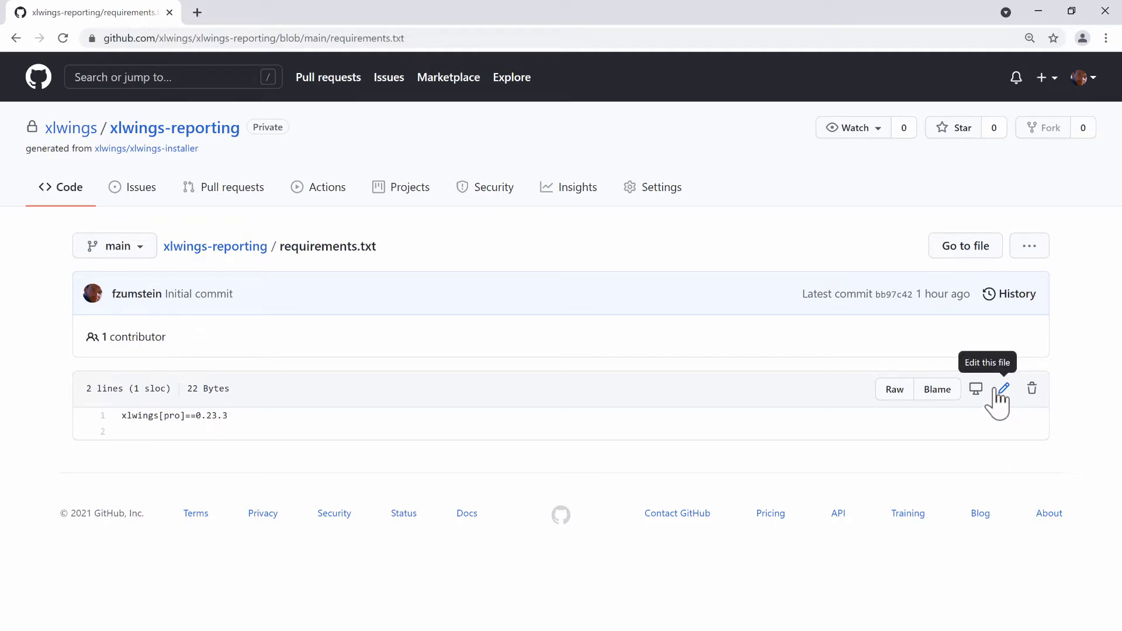
pyautogui.click(1003, 388)
pyautogui.write('4')
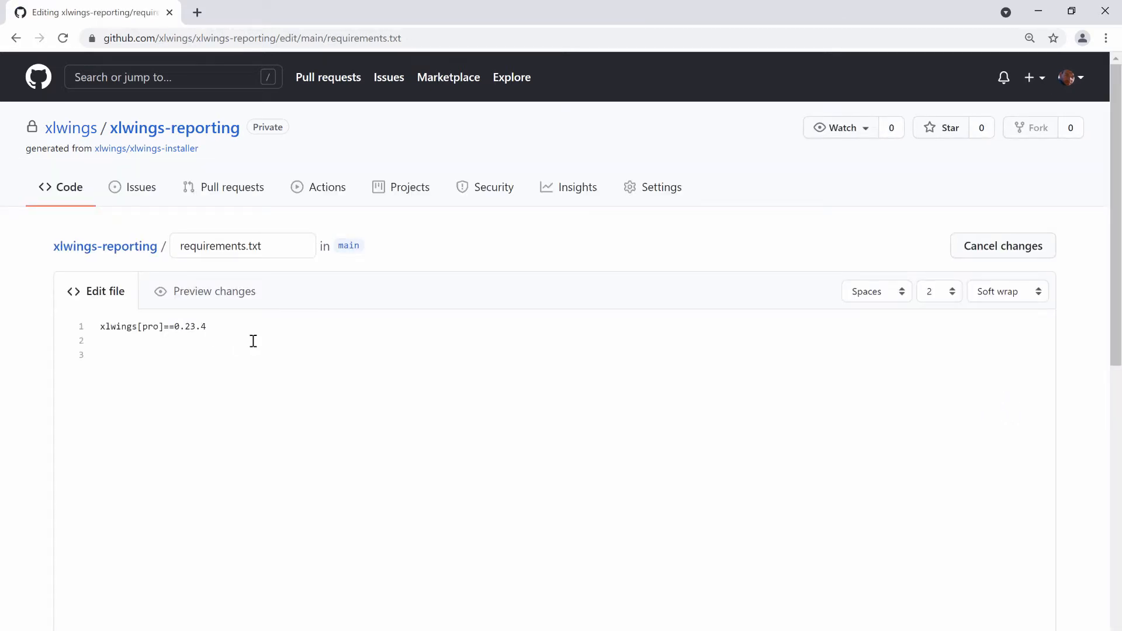
pyautogui.press('Enter')
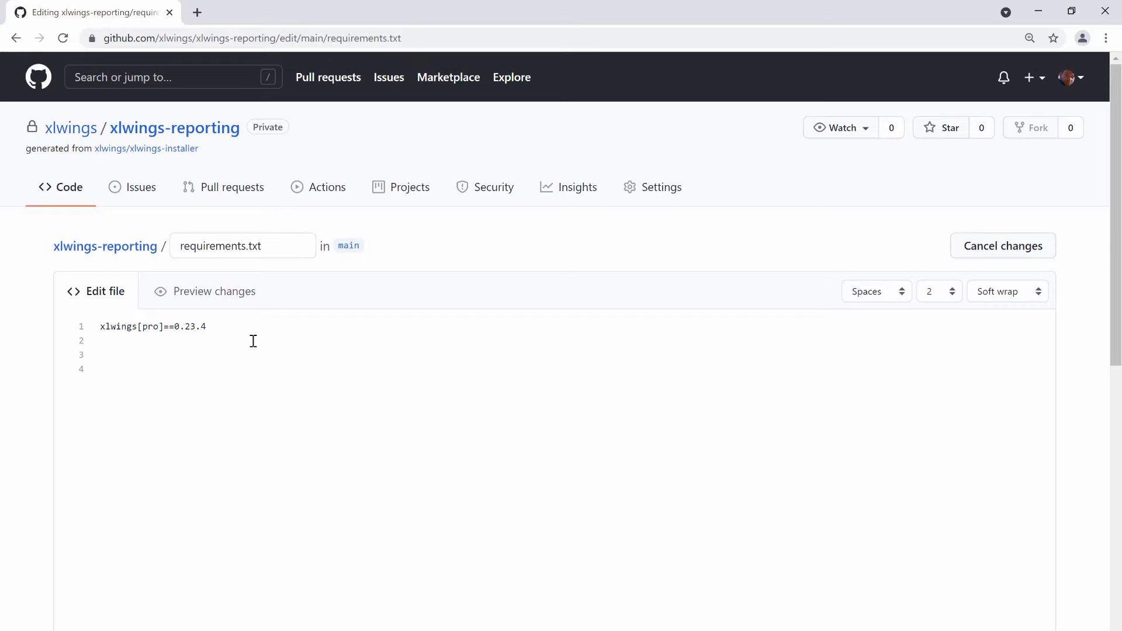
pyautogui.write('p')
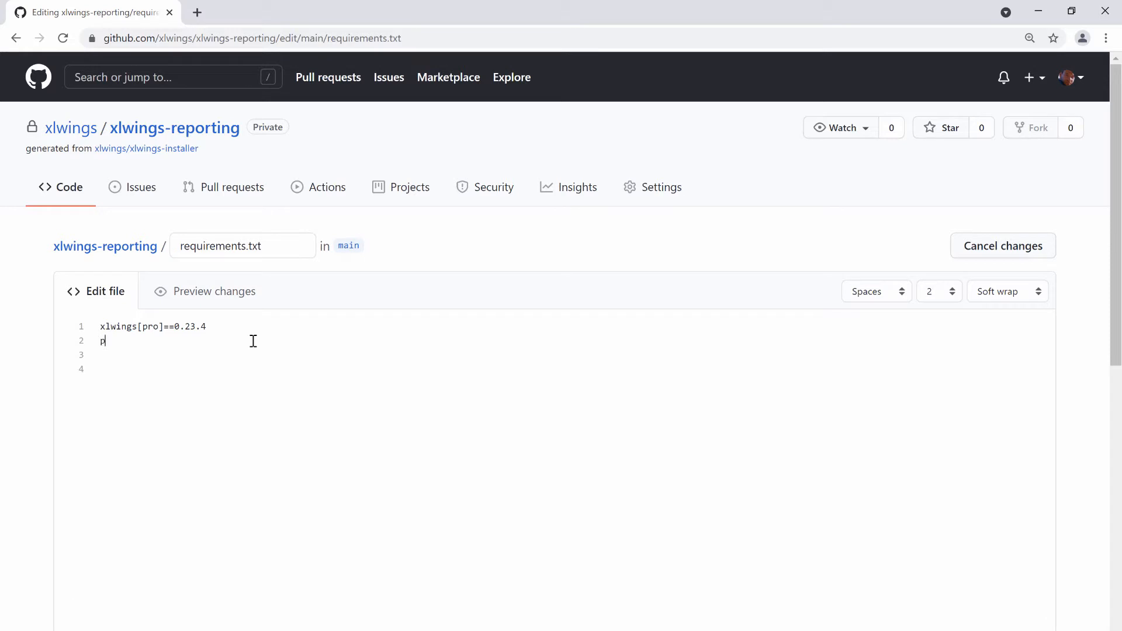
pyautogui.write('andas==')
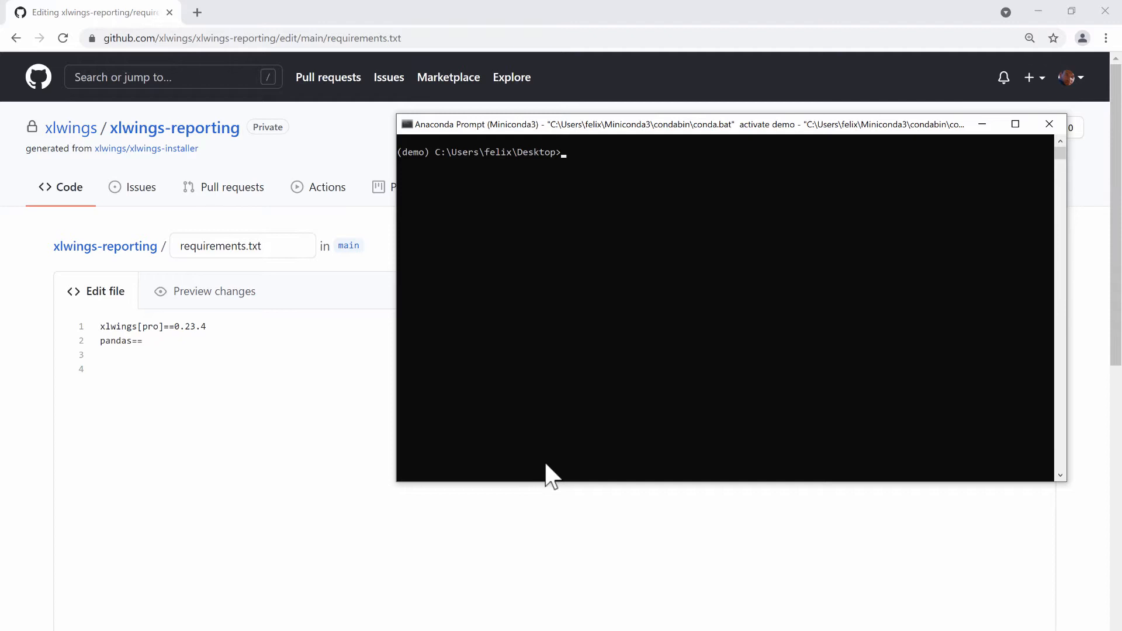
# Step: List the demo environment's packages with pip list --format=freeze and copy pandas==1.2.4
pyautogui.write('xlwings quickstart demo')
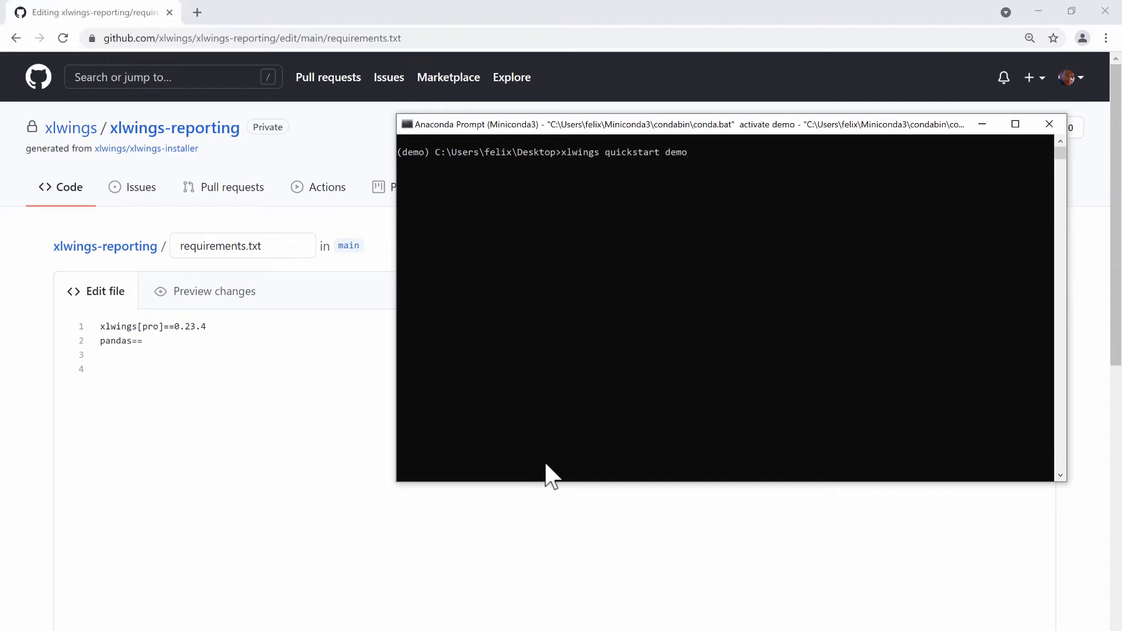
pyautogui.write('xlwings release')
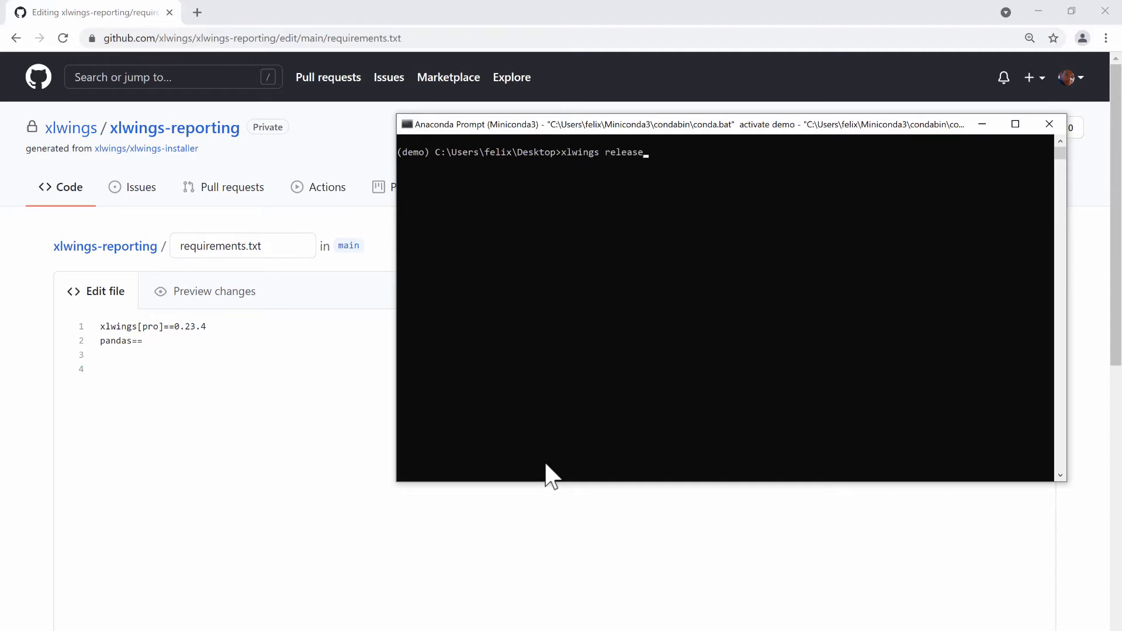
pyautogui.write('pip list --format=freeze')
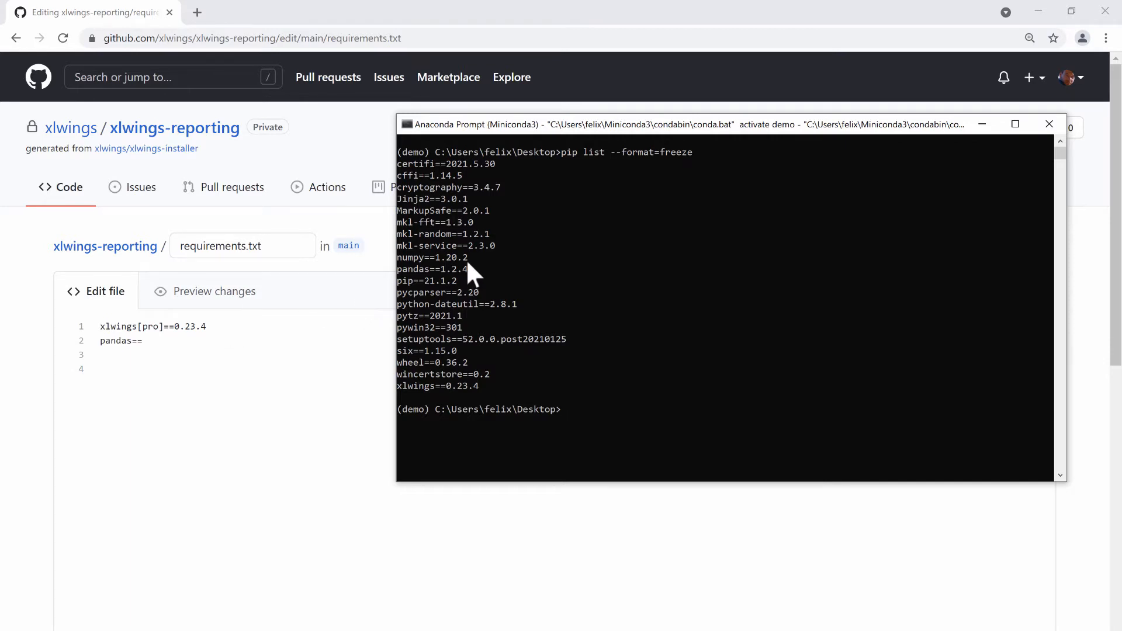
pyautogui.doubleClick(433, 269)
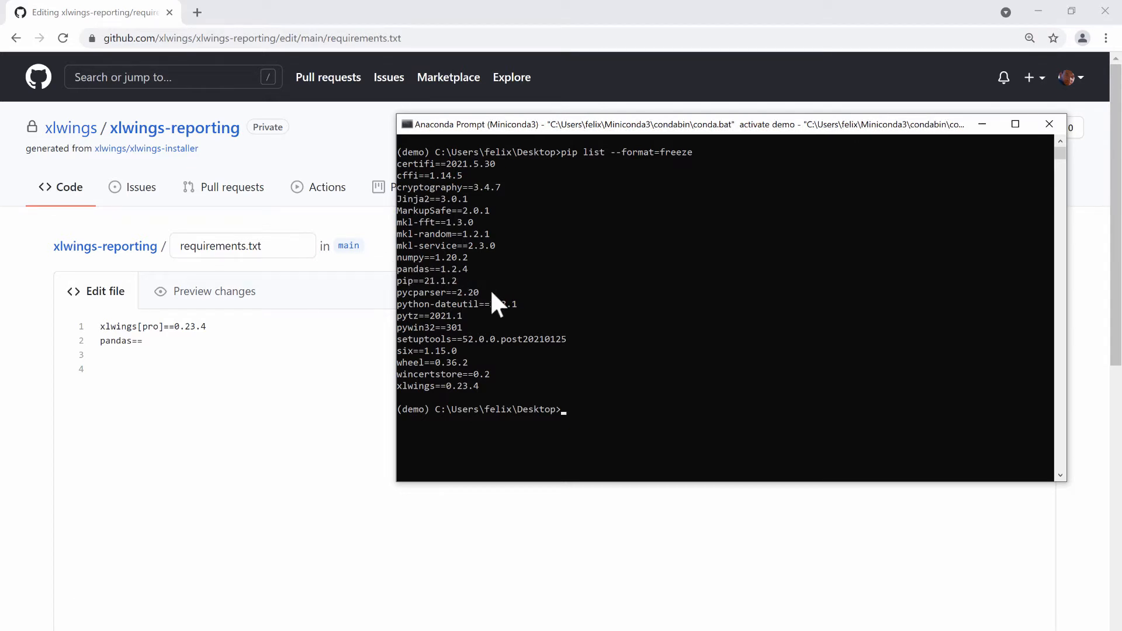
pyautogui.moveTo(455, 260)
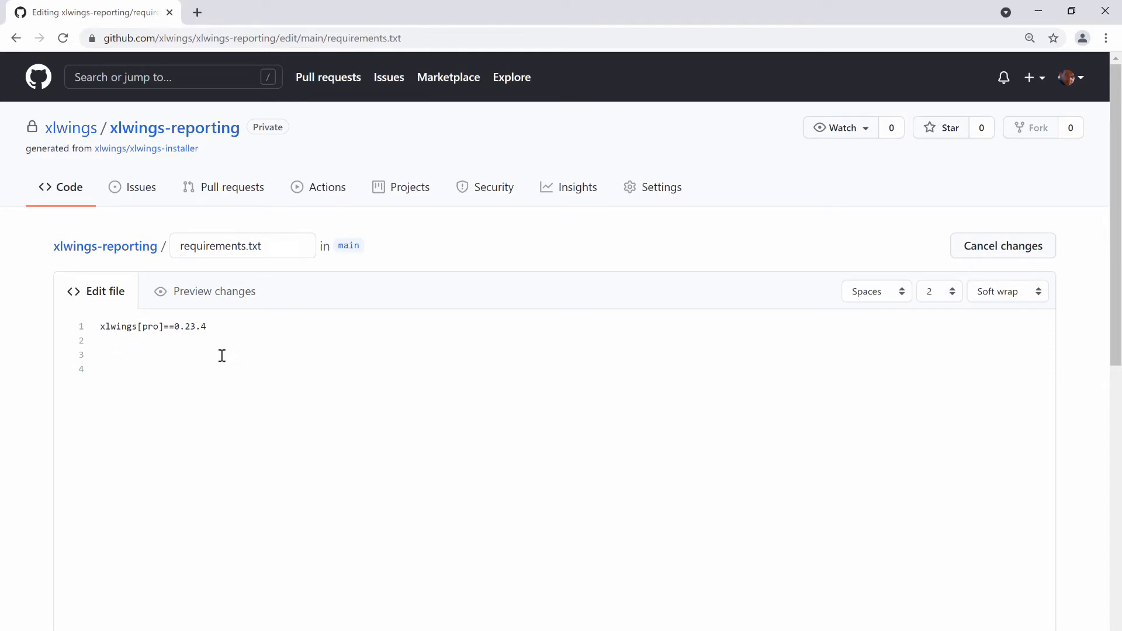
# Step: Pin pandas==1.2.4 on line 2 of requirements.txt, ready to commit
pyautogui.write('pandas==1.2.4')
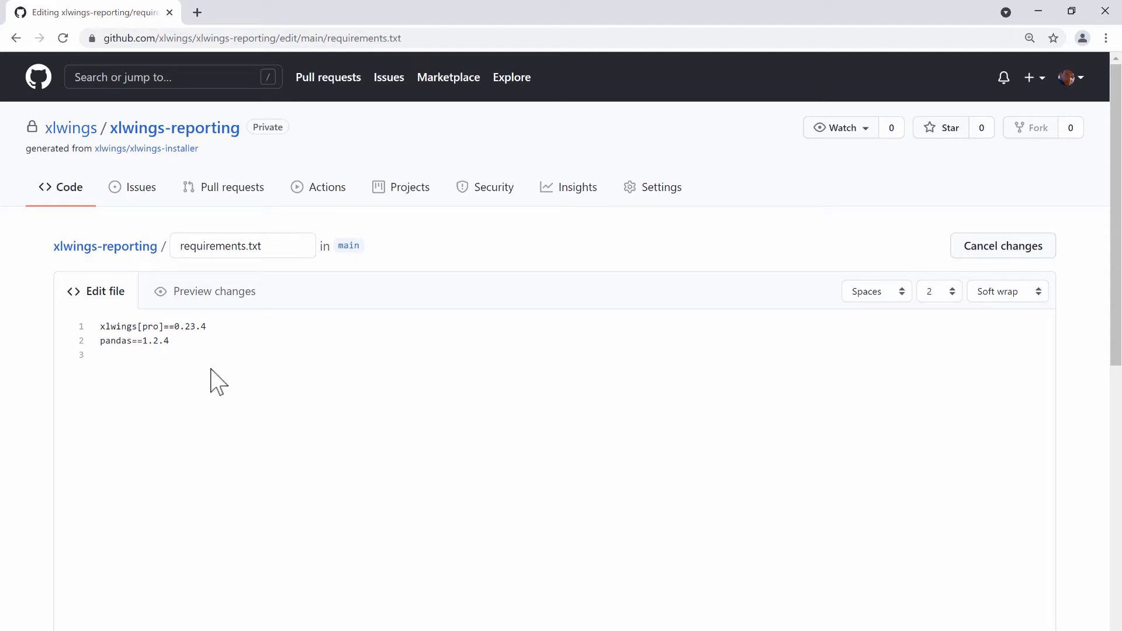
pyautogui.click(101, 355)
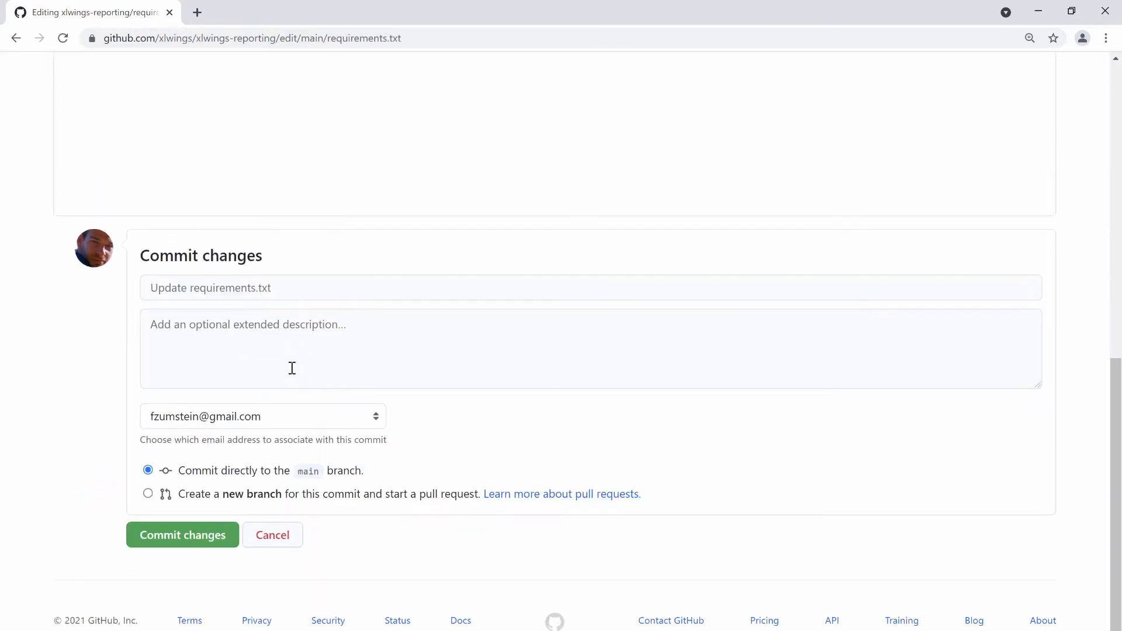
# Step: Commit the requirements.txt change to main and return to the xlwings-reporting repository page
pyautogui.click(182, 534)
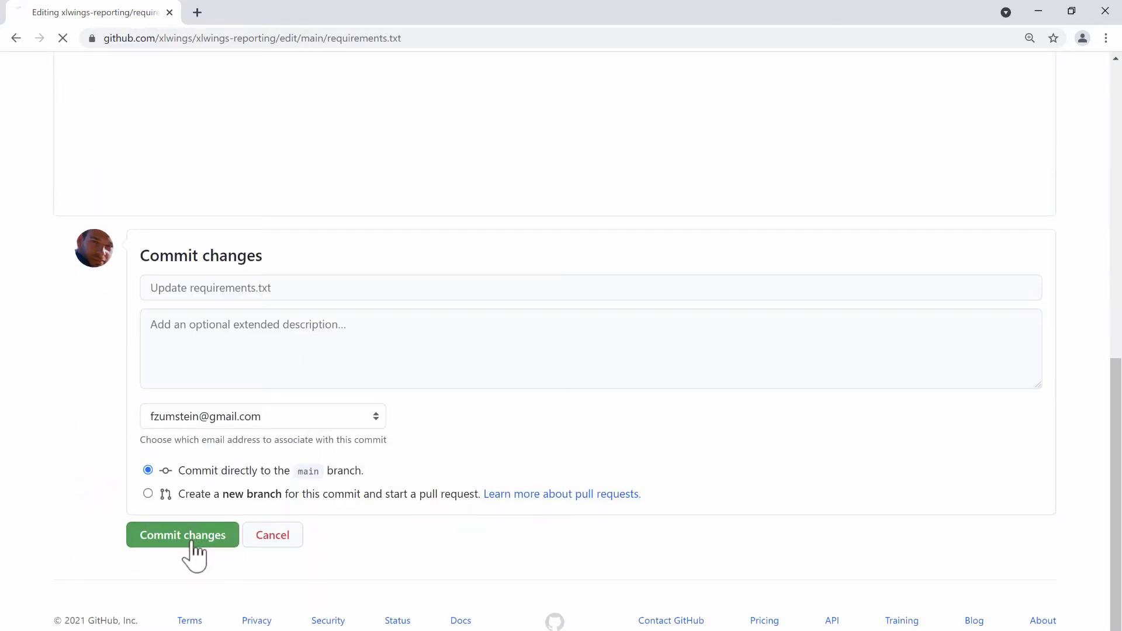
pyautogui.click(182, 534)
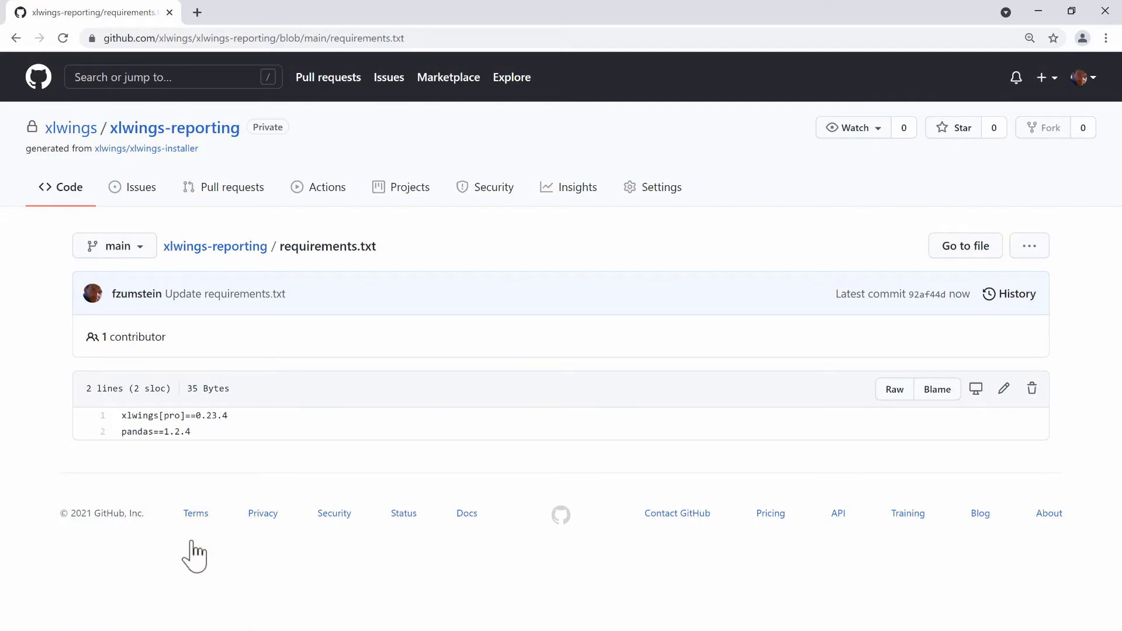
pyautogui.moveTo(247, 451)
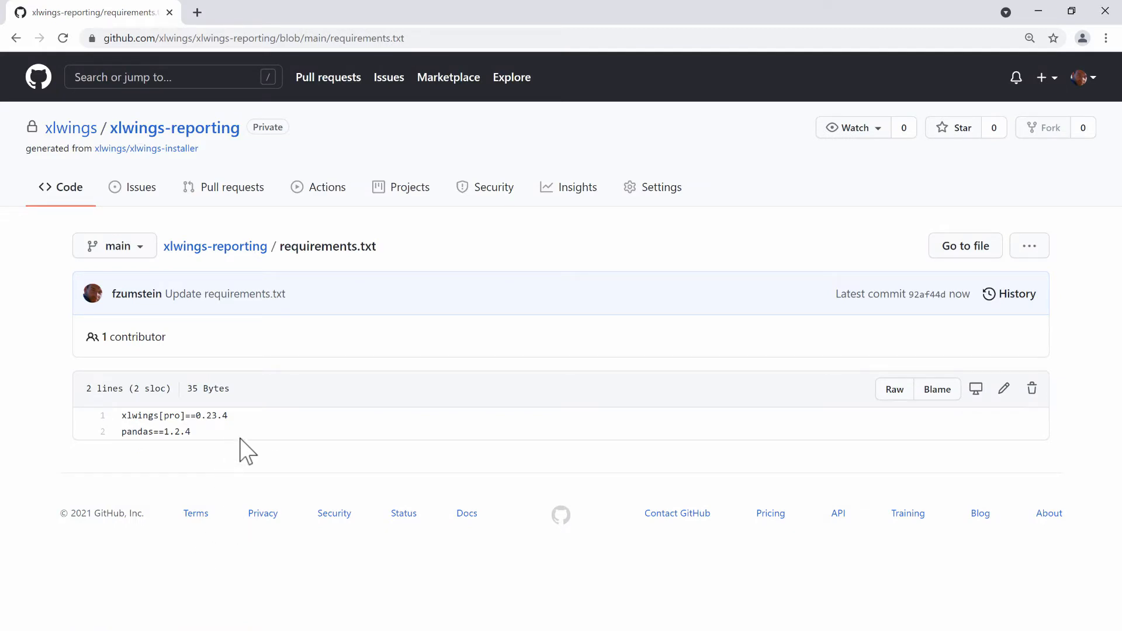
pyautogui.moveTo(175, 128)
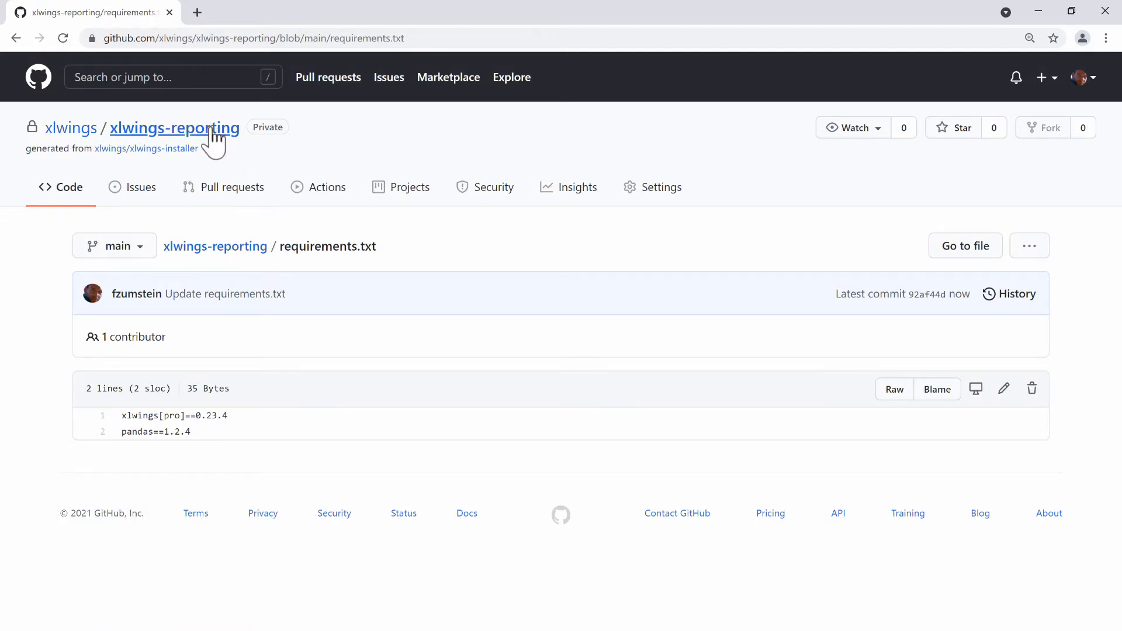
pyautogui.click(174, 128)
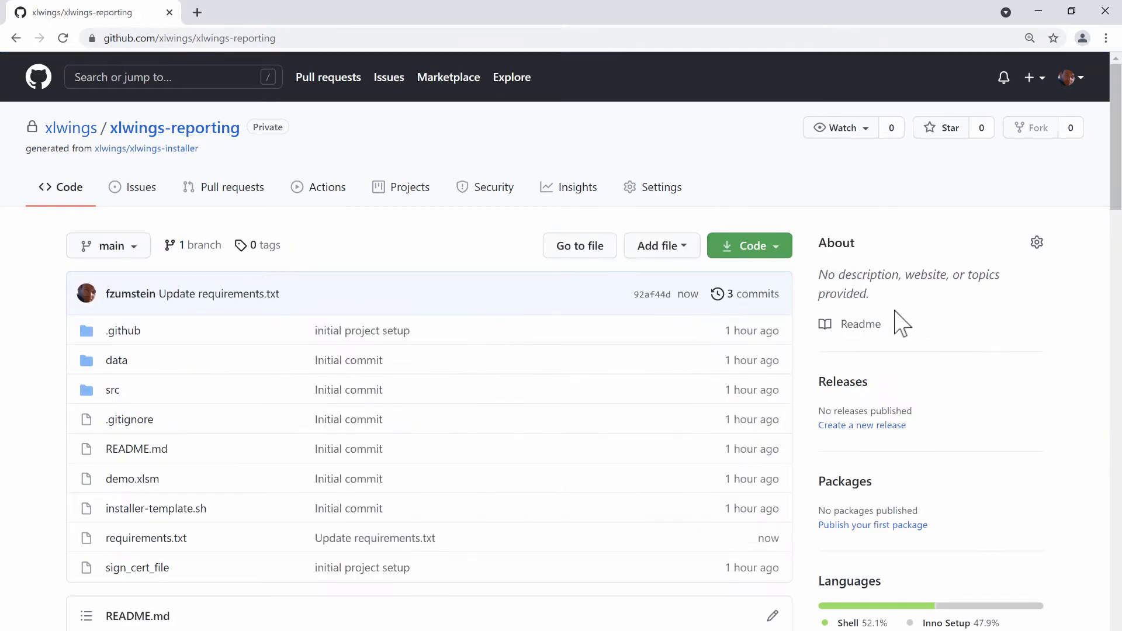
pyautogui.moveTo(842, 381)
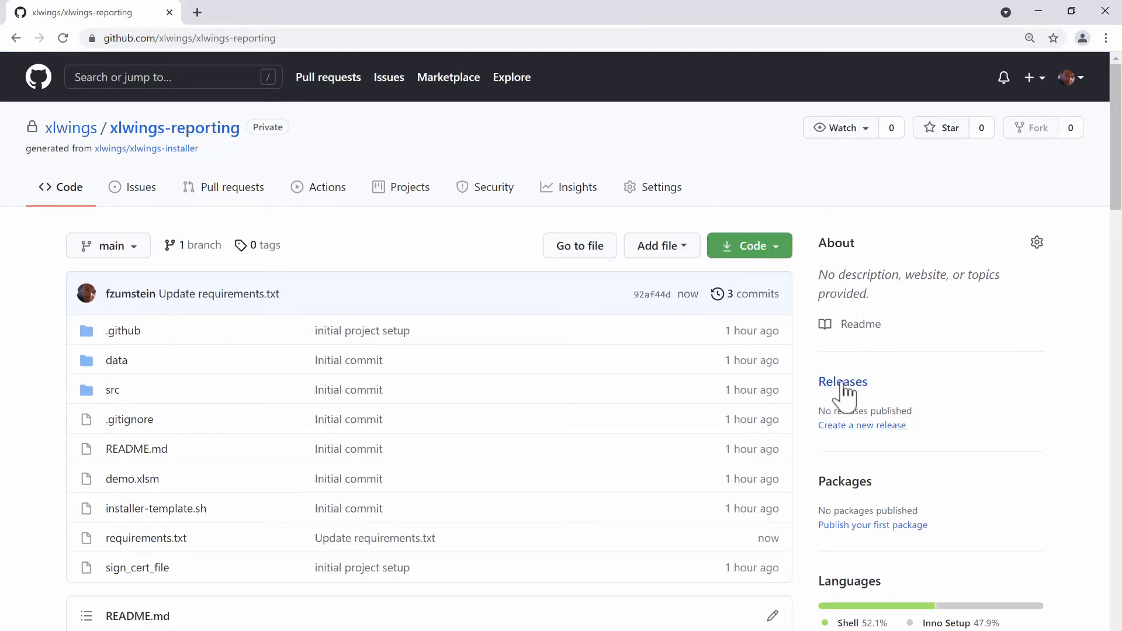
# Step: Create and publish release 1.0.0 of xlwings-reporting, tagged from main
pyautogui.click(843, 381)
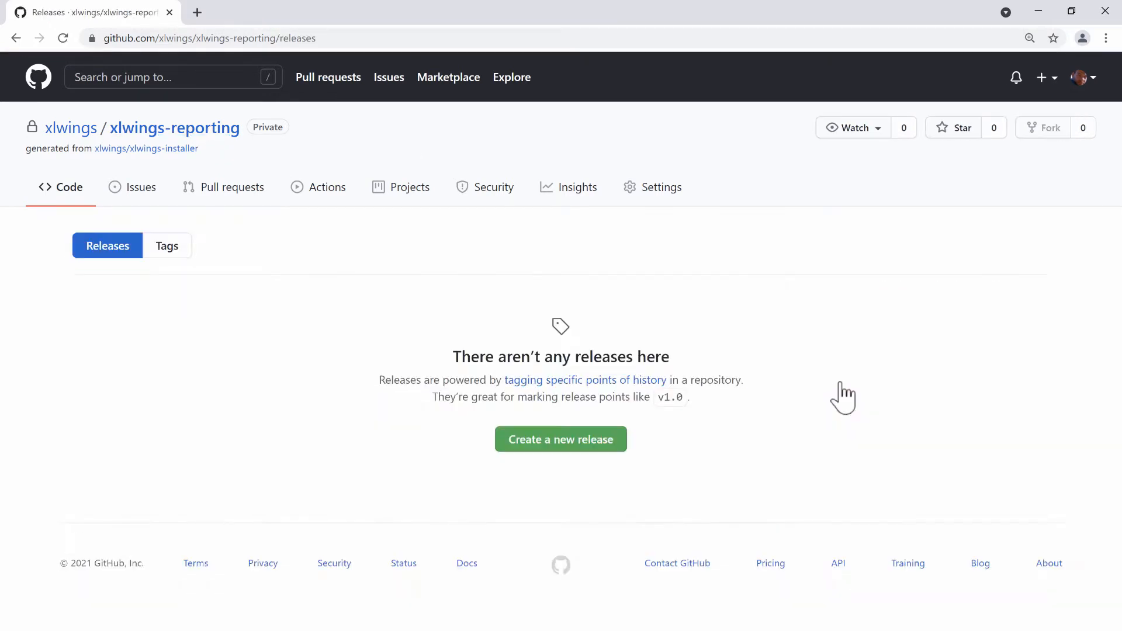
pyautogui.click(559, 438)
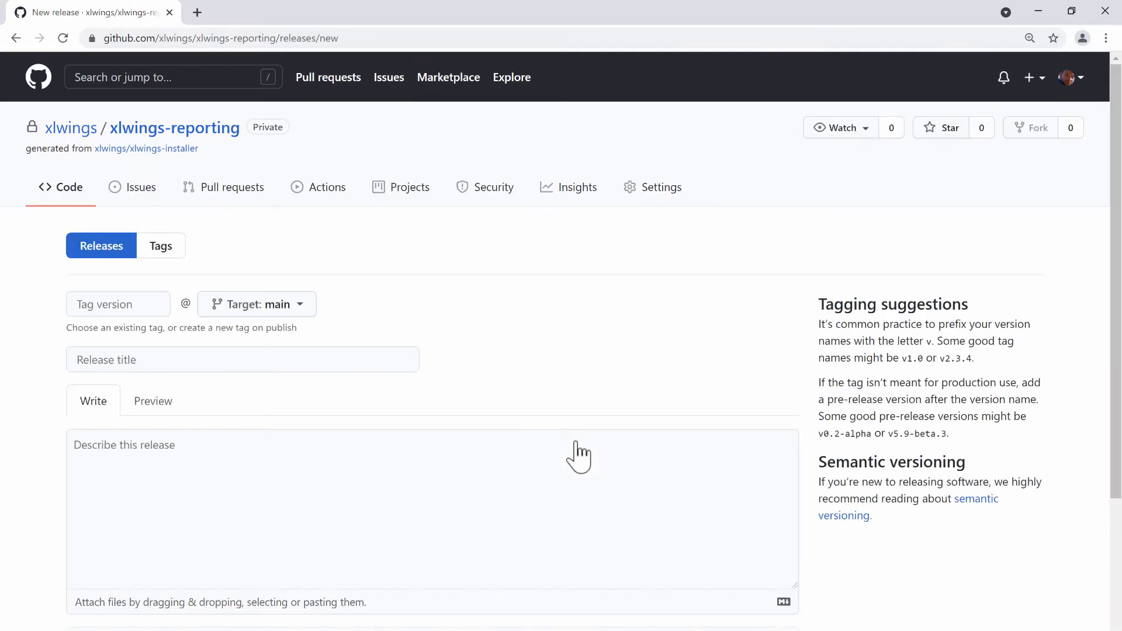
pyautogui.click(118, 303)
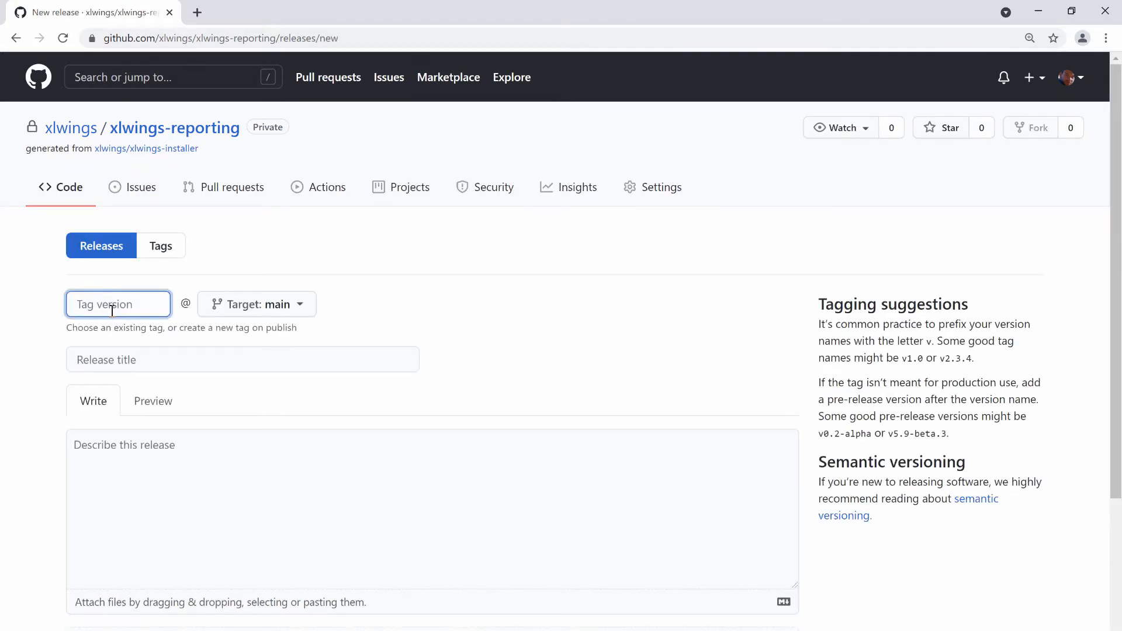
pyautogui.write('1')
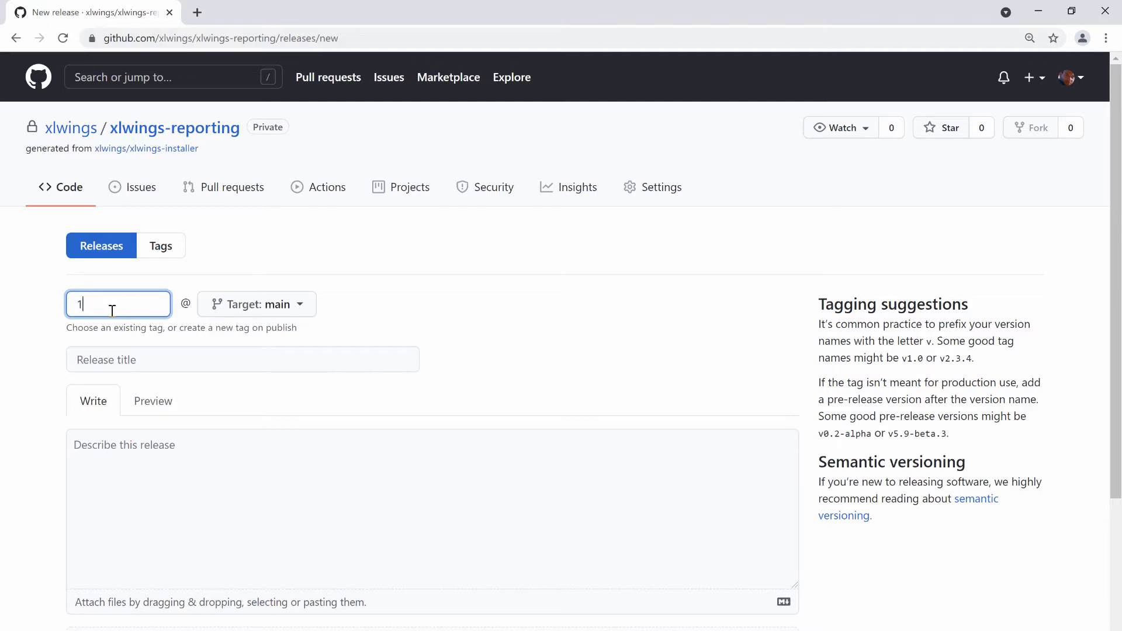
pyautogui.write('.0.0')
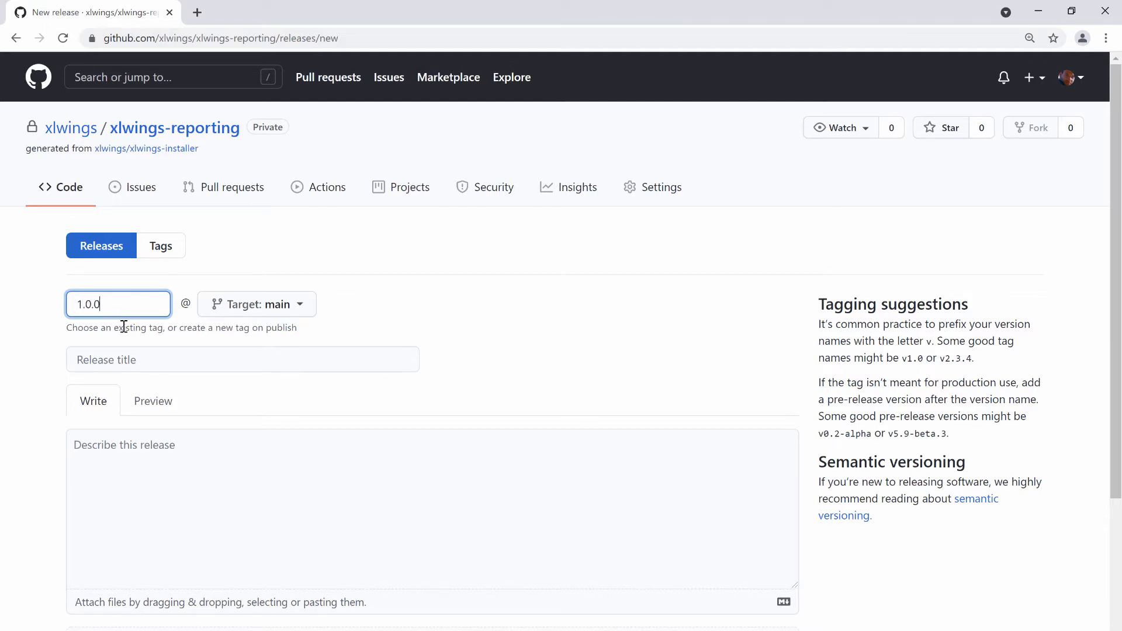
pyautogui.scroll(-3)
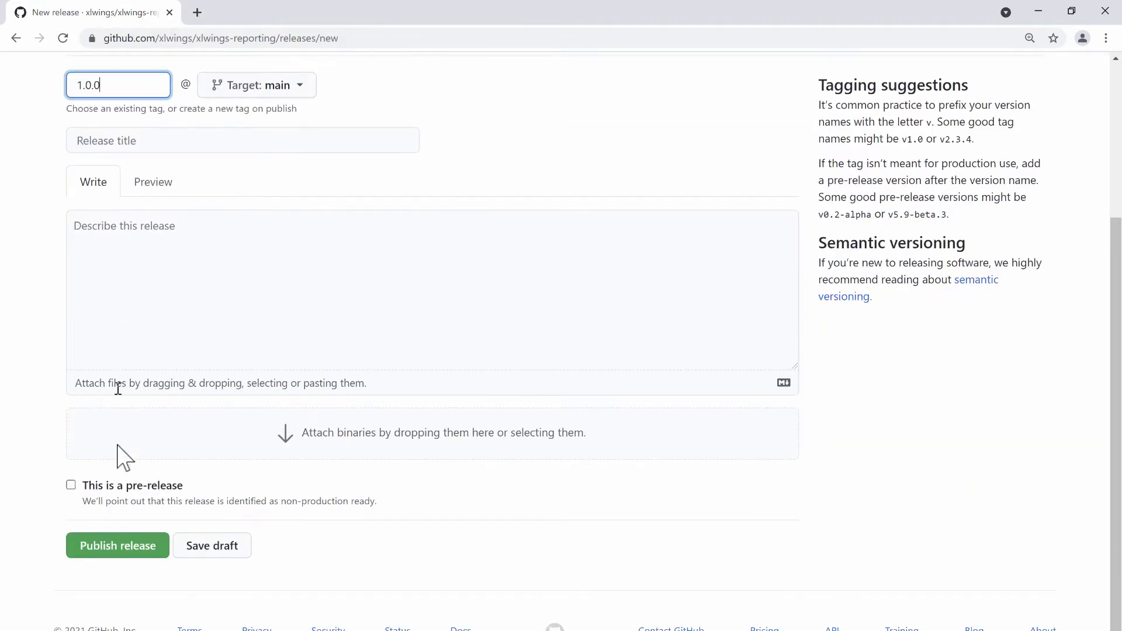
pyautogui.click(116, 545)
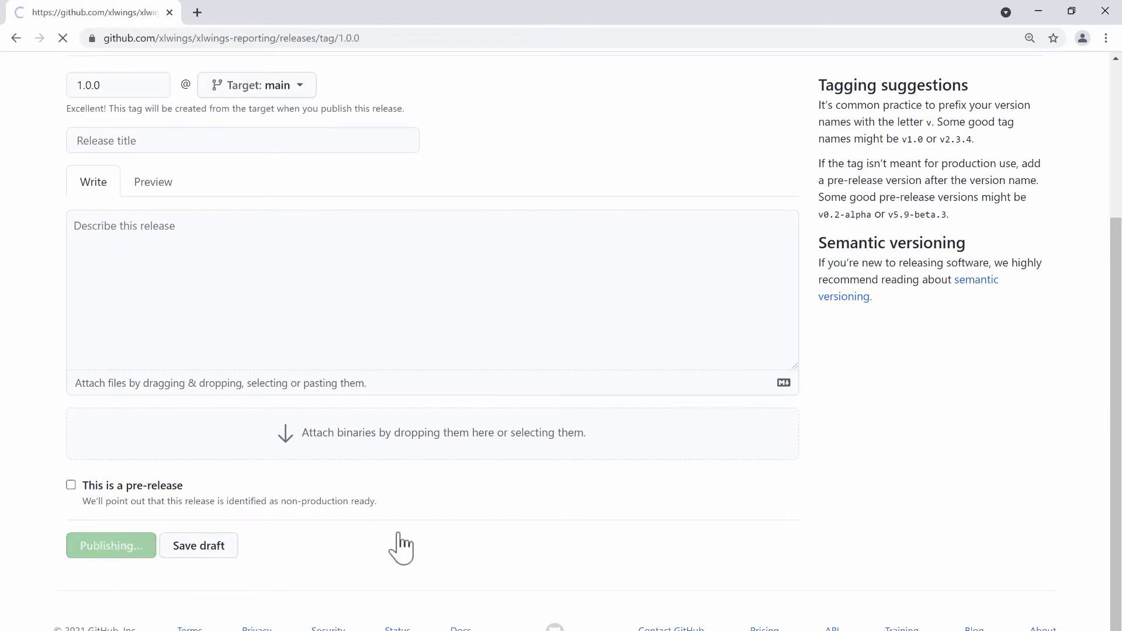
pyautogui.click(110, 546)
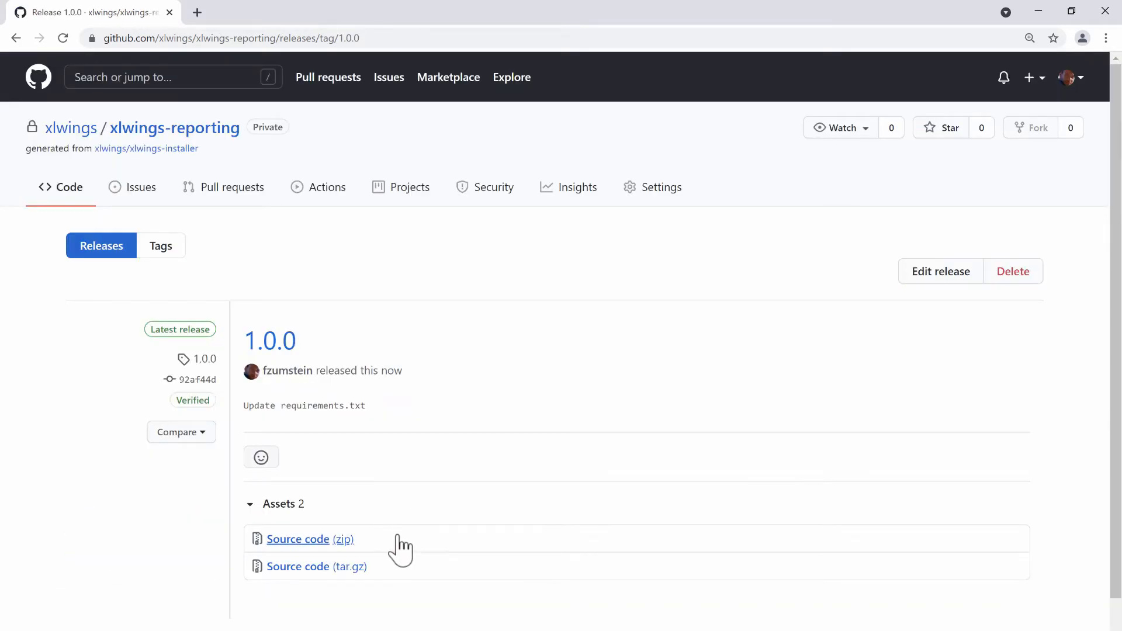
pyautogui.moveTo(239, 168)
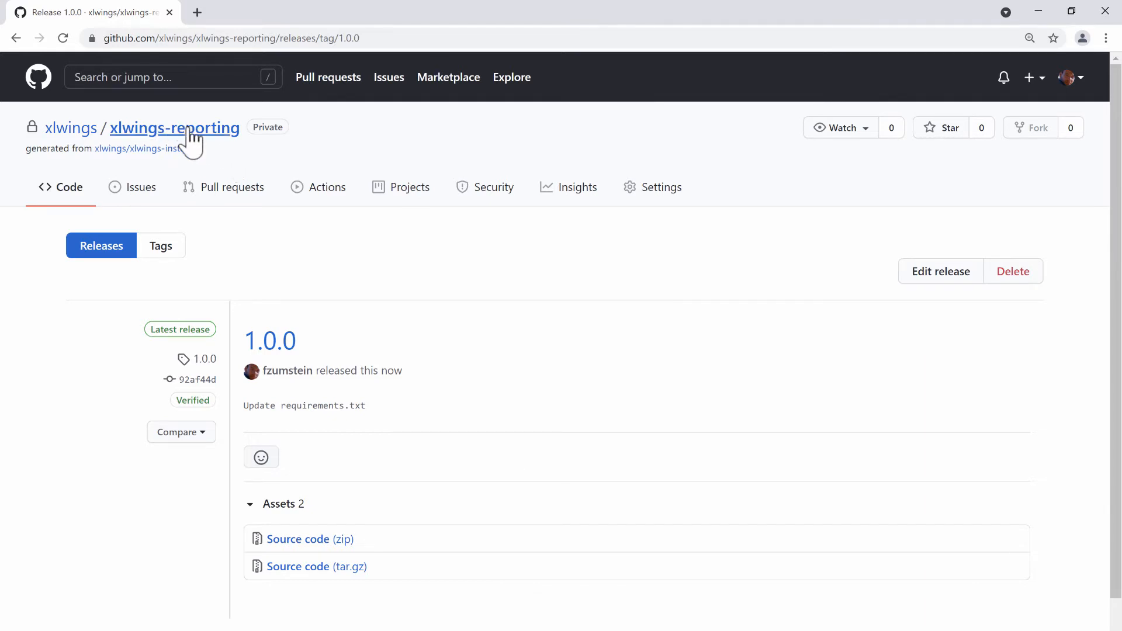
pyautogui.moveTo(146, 148)
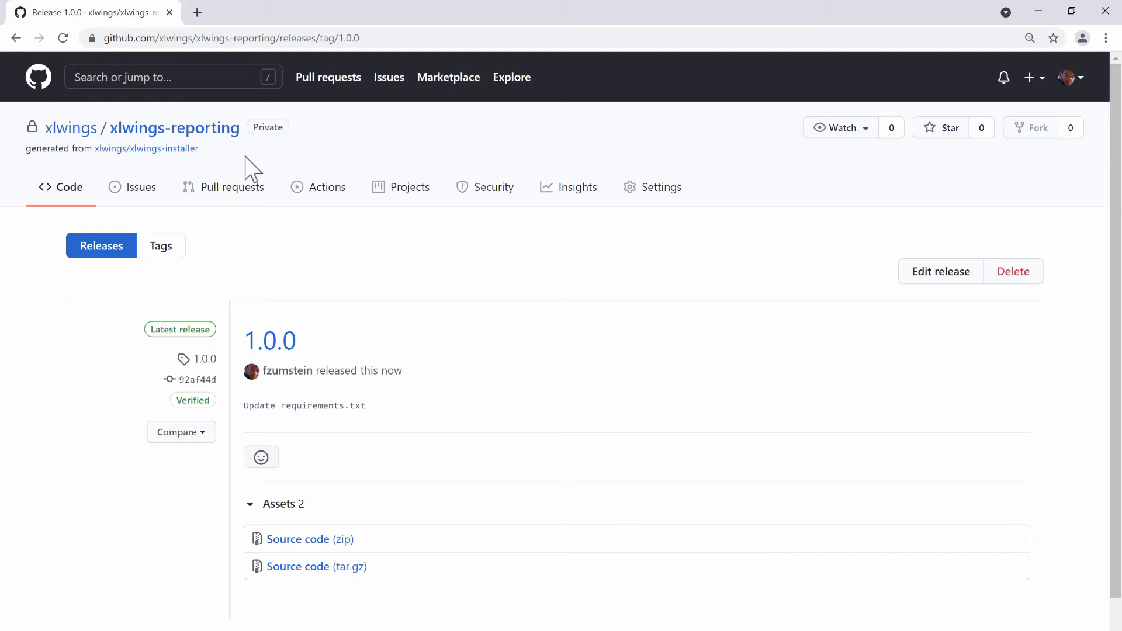
pyautogui.moveTo(266, 204)
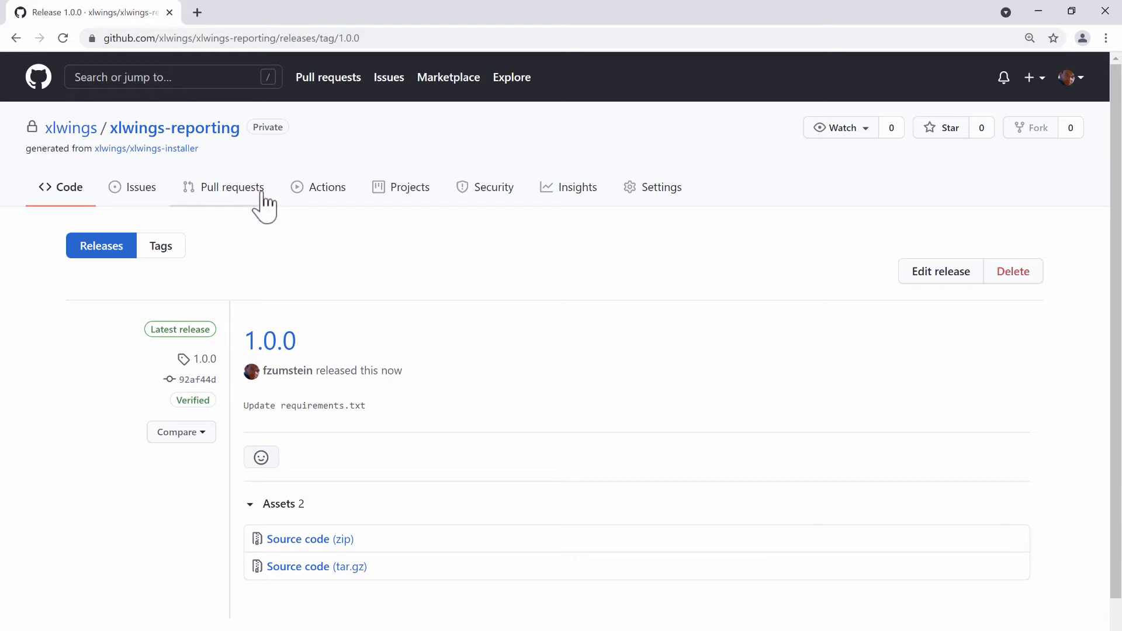
pyautogui.moveTo(476, 471)
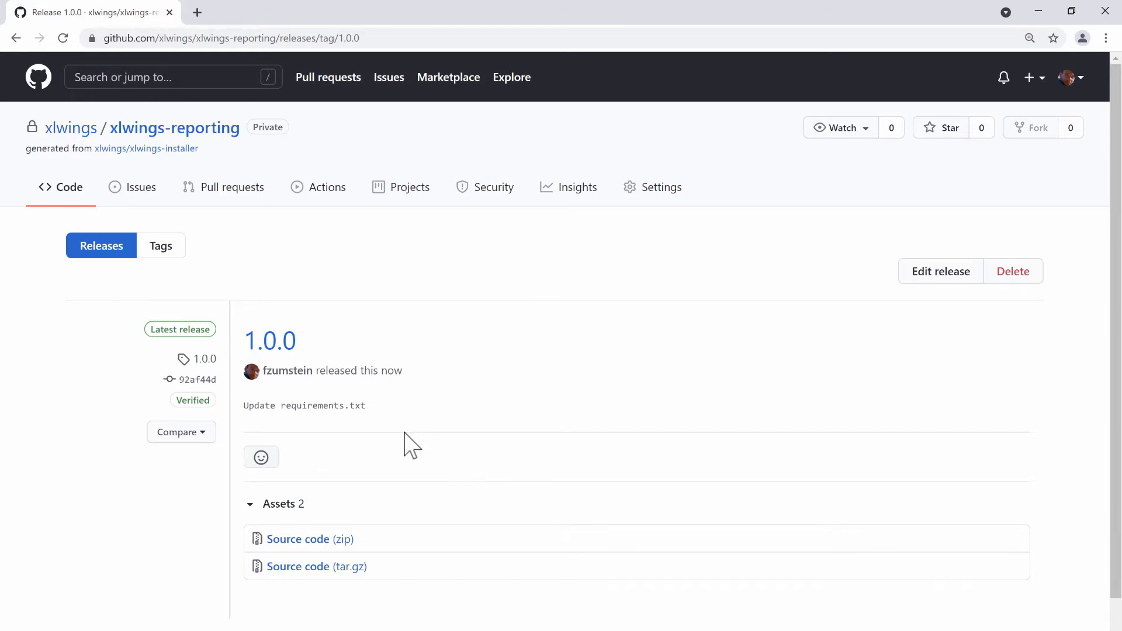
pyautogui.moveTo(288, 371)
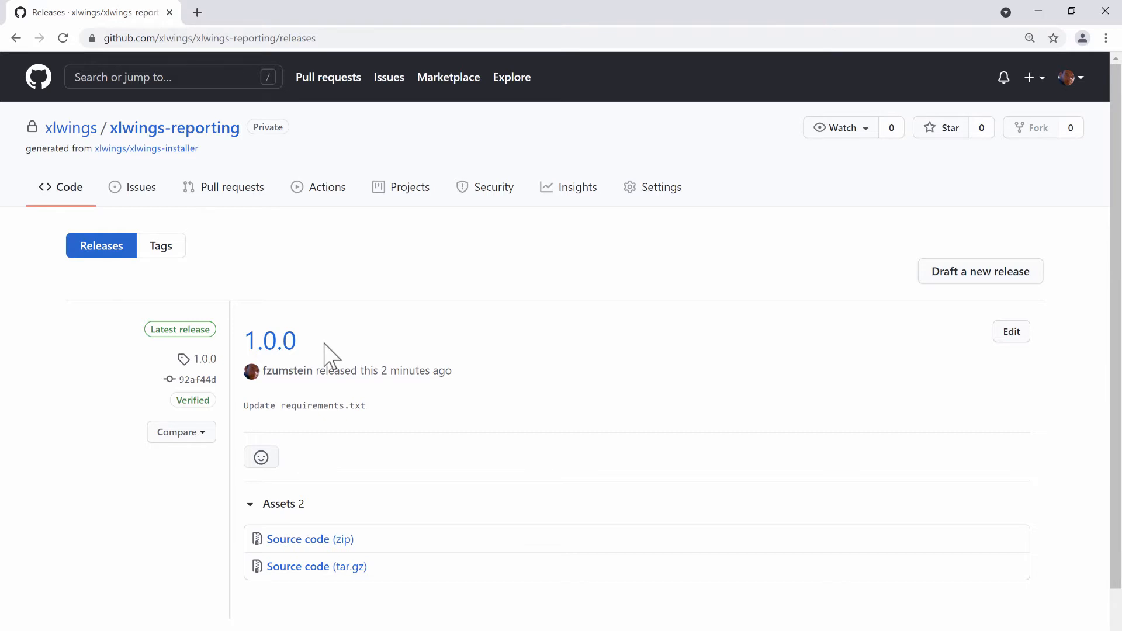
pyautogui.moveTo(333, 361)
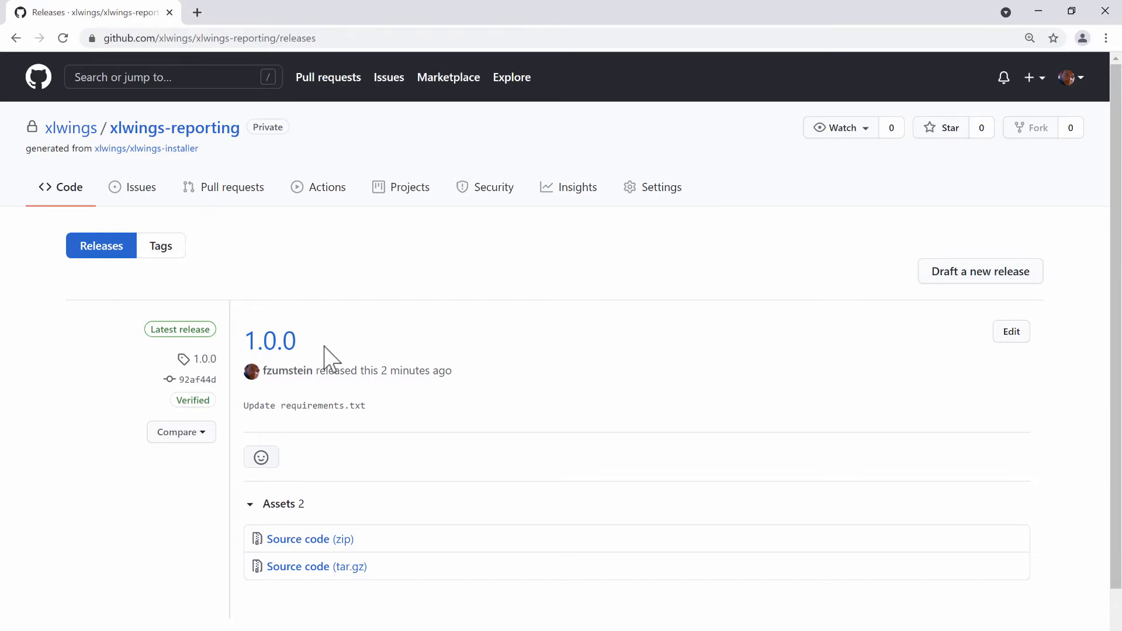
pyautogui.moveTo(309, 539)
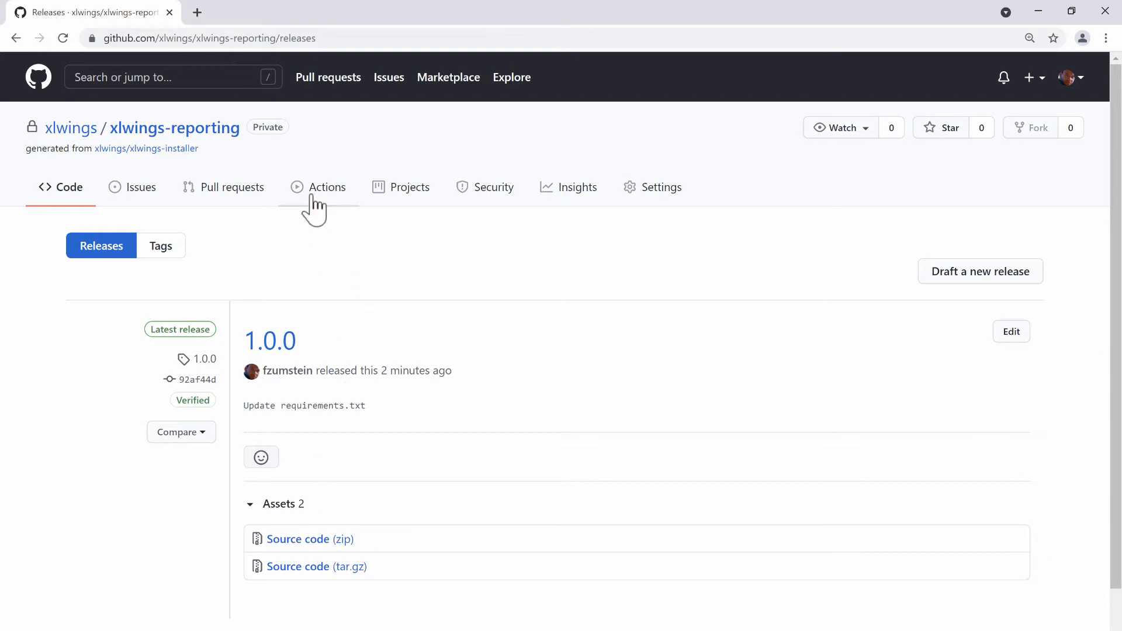
# Step: View the Actions workflow runs to follow the Build Pipeline for release 1.0.0
pyautogui.click(328, 187)
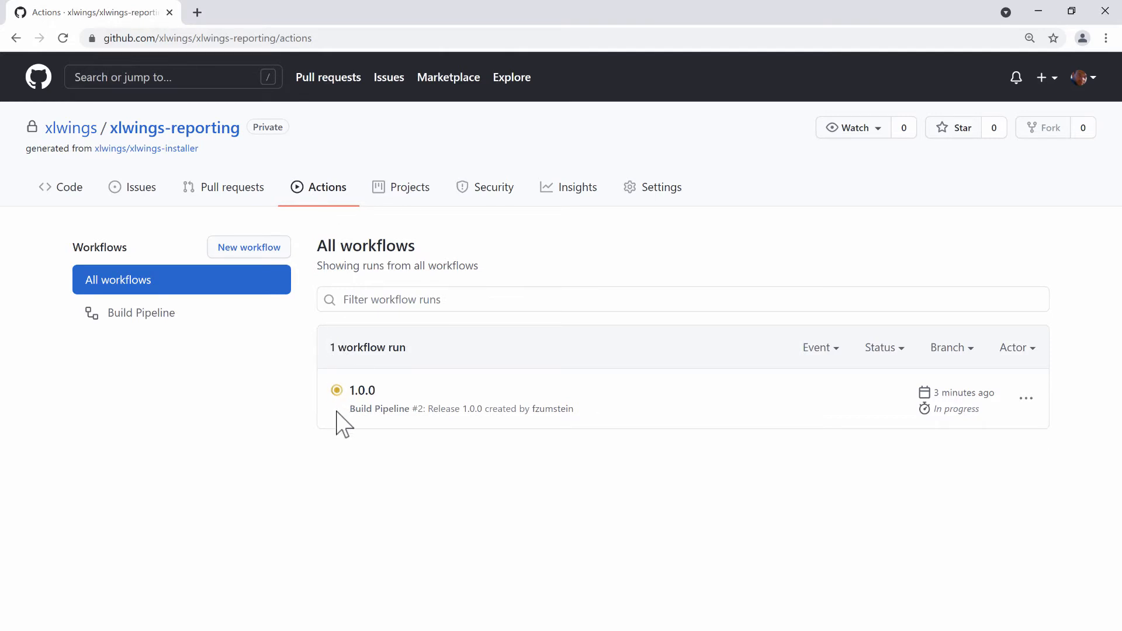
pyautogui.moveTo(342, 415)
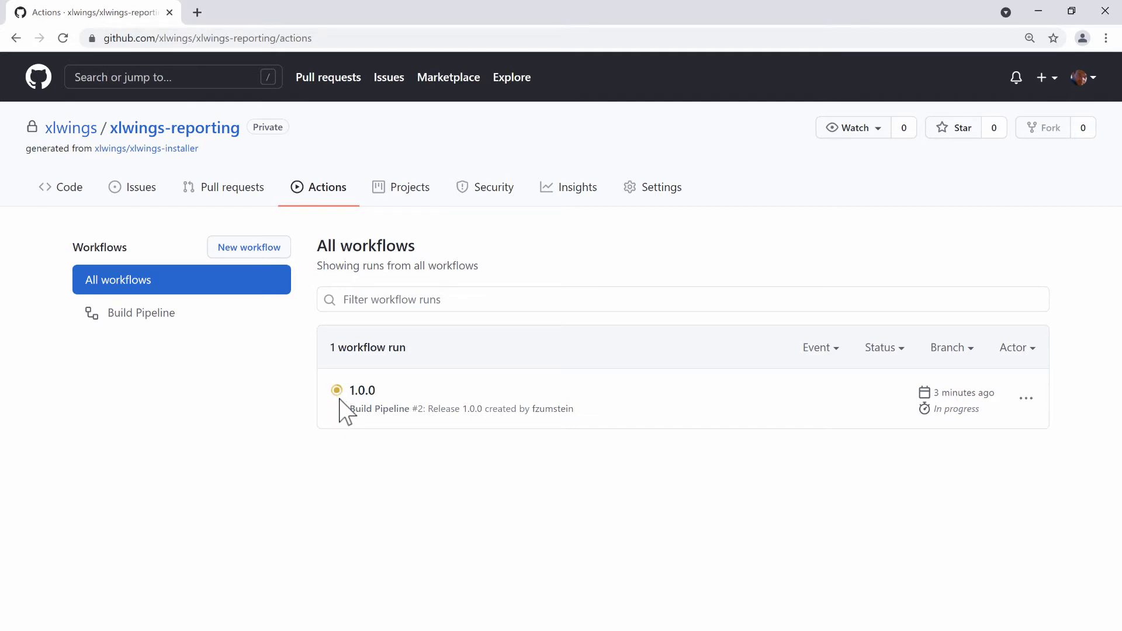
pyautogui.moveTo(339, 407)
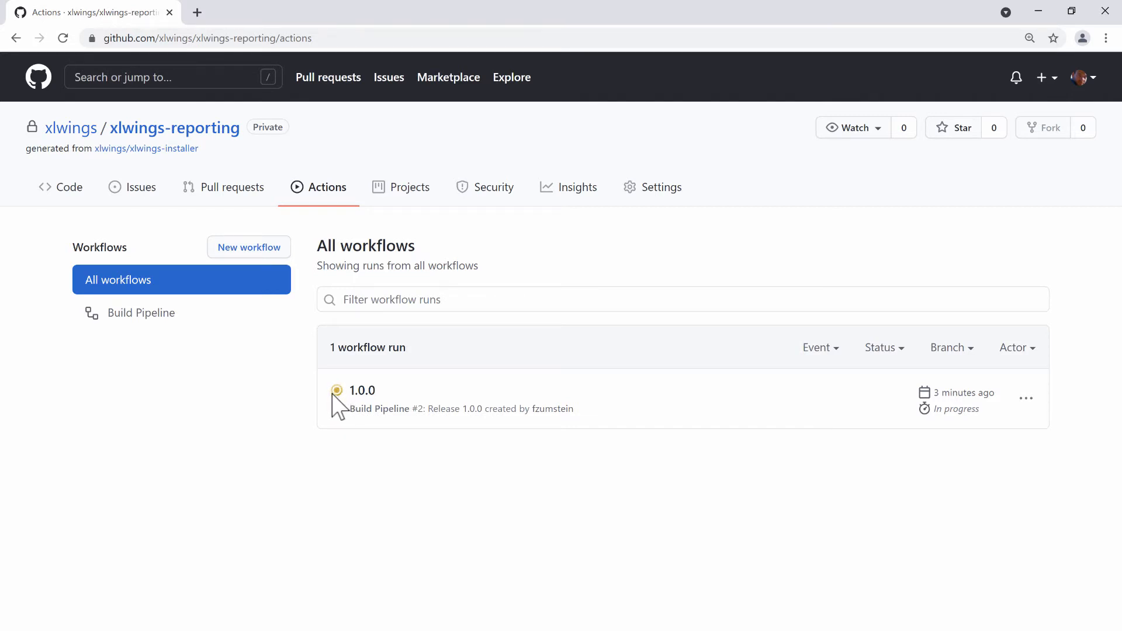
pyautogui.moveTo(349, 441)
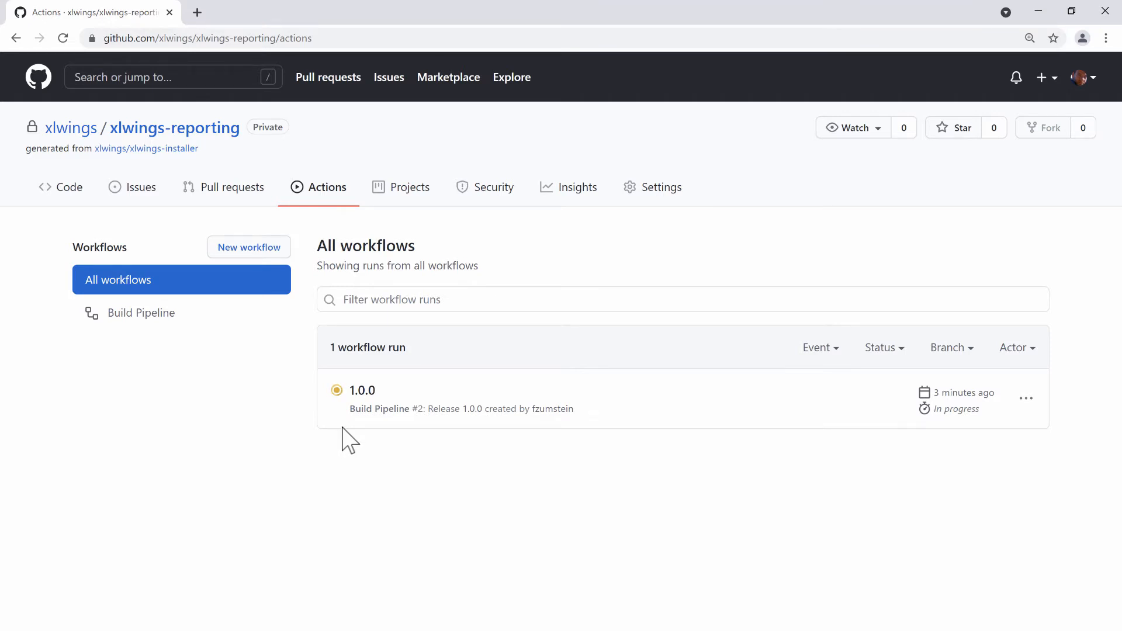
pyautogui.moveTo(174, 128)
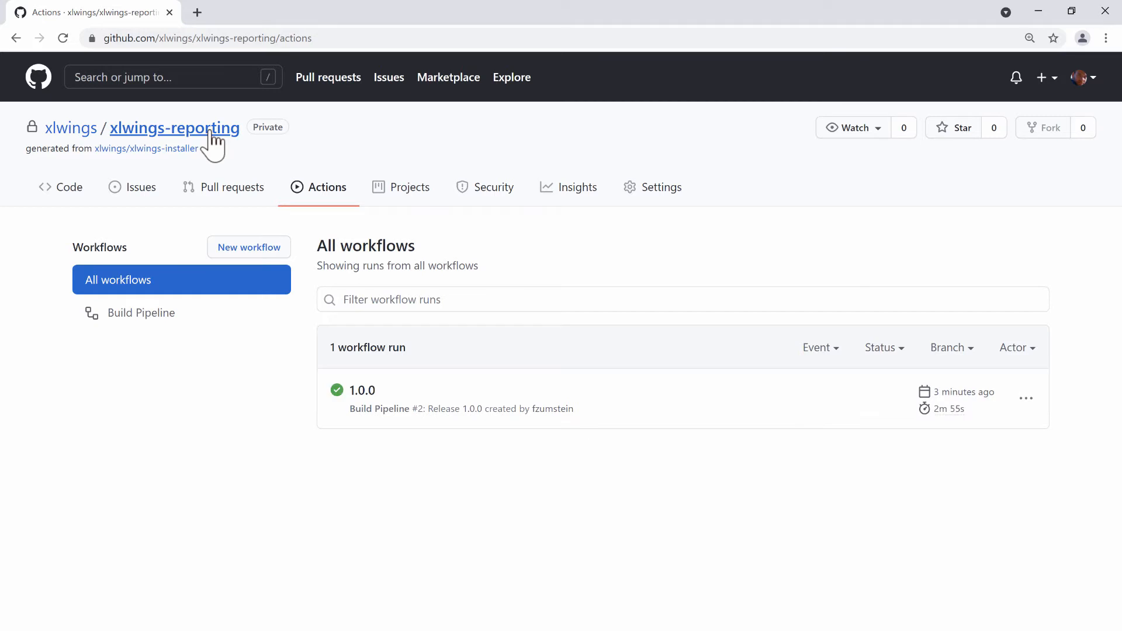
pyautogui.moveTo(393, 414)
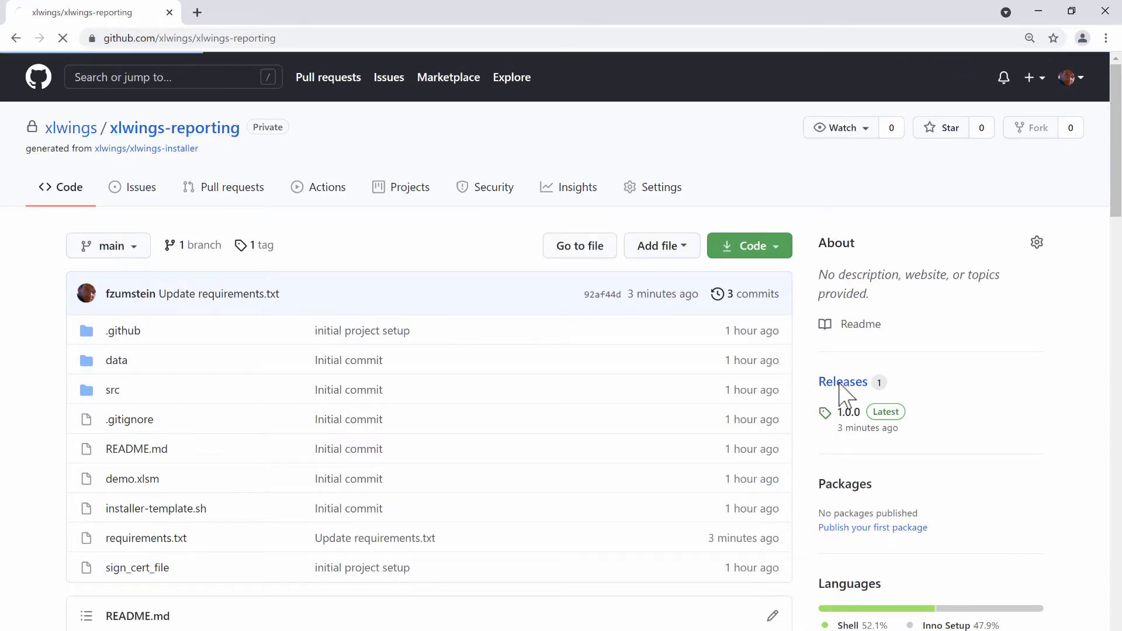
# Step: Download the xlwings-reporting-1.0.0-x64.exe installer from the 1.0.0 release assets
pyautogui.click(843, 381)
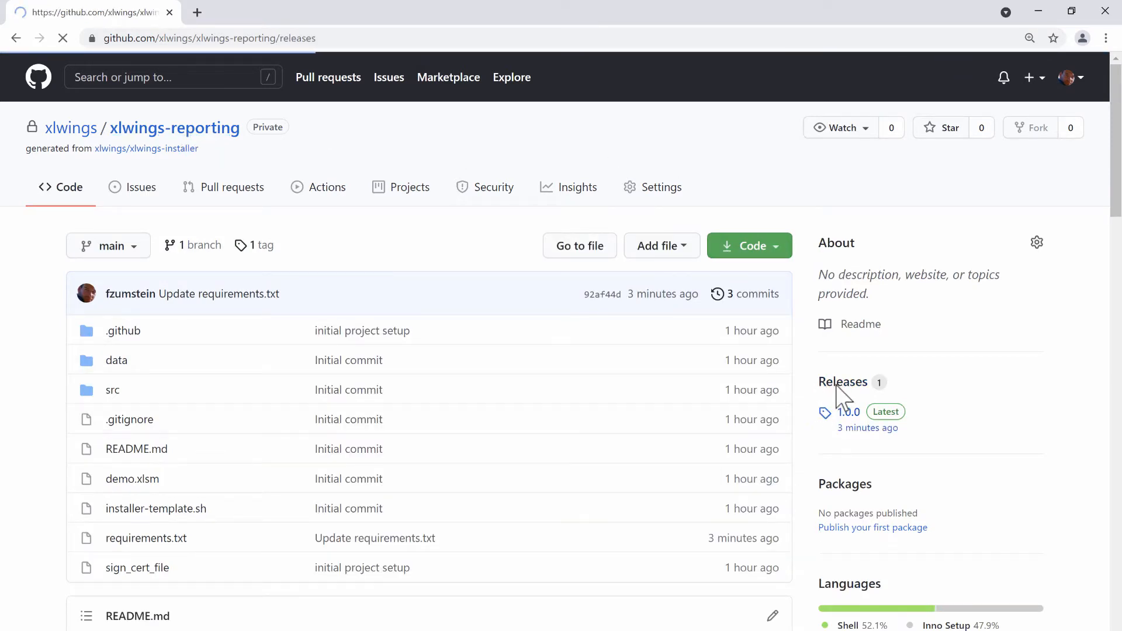
pyautogui.click(848, 411)
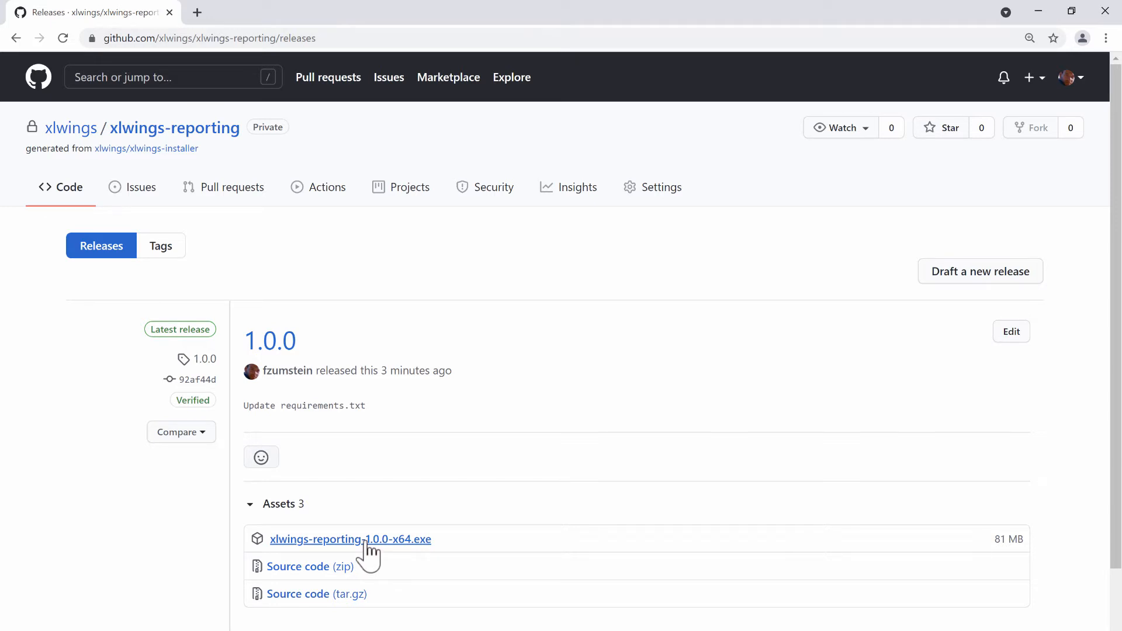
pyautogui.click(350, 539)
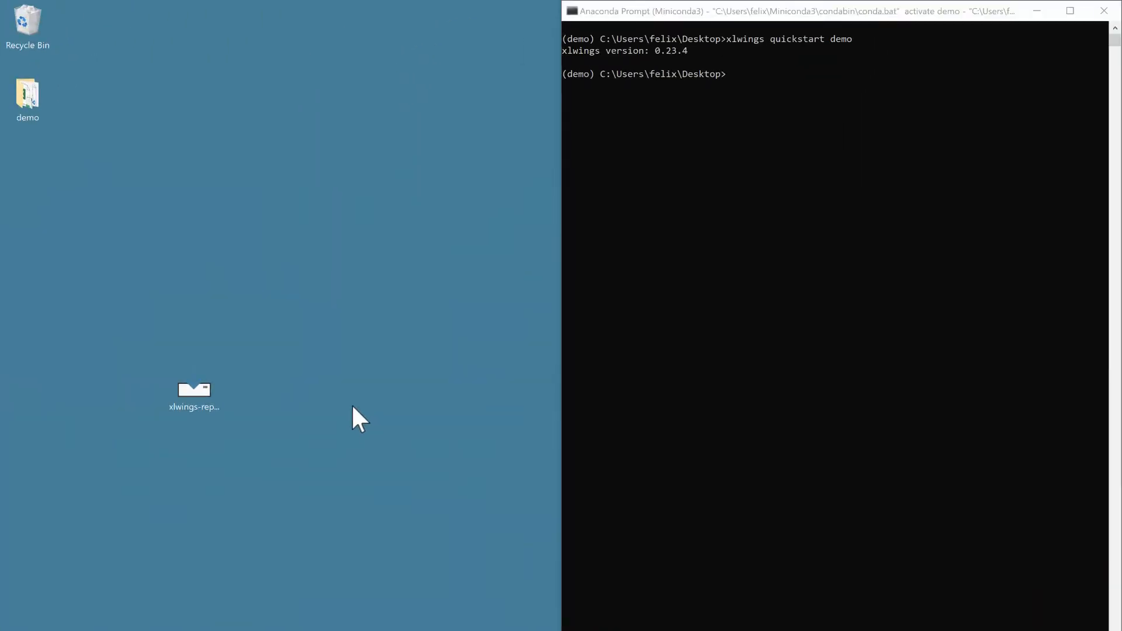
# Step: Launch the downloaded installer, approve User Account Control and install xlwings-reporting 1.0.0
pyautogui.click(193, 390)
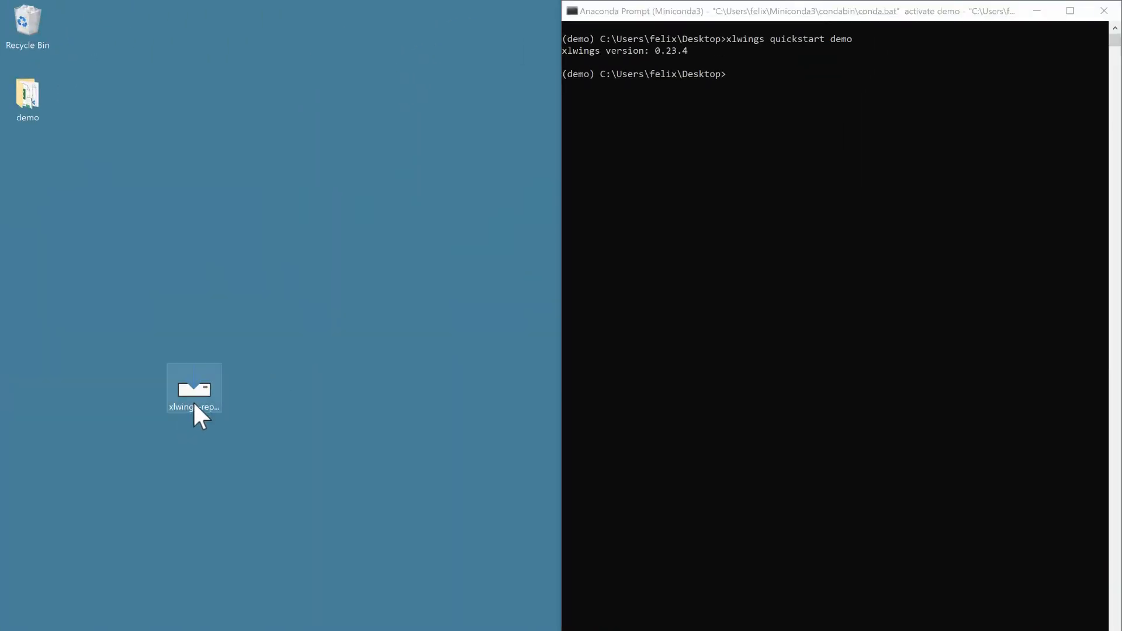
pyautogui.moveTo(203, 371)
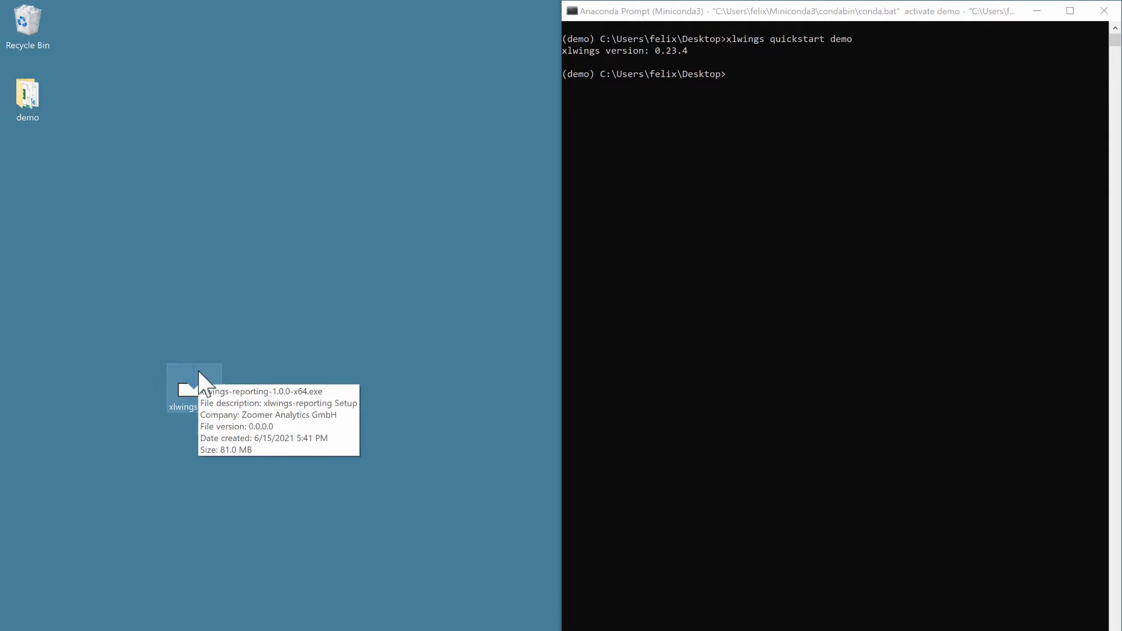
pyautogui.doubleClick(183, 383)
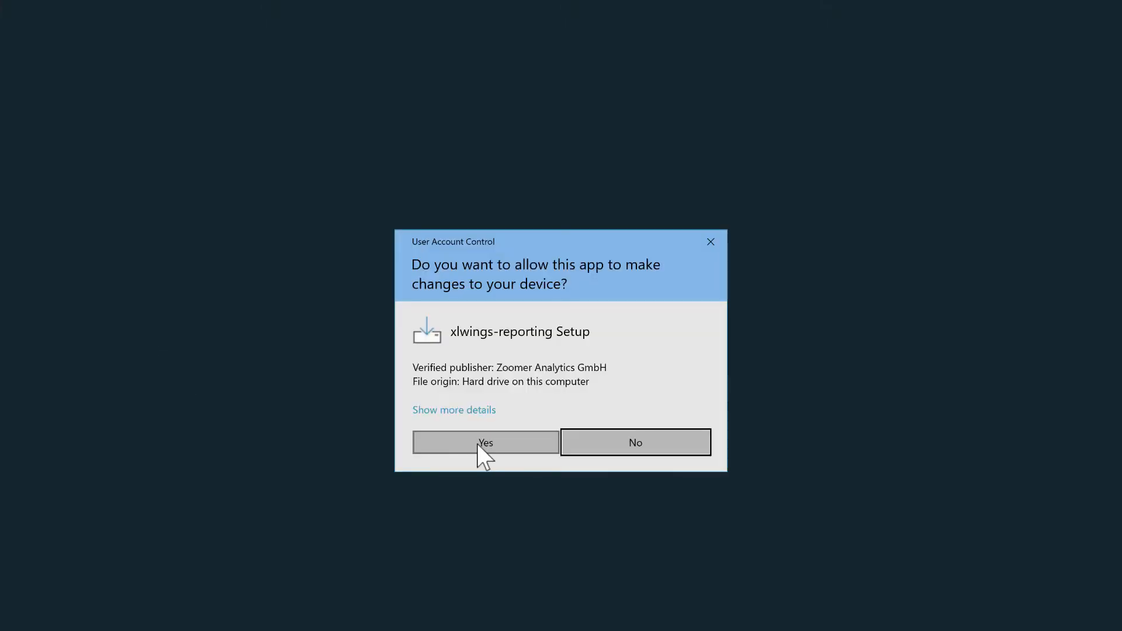
pyautogui.click(485, 442)
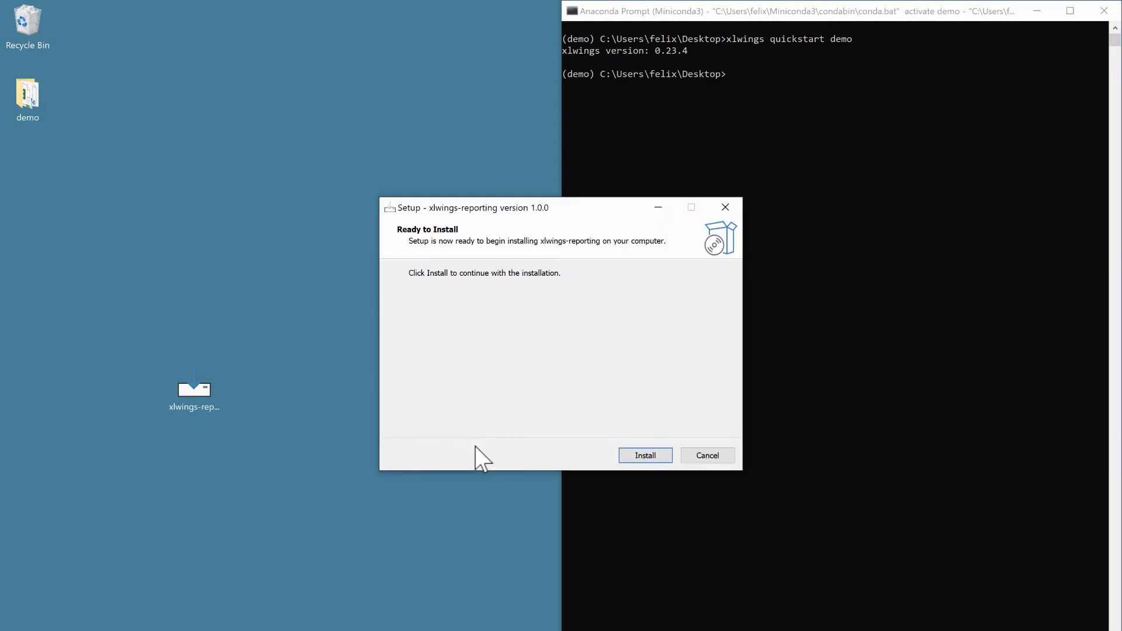
pyautogui.click(643, 454)
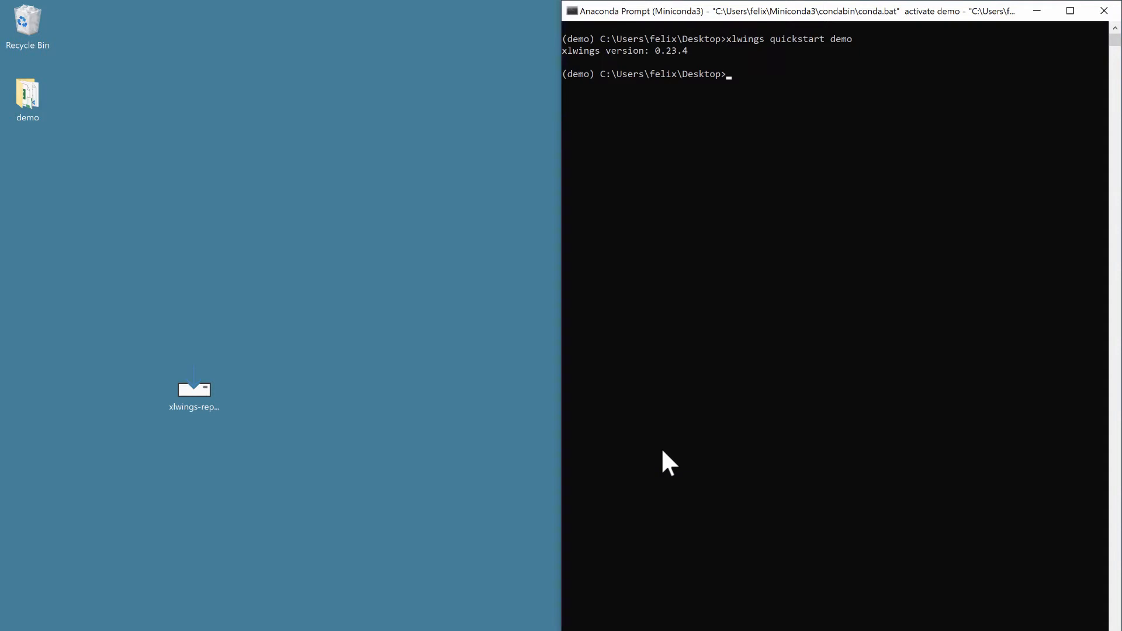
# Step: Open demo.xlsm and run main from the xlwings ribbon, writing Hello xlwings! into A1
pyautogui.click(27, 97)
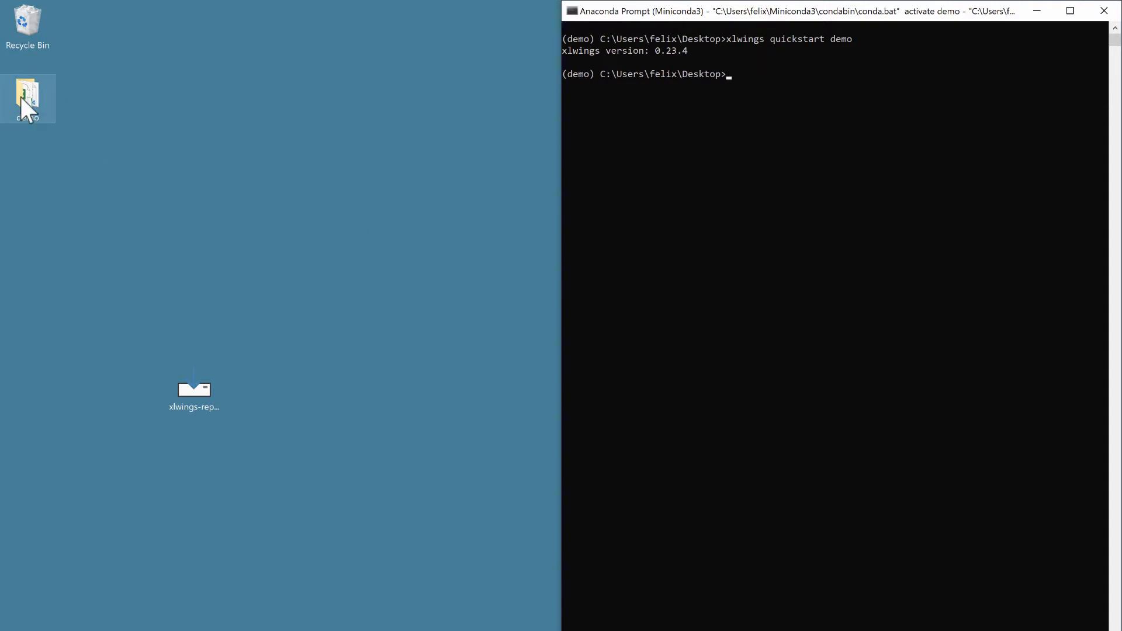
pyautogui.moveTo(27, 98)
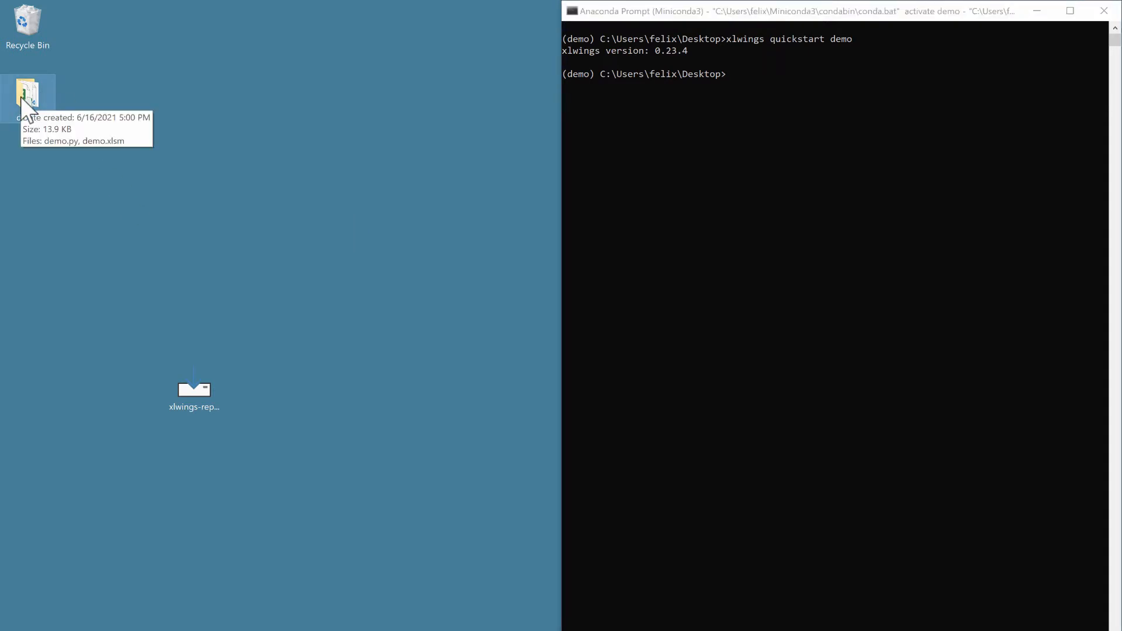
pyautogui.moveTo(254, 282)
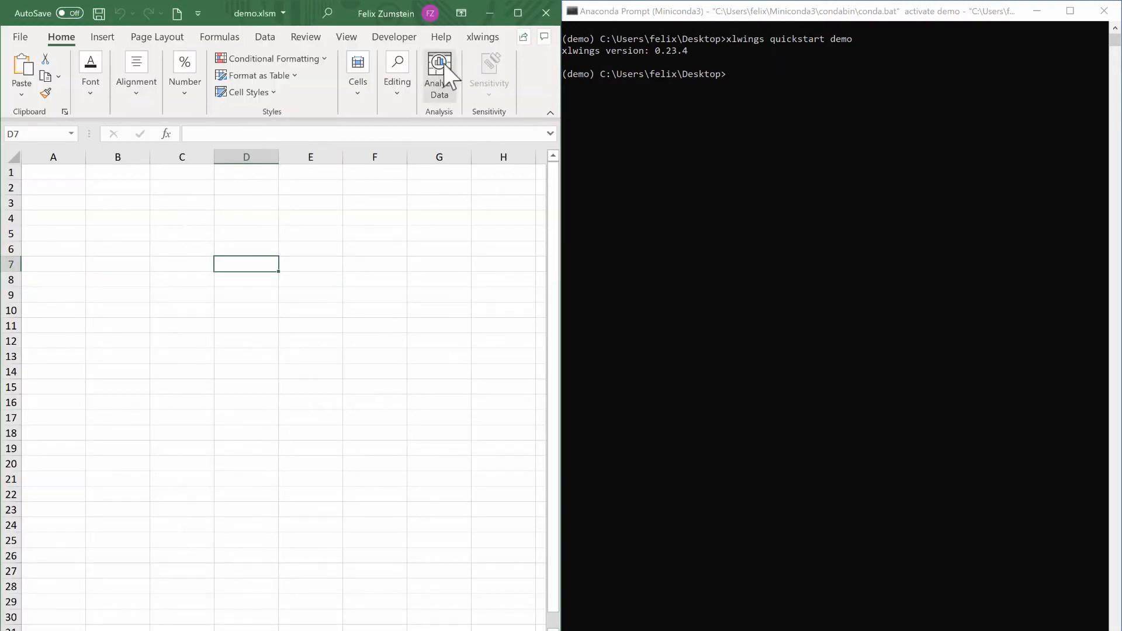
pyautogui.click(483, 36)
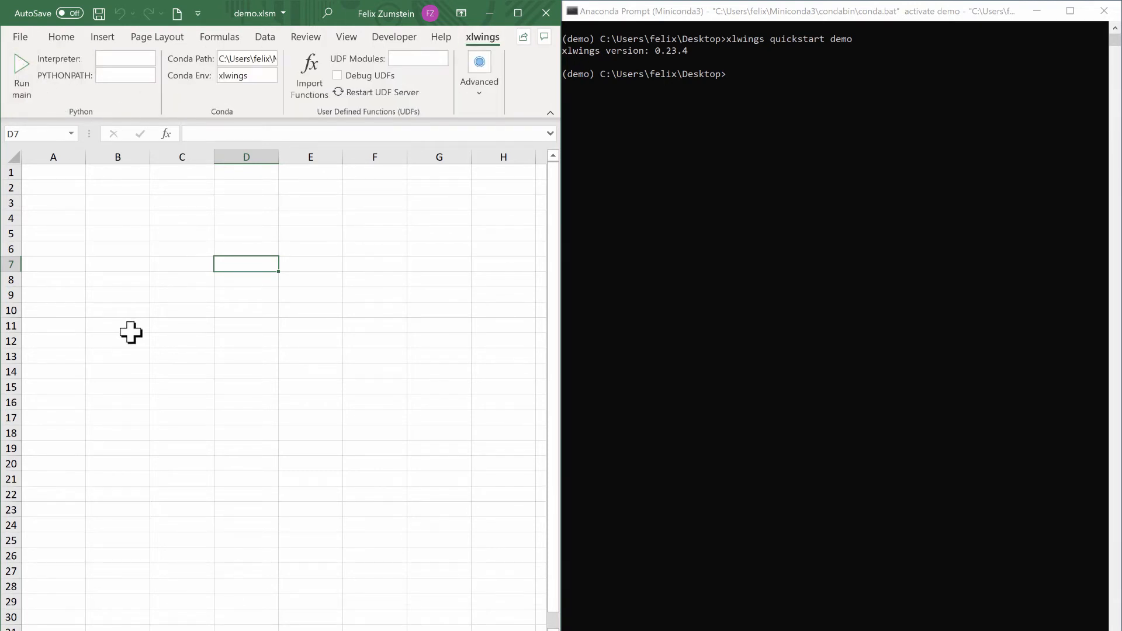
pyautogui.click(21, 71)
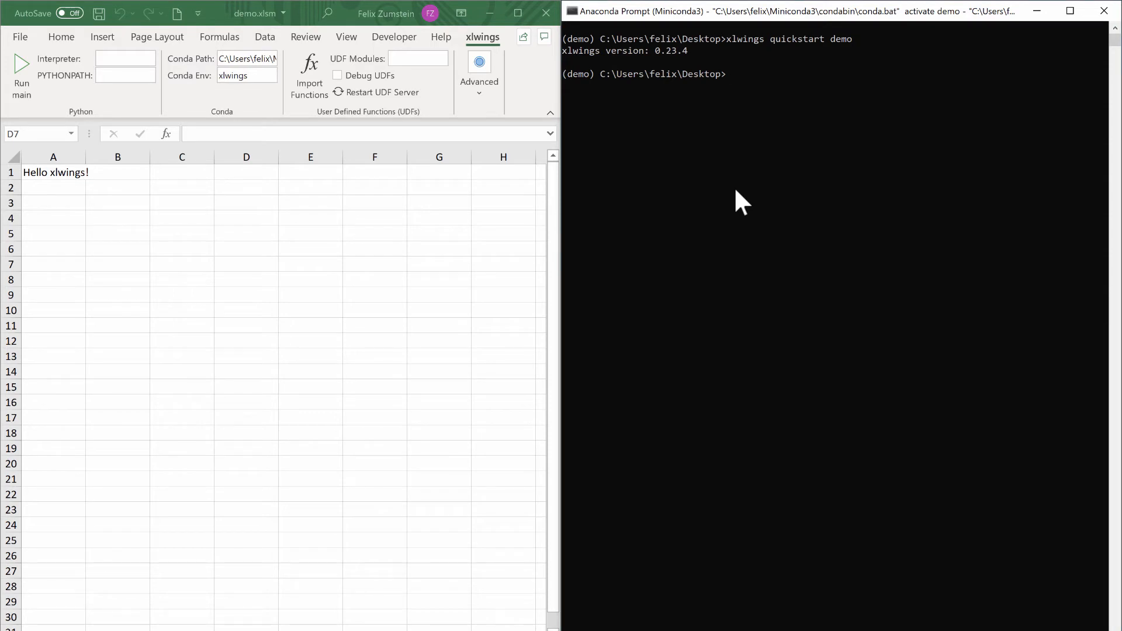
pyautogui.moveTo(987, 321)
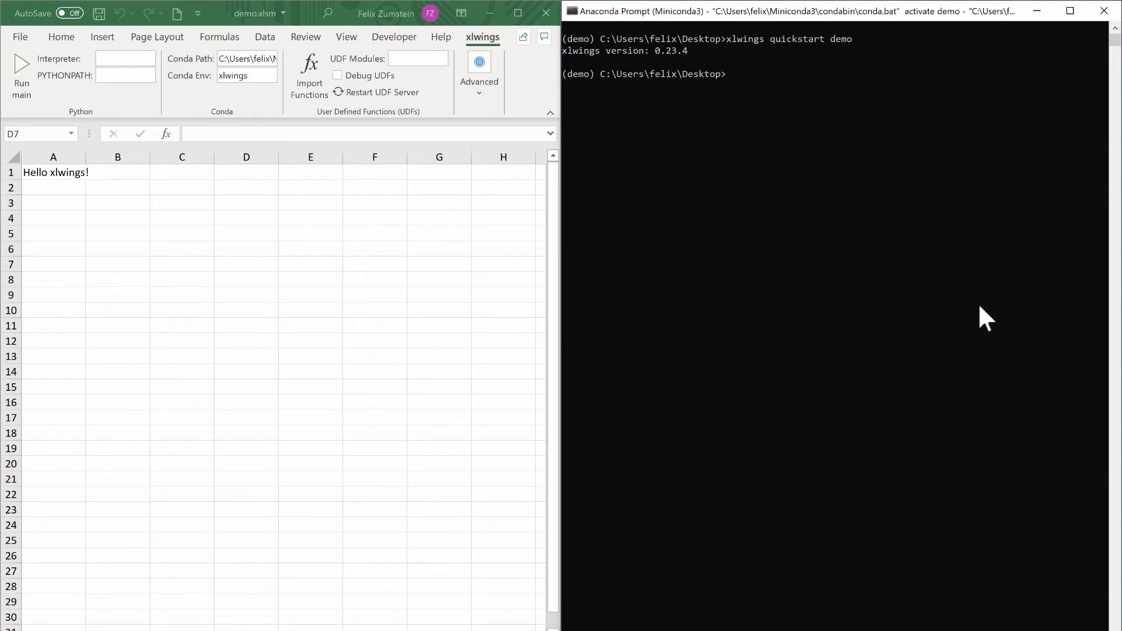
# Step: Run xlwings release in the Anaconda Prompt so it asks for the one-click installer's name
pyautogui.click(246, 263)
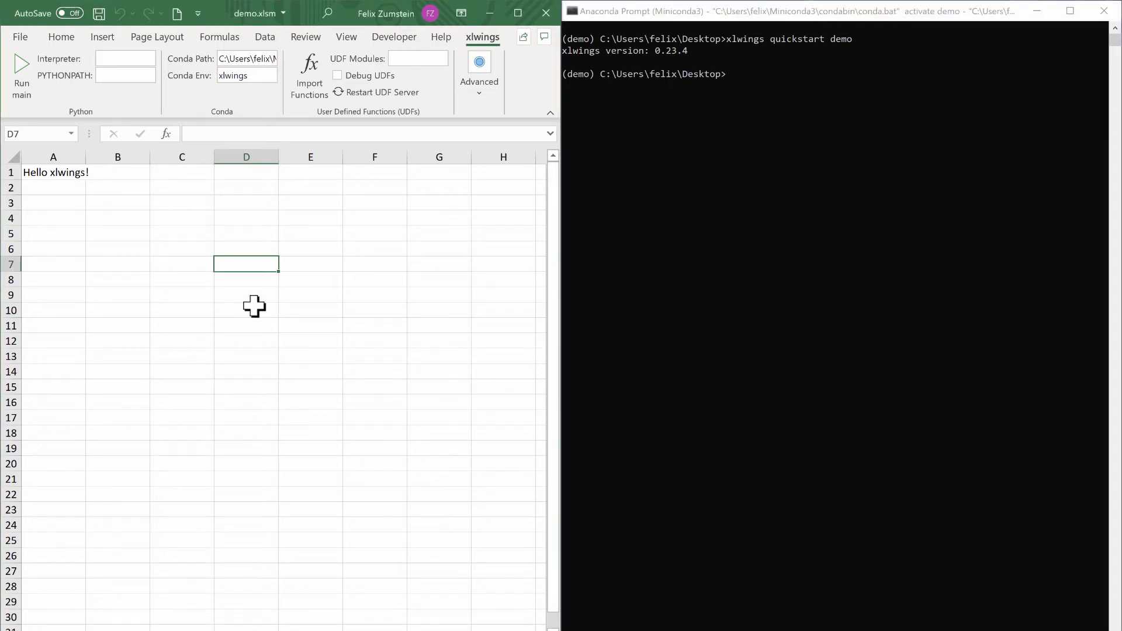
pyautogui.moveTo(748, 308)
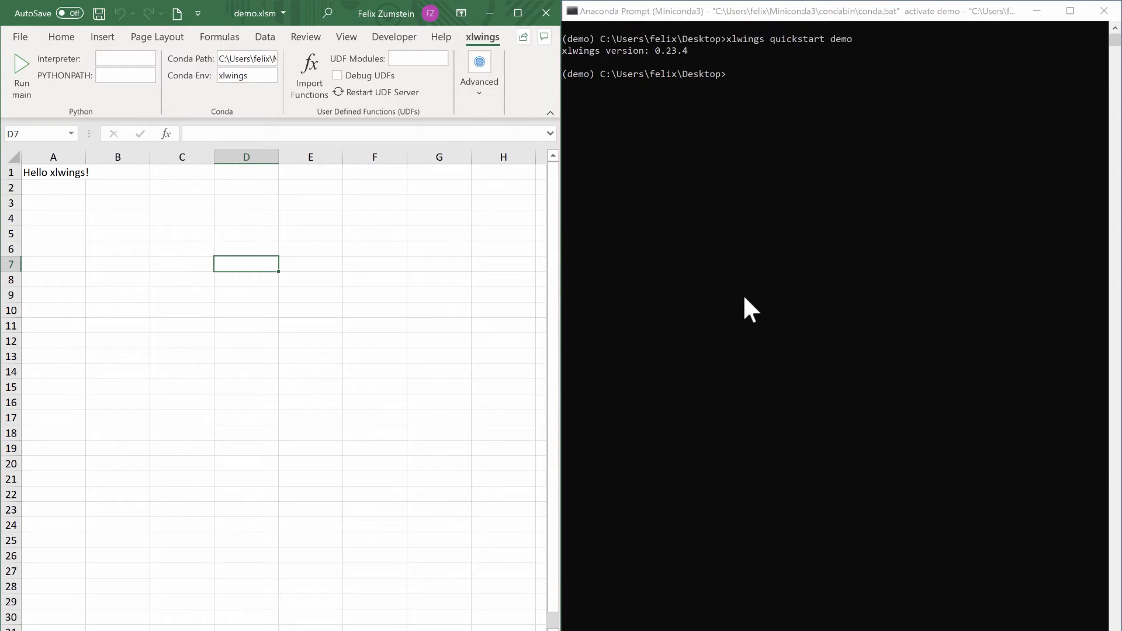
pyautogui.moveTo(766, 260)
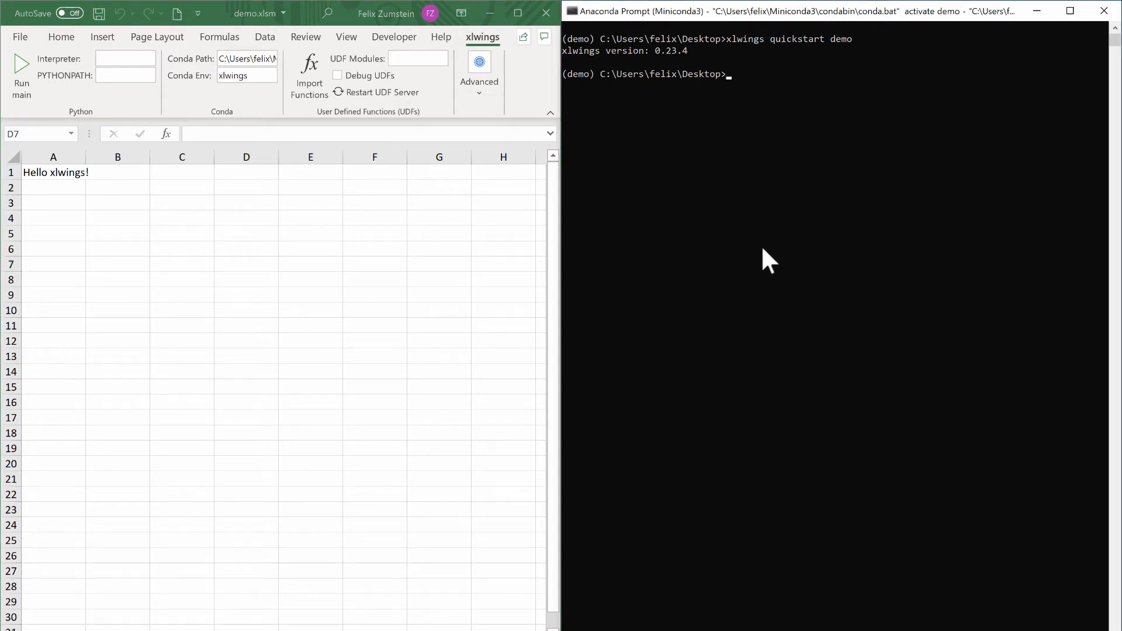
pyautogui.write('xlwings r')
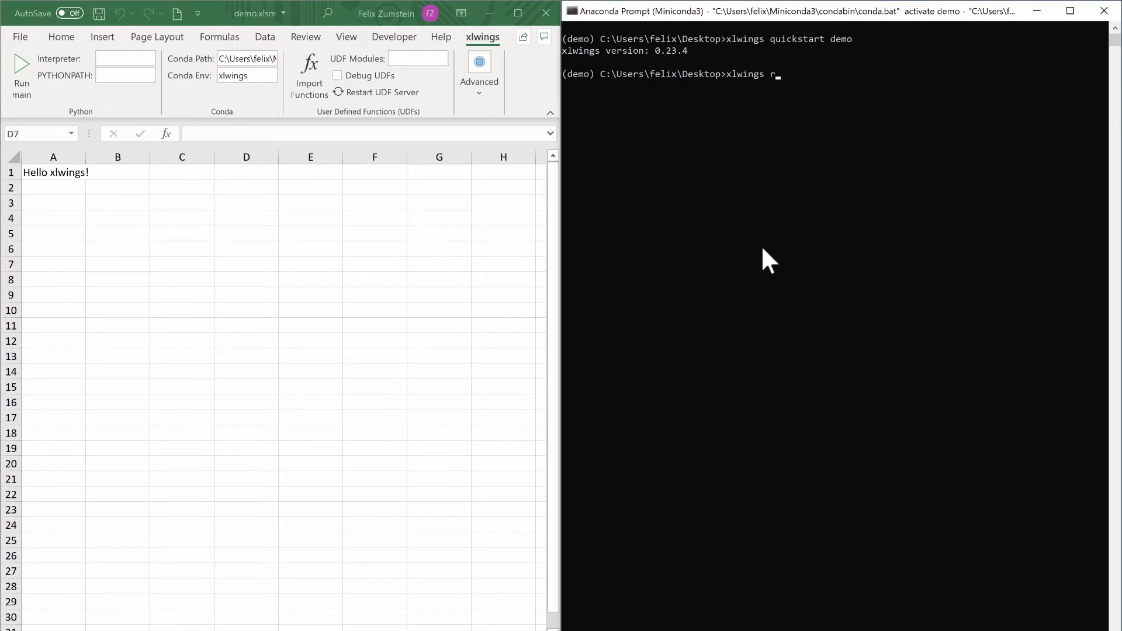
pyautogui.write('elease')
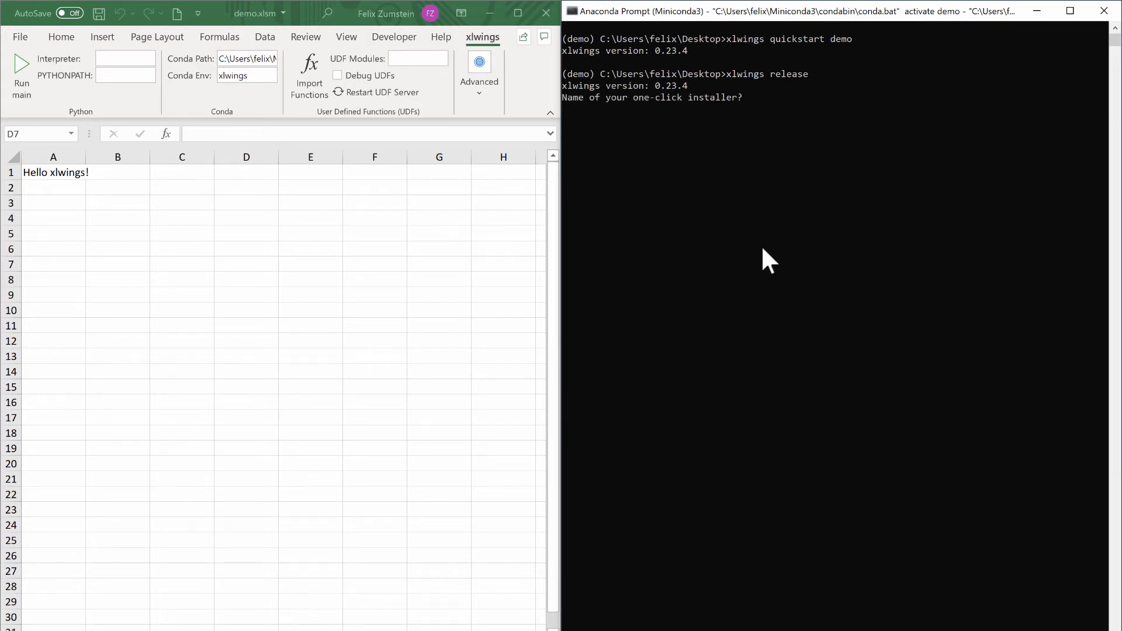
pyautogui.moveTo(693, 101)
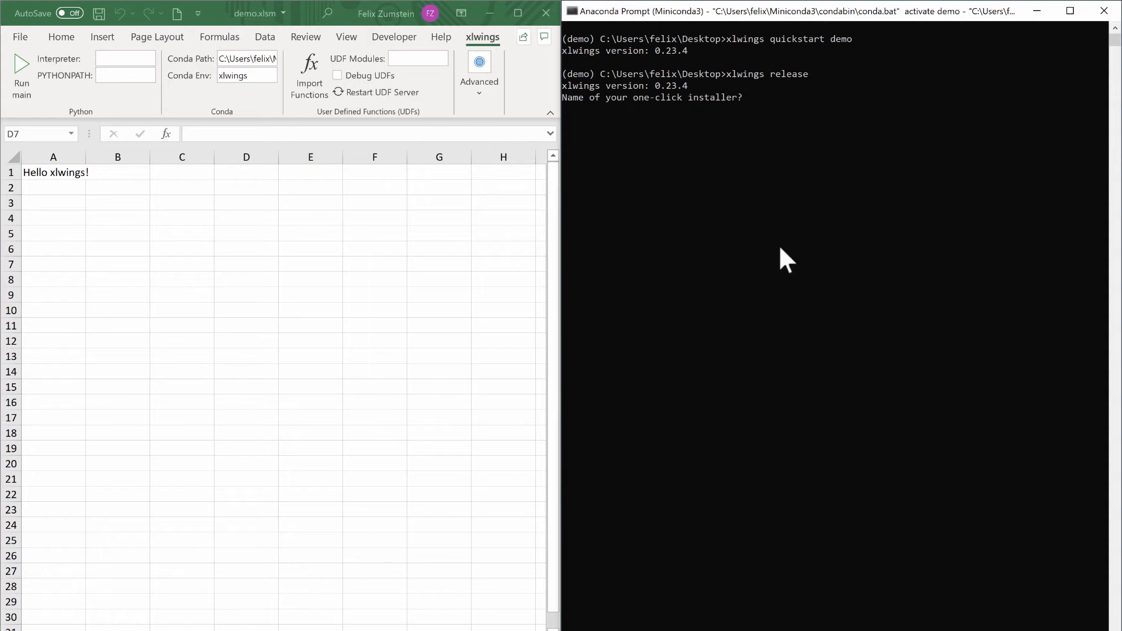
pyautogui.moveTo(806, 272)
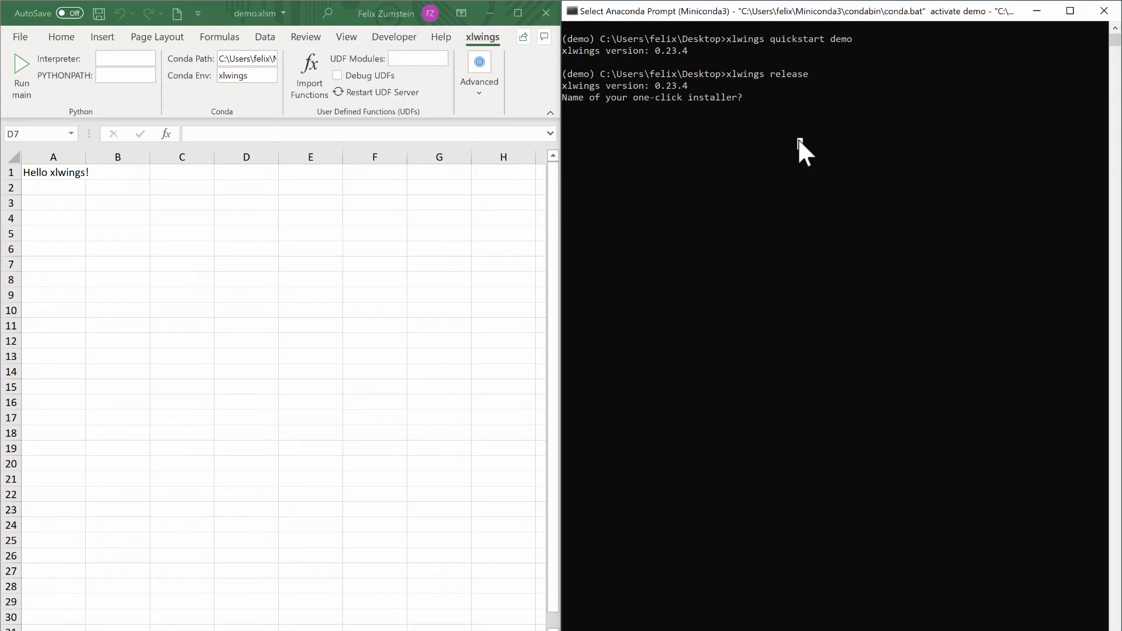
# Step: Enter the installer name xlwings-reporting and accept embedding the Python code in the workbook
pyautogui.write('xlwings-')
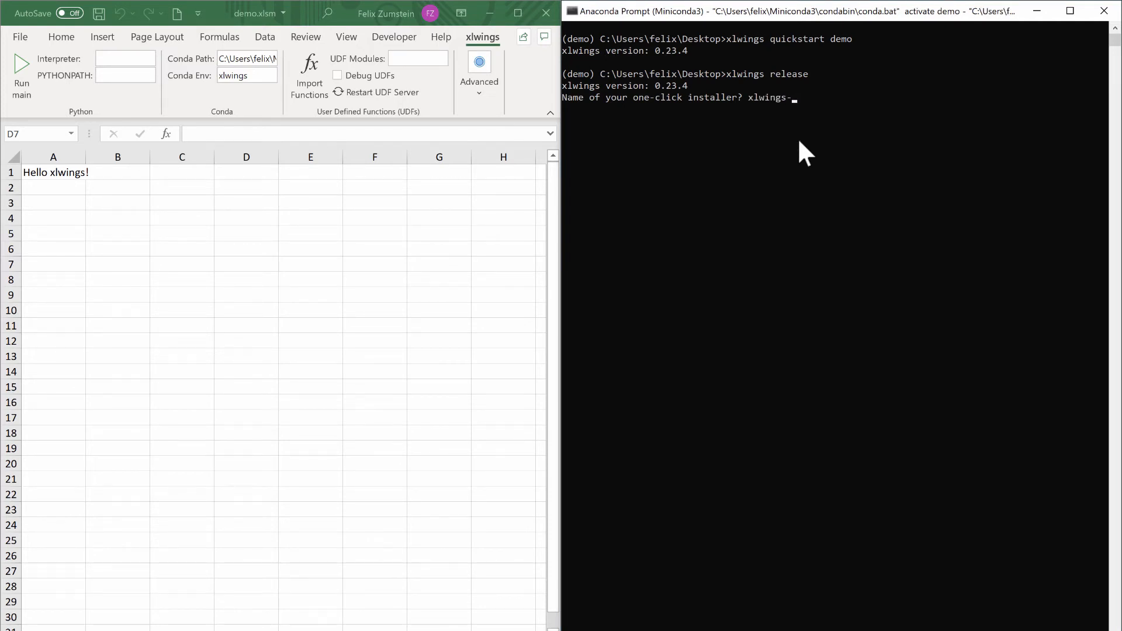
pyautogui.write('reporting')
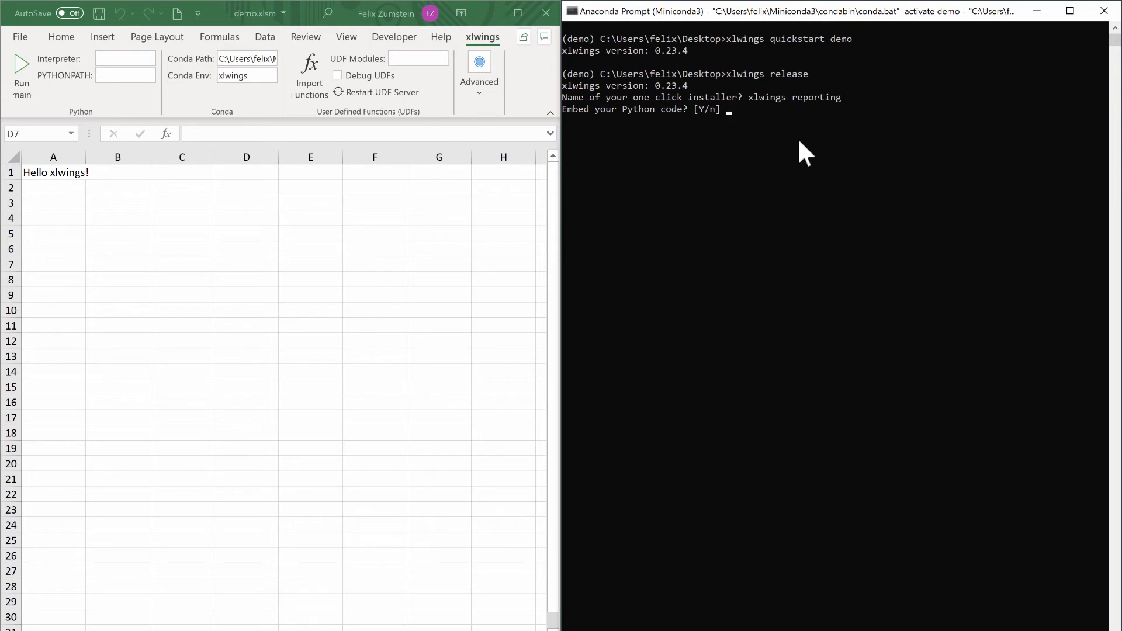
pyautogui.moveTo(710, 134)
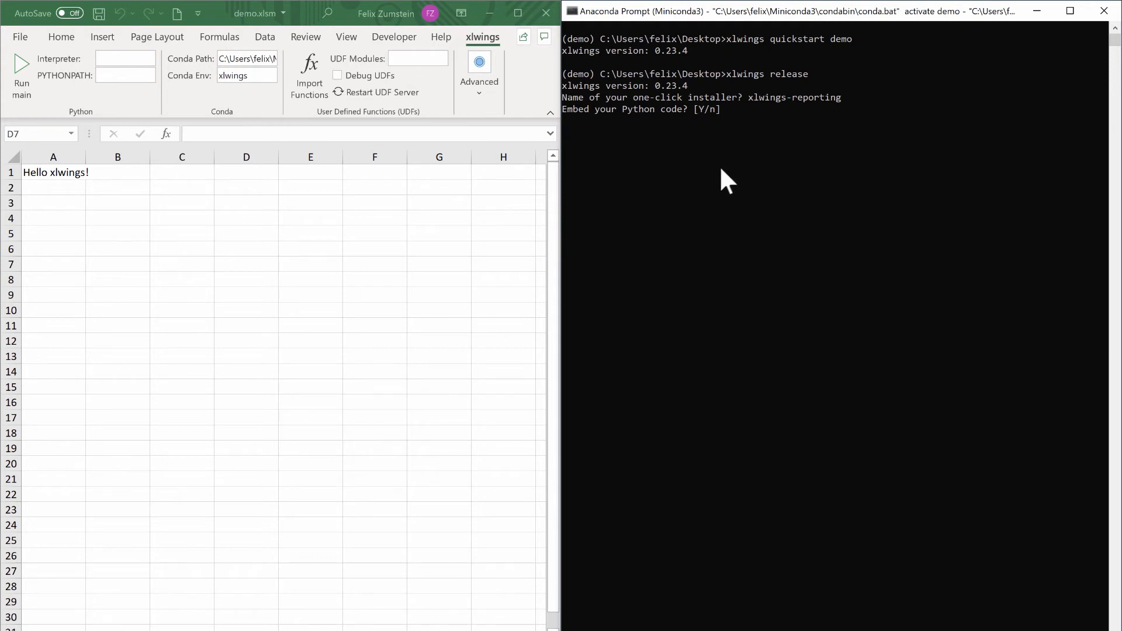
pyautogui.press('enter')
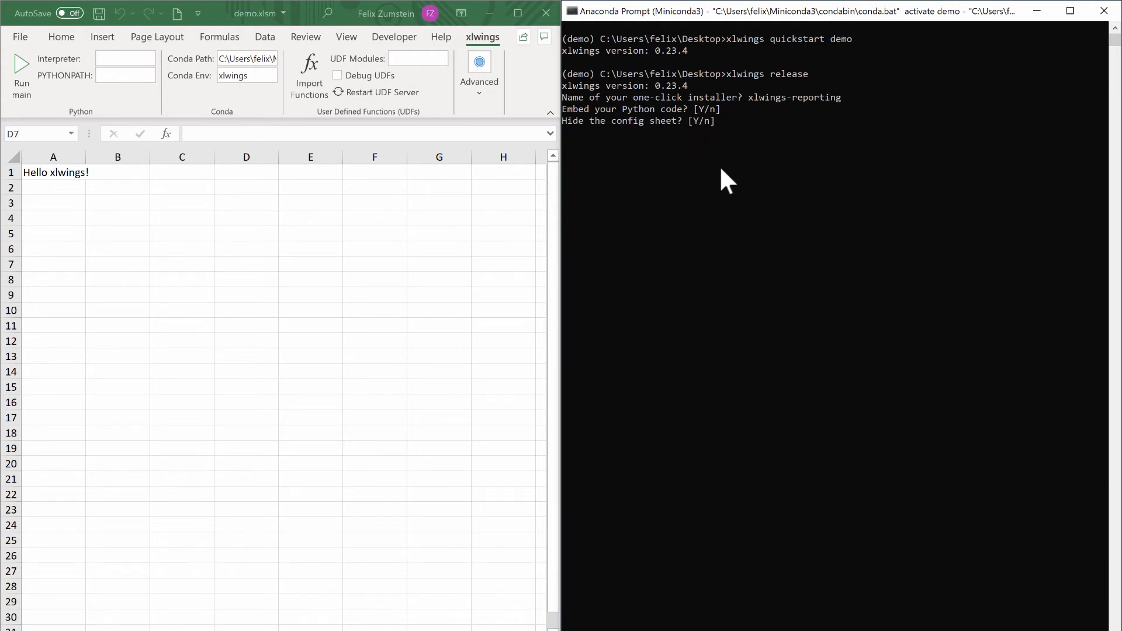
pyautogui.moveTo(685, 127)
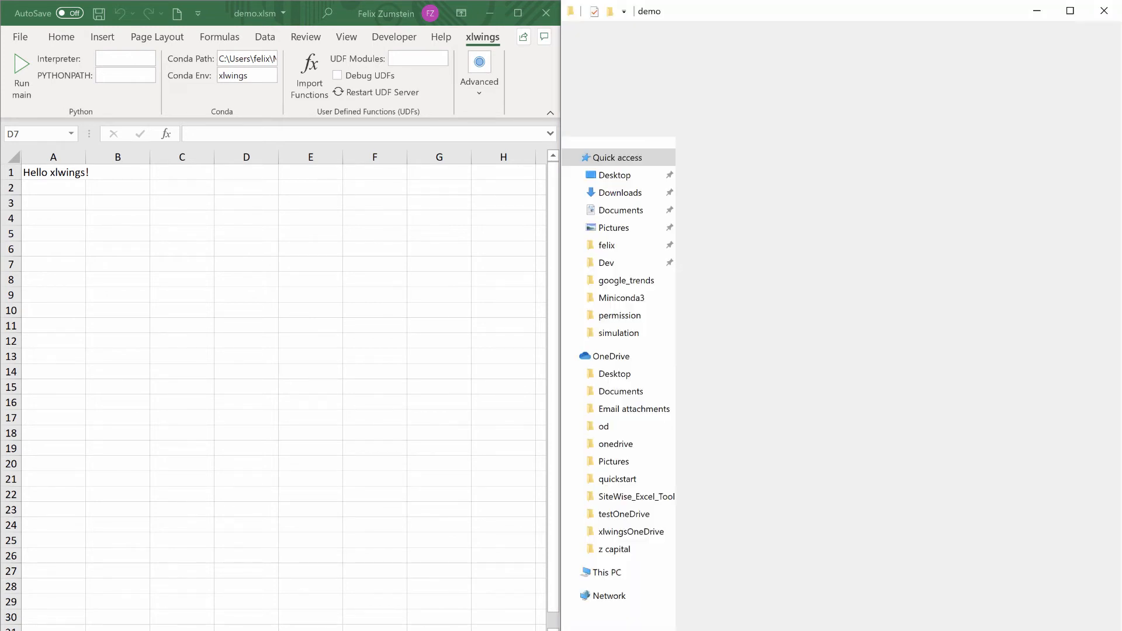
pyautogui.click(777, 161)
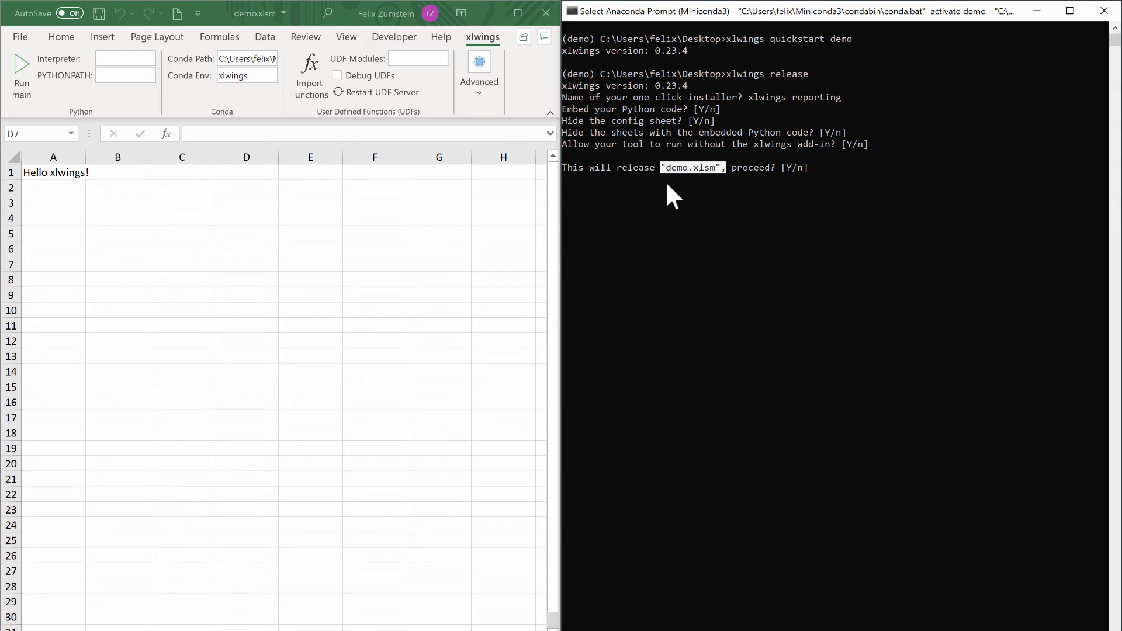
pyautogui.moveTo(696, 213)
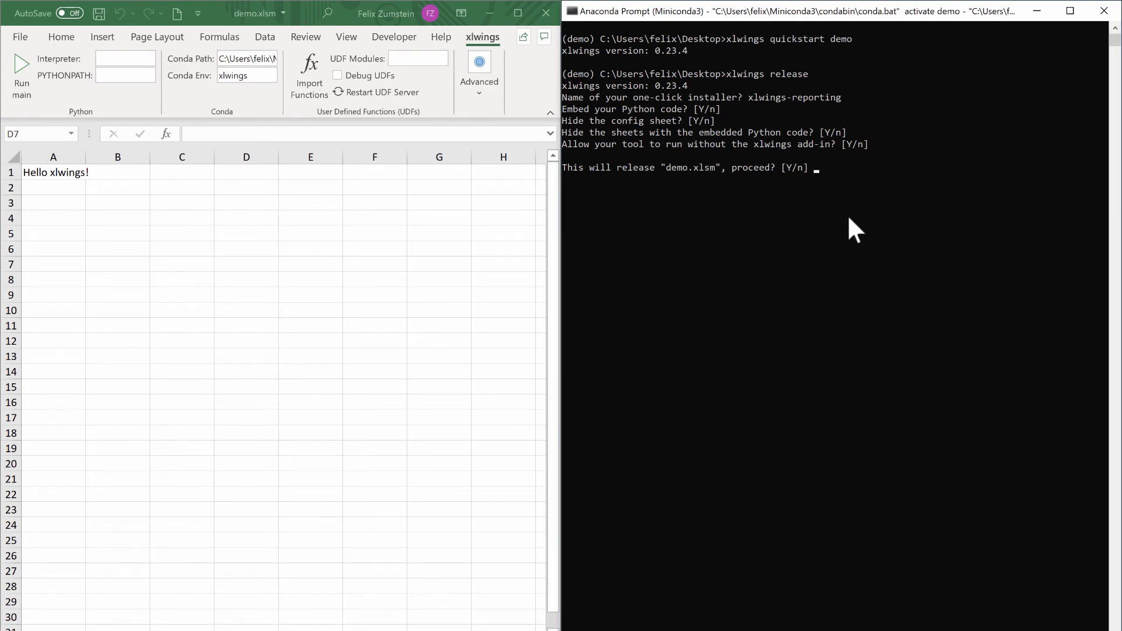
# Step: Answer Y to proceed with the release, then return to the demo.xlsm workbook
pyautogui.write('Y')
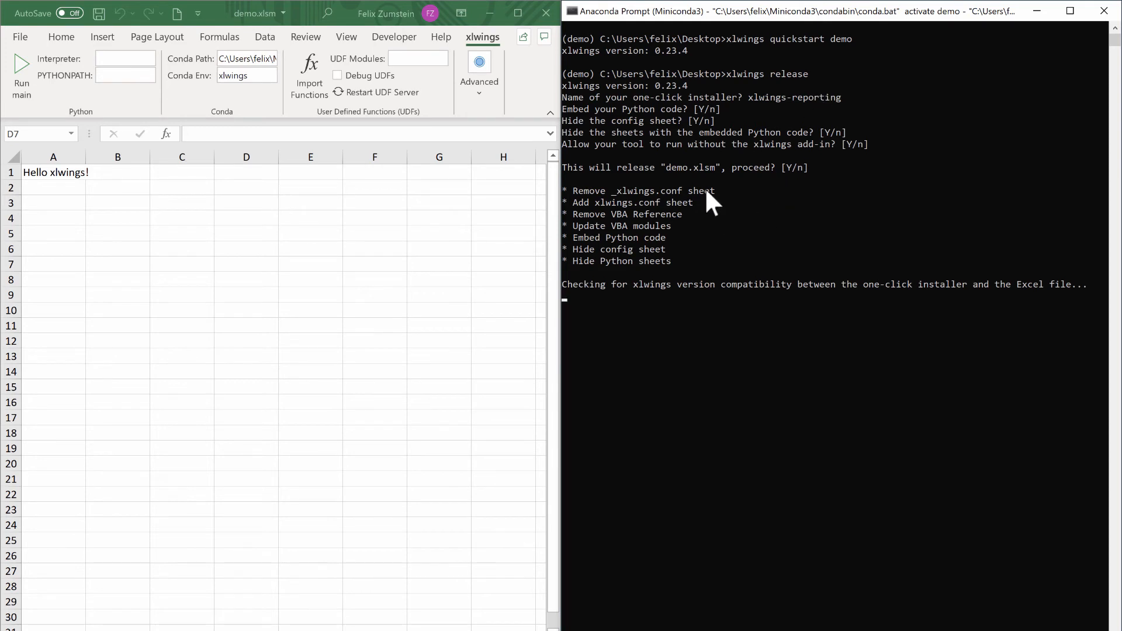
pyautogui.moveTo(601, 300)
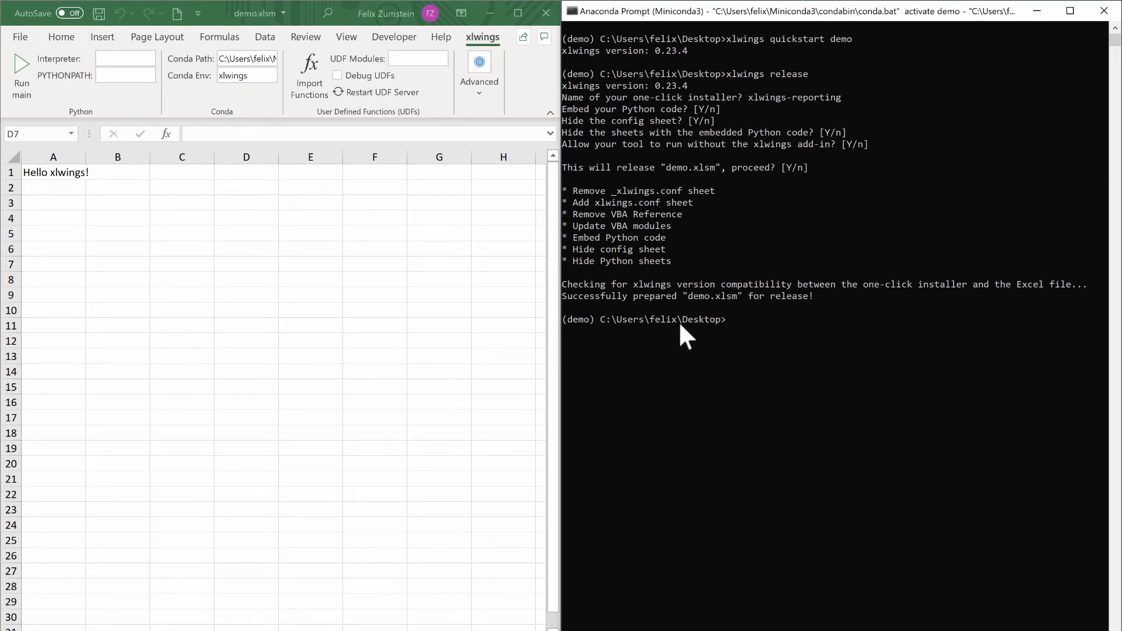
pyautogui.moveTo(408, 512)
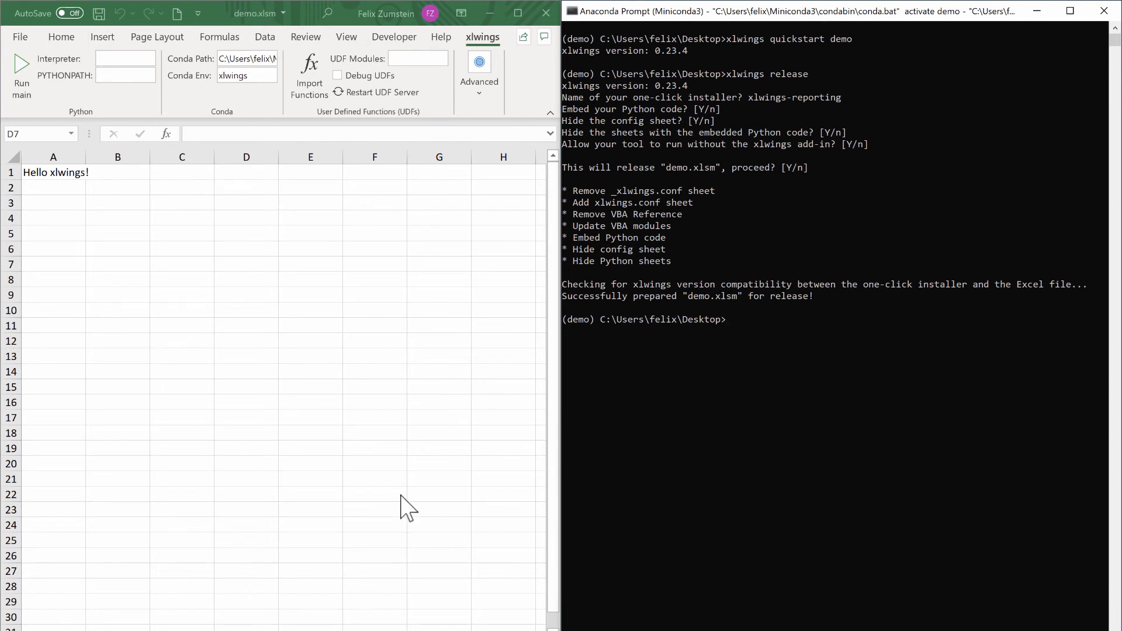
pyautogui.moveTo(656, 238)
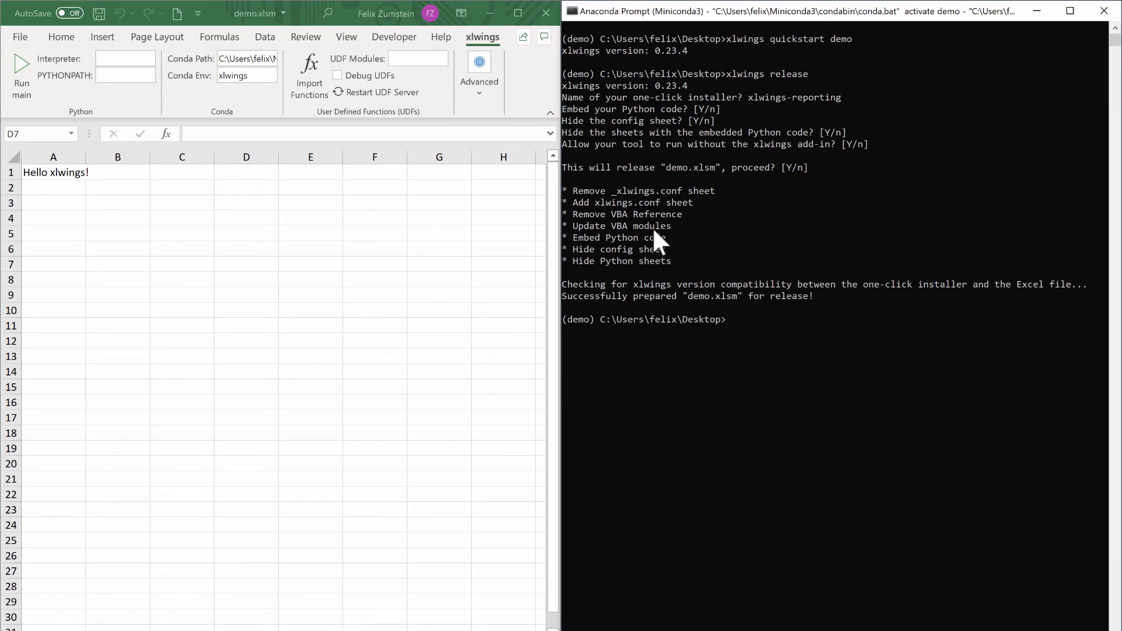
pyautogui.moveTo(624, 297)
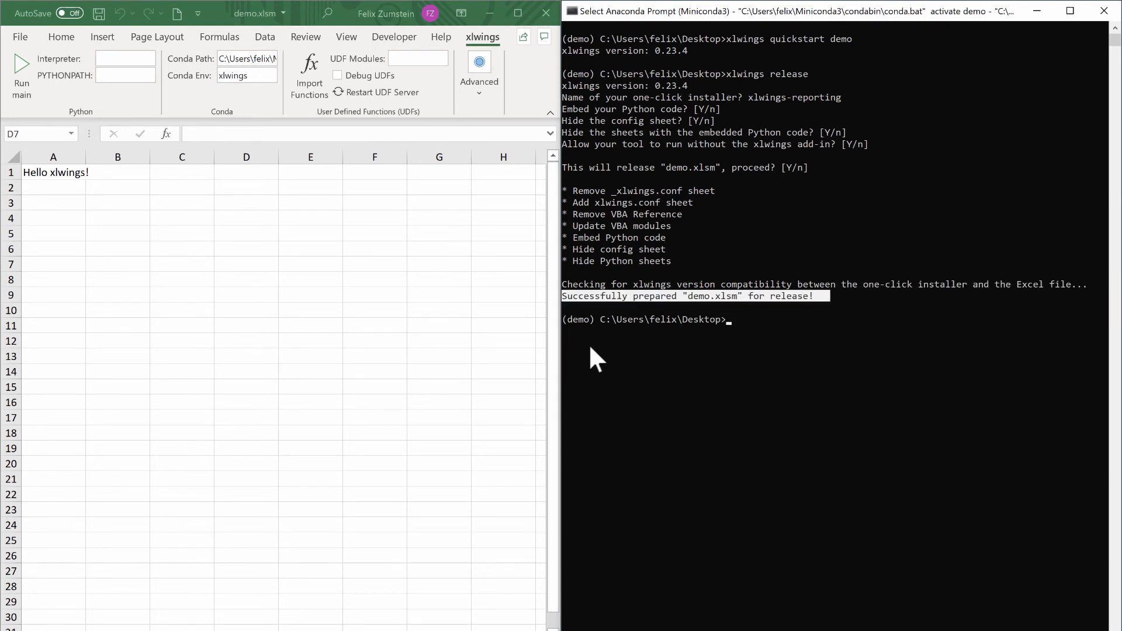
pyautogui.click(247, 264)
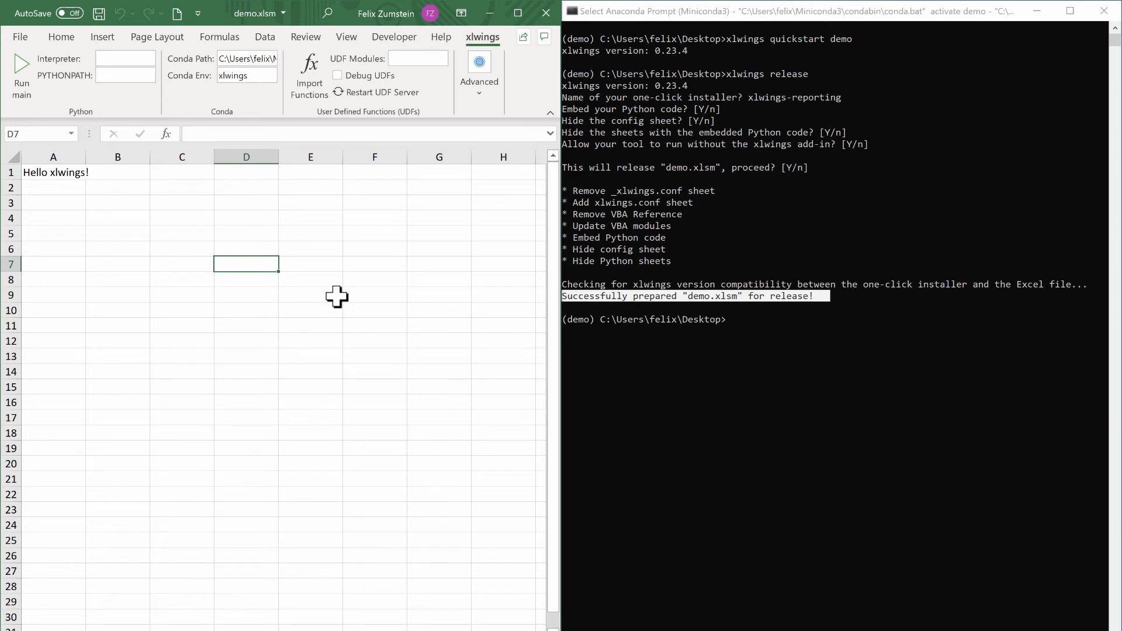
pyautogui.moveTo(383, 92)
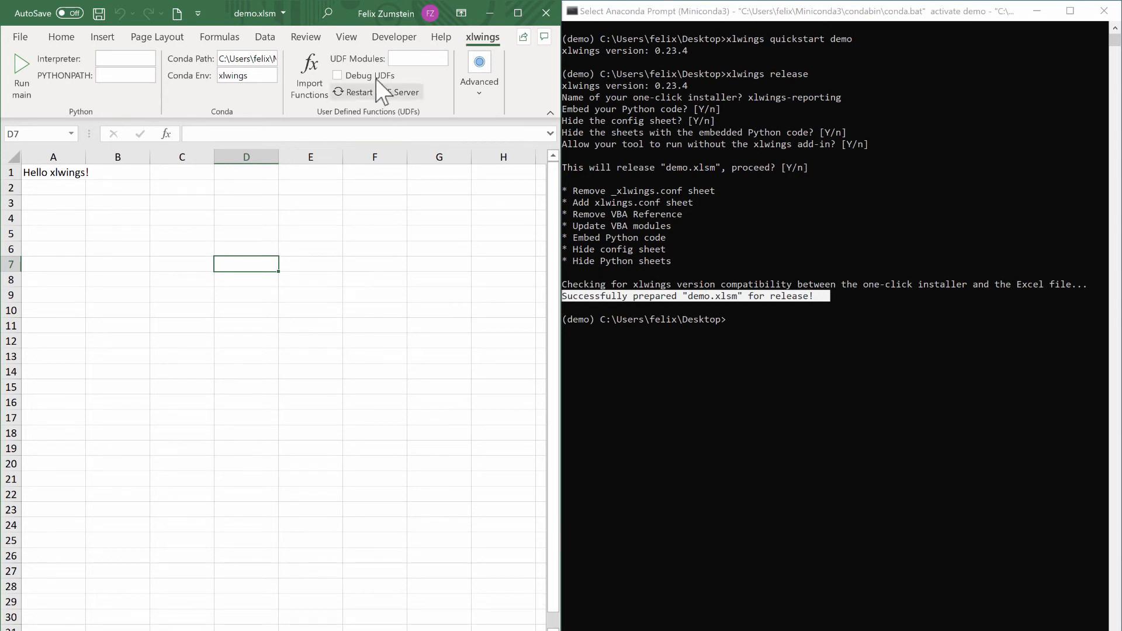
# Step: Insert Button 1 on the sheet and run it so A1 changes to 'Bye xlwings!'
pyautogui.click(394, 36)
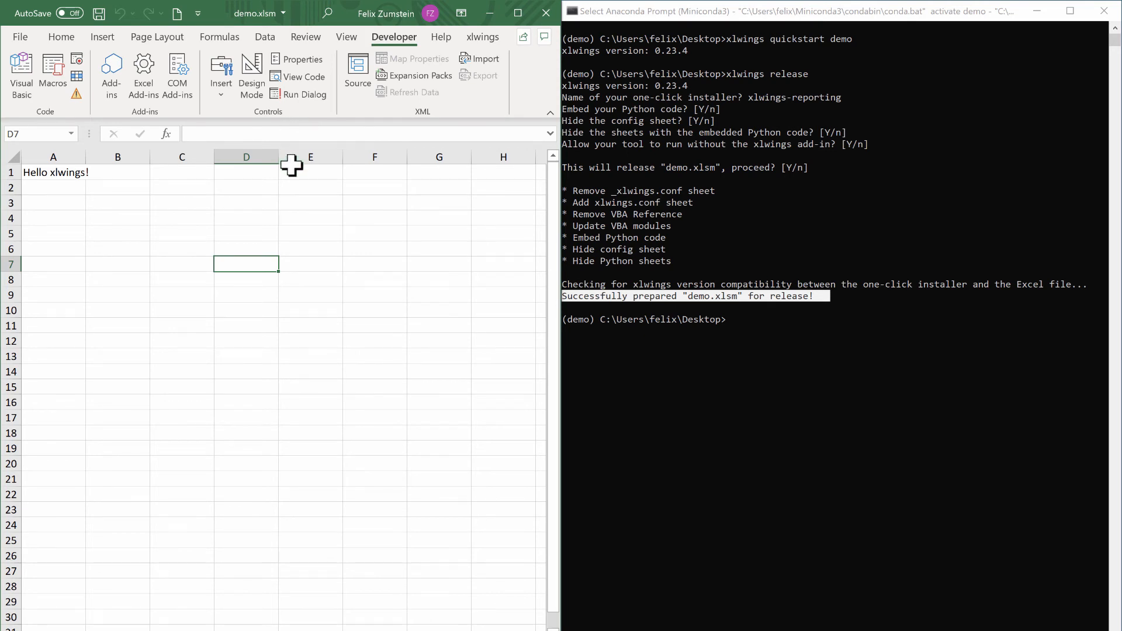
pyautogui.moveTo(221, 68)
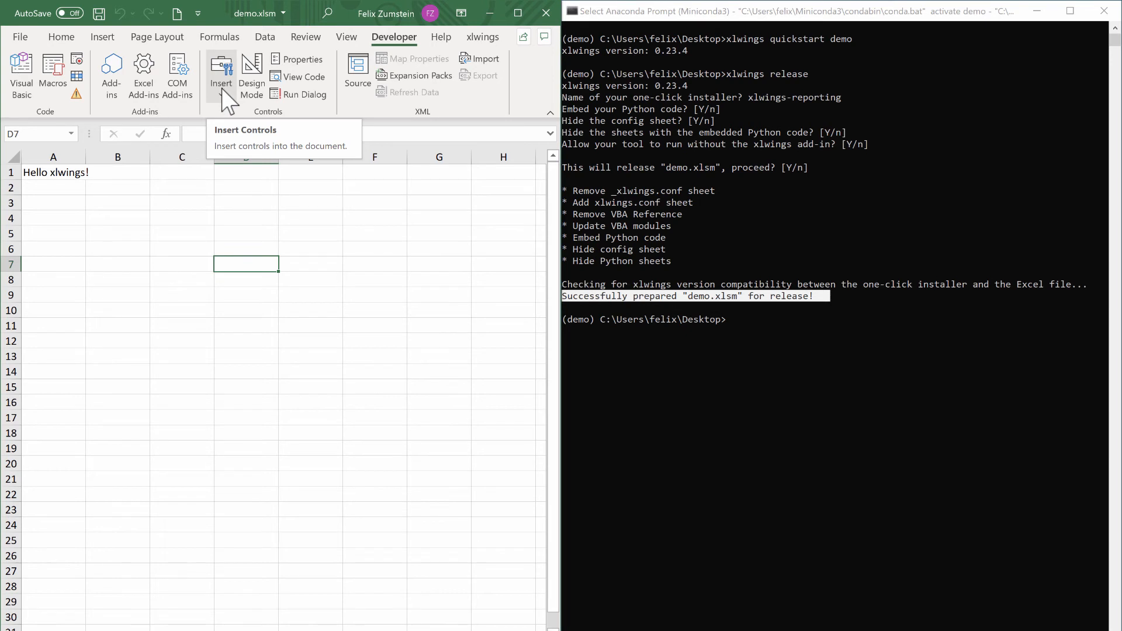
pyautogui.moveTo(155, 187)
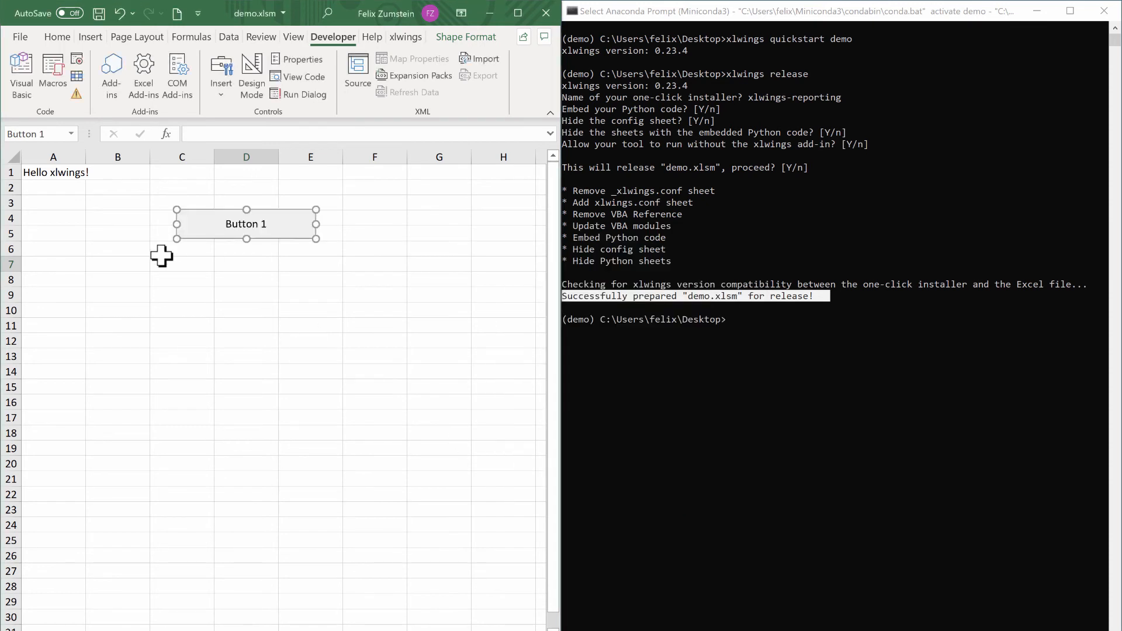
pyautogui.click(181, 263)
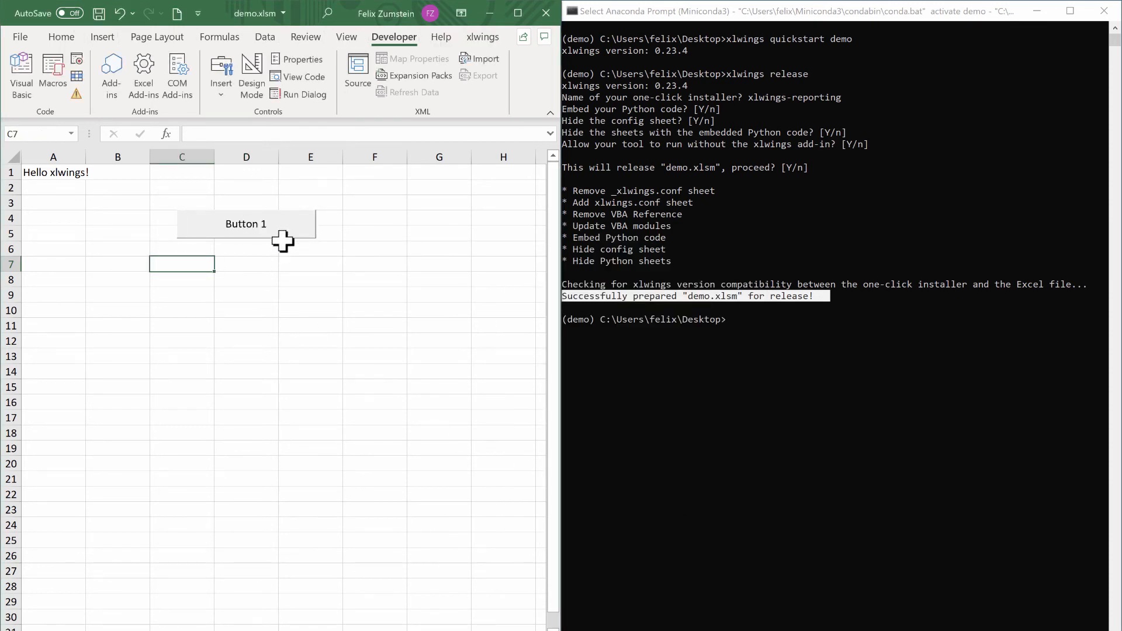
pyautogui.click(245, 223)
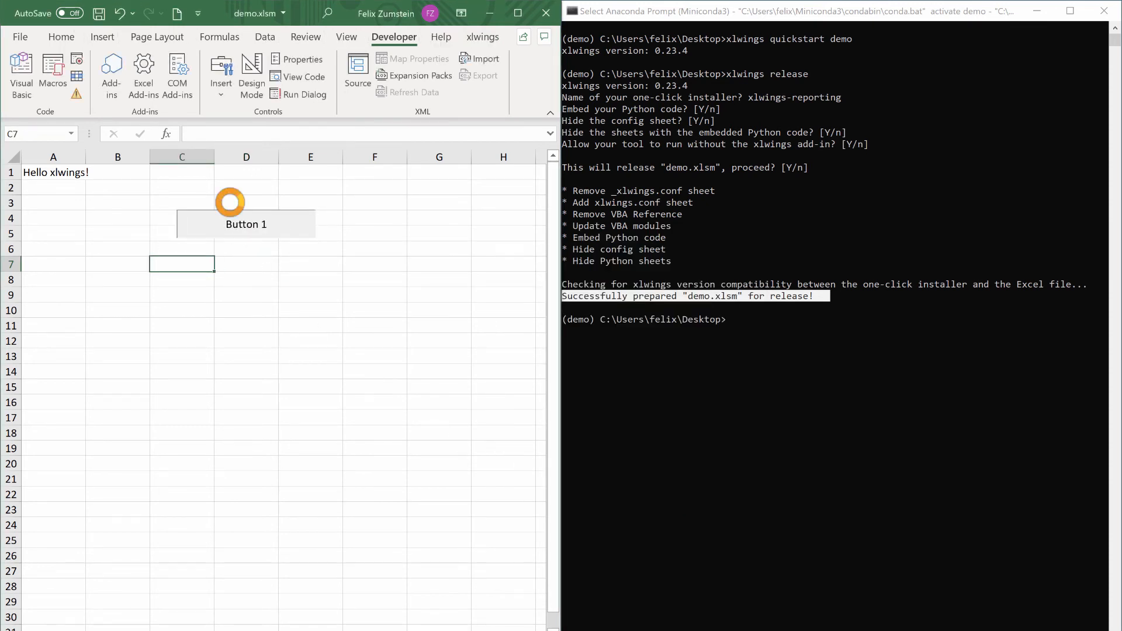
pyautogui.click(245, 224)
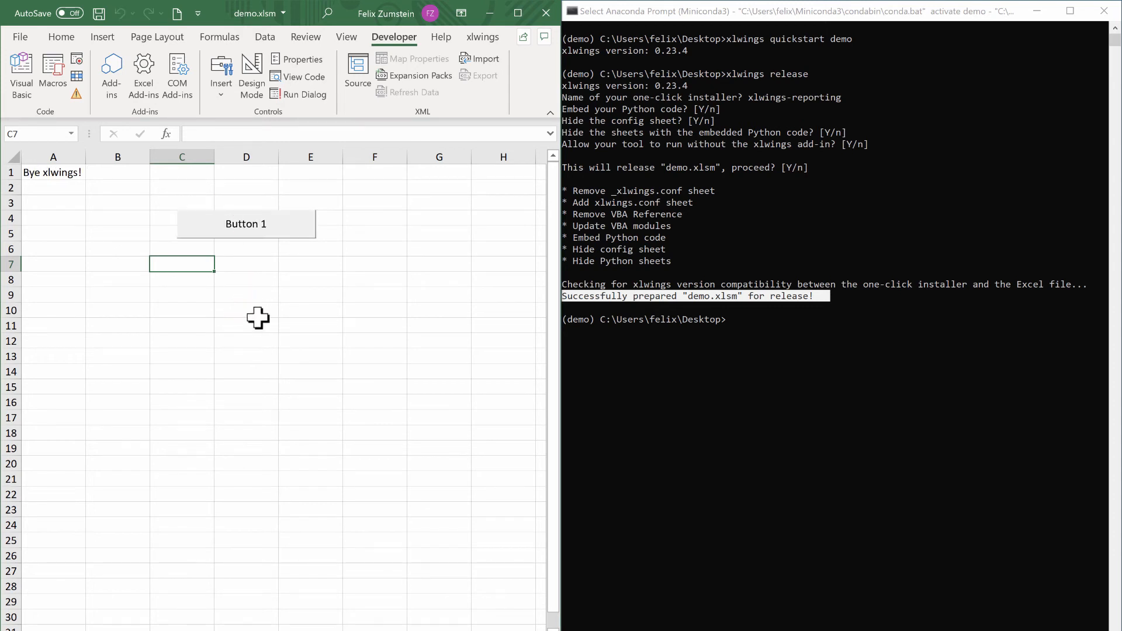
pyautogui.moveTo(151, 387)
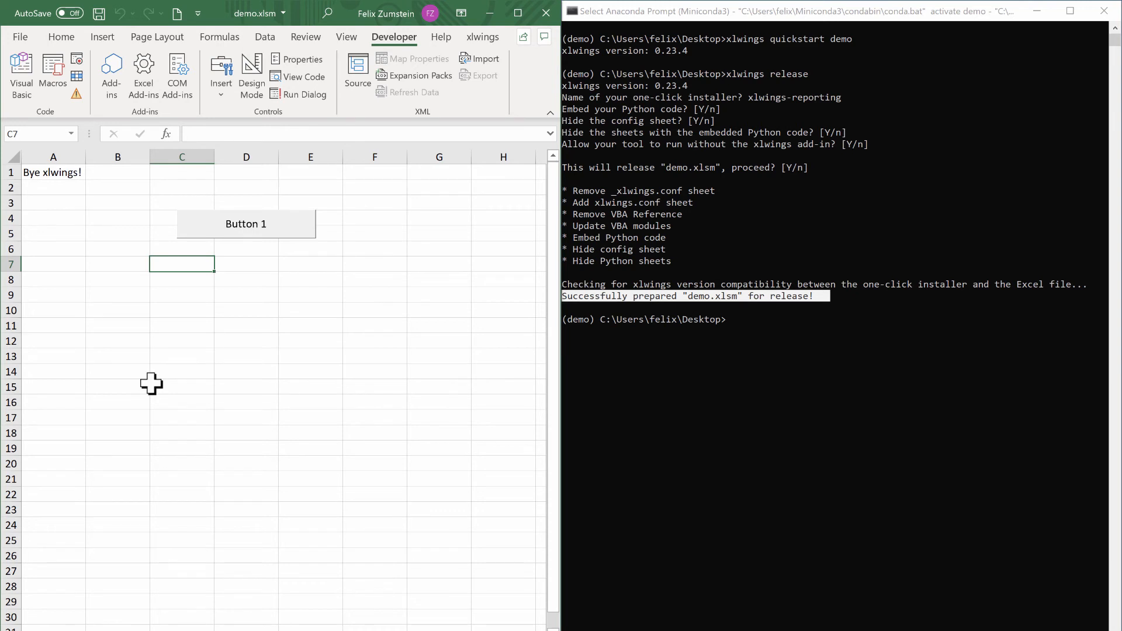
pyautogui.moveTo(152, 378)
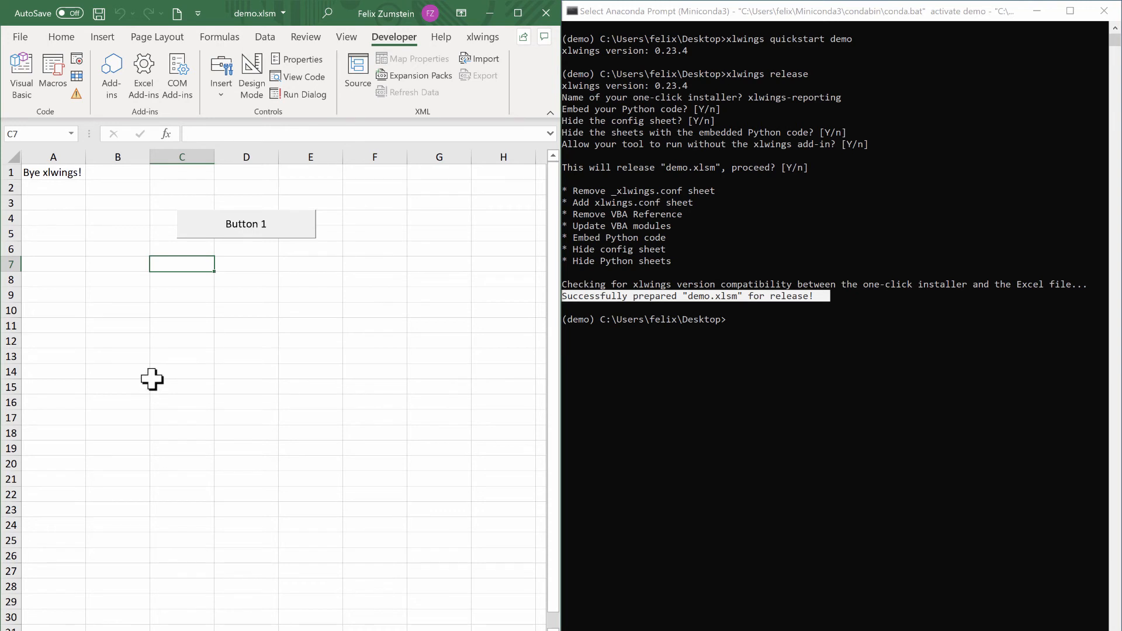
pyautogui.moveTo(69, 608)
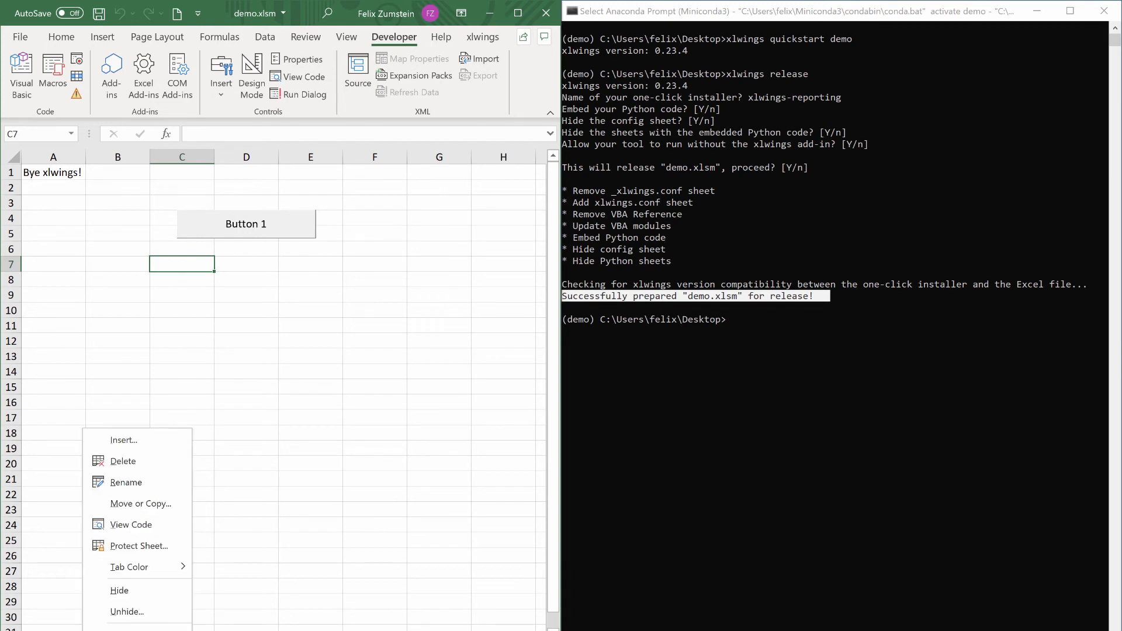
pyautogui.moveTo(129, 567)
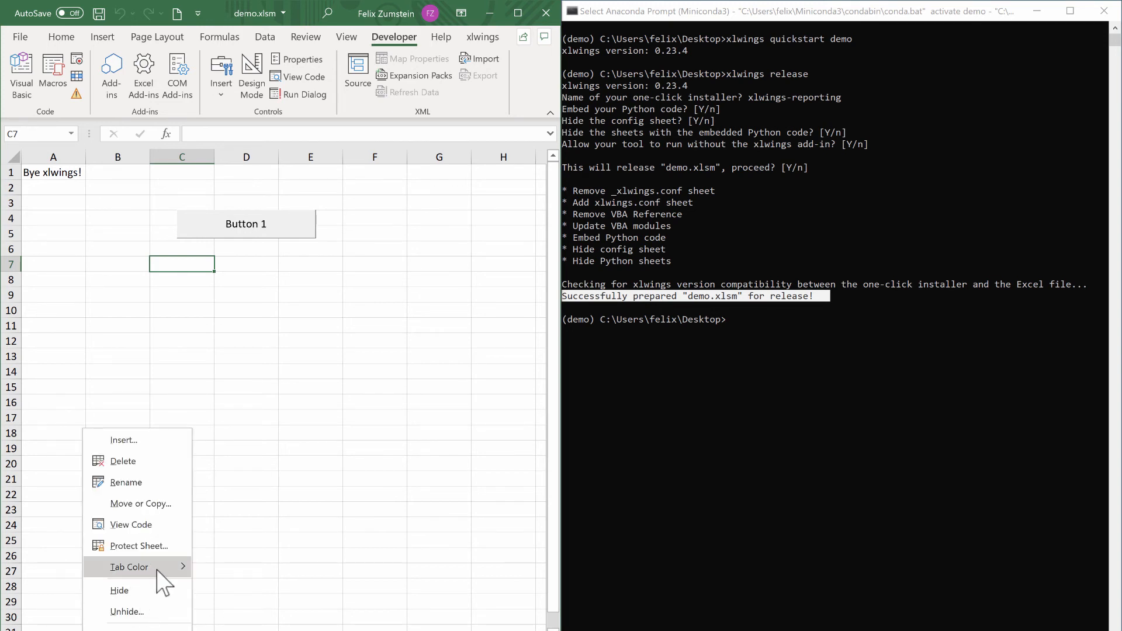
pyautogui.moveTo(138, 546)
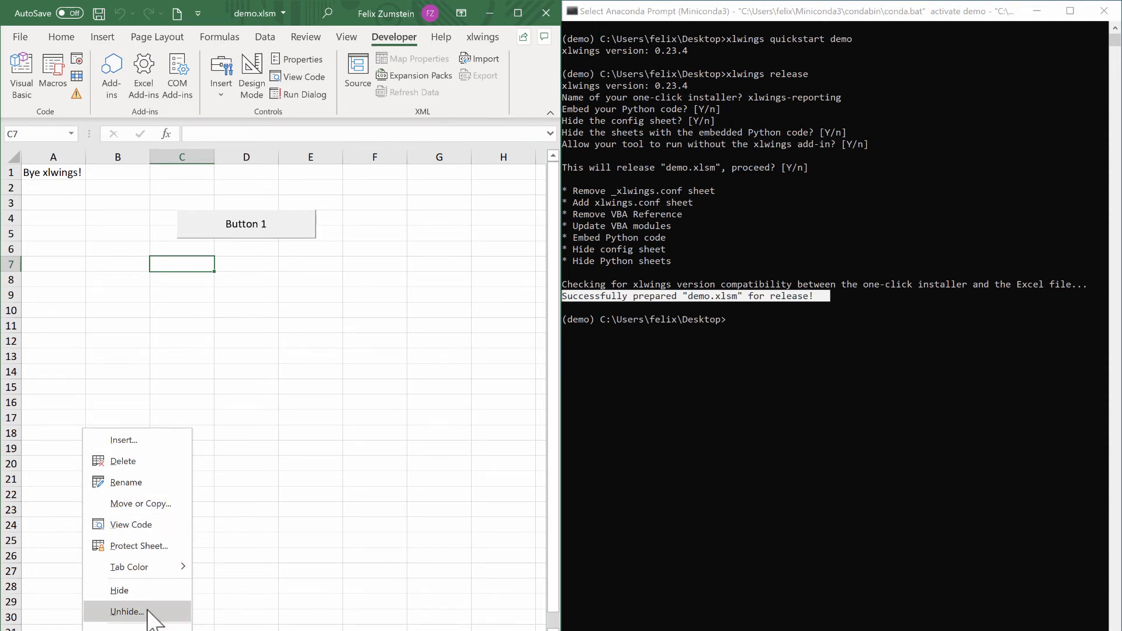
# Step: Unhide the xlwings.conf and demo.py sheets from the sheet-tab menu
pyautogui.click(126, 611)
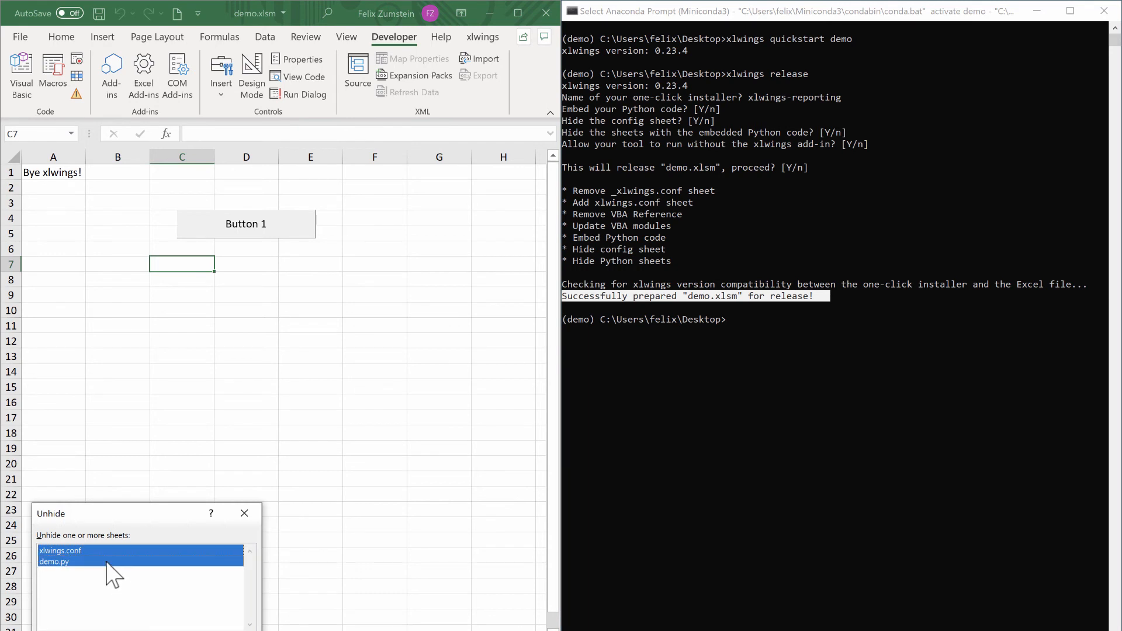
pyautogui.moveTo(103, 536)
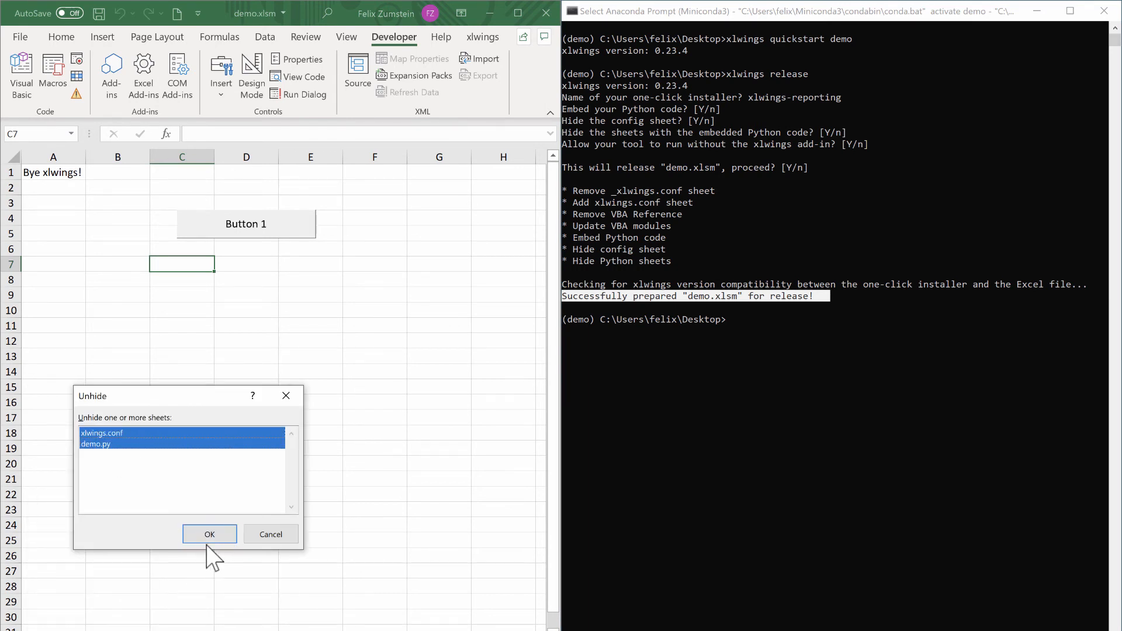
pyautogui.click(209, 535)
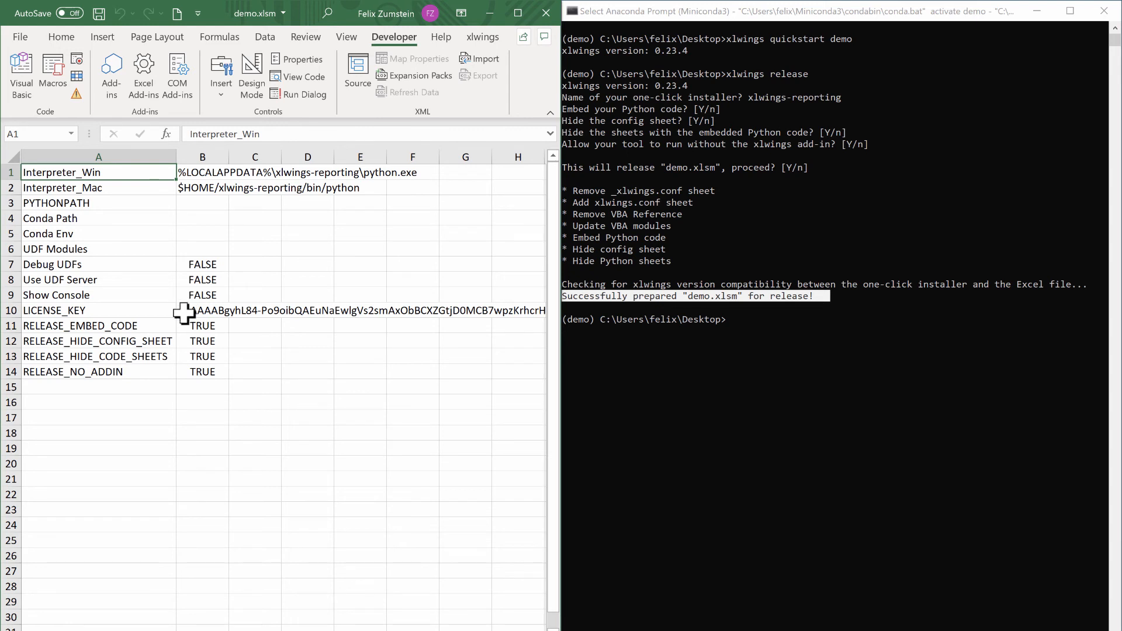
pyautogui.moveTo(183, 315)
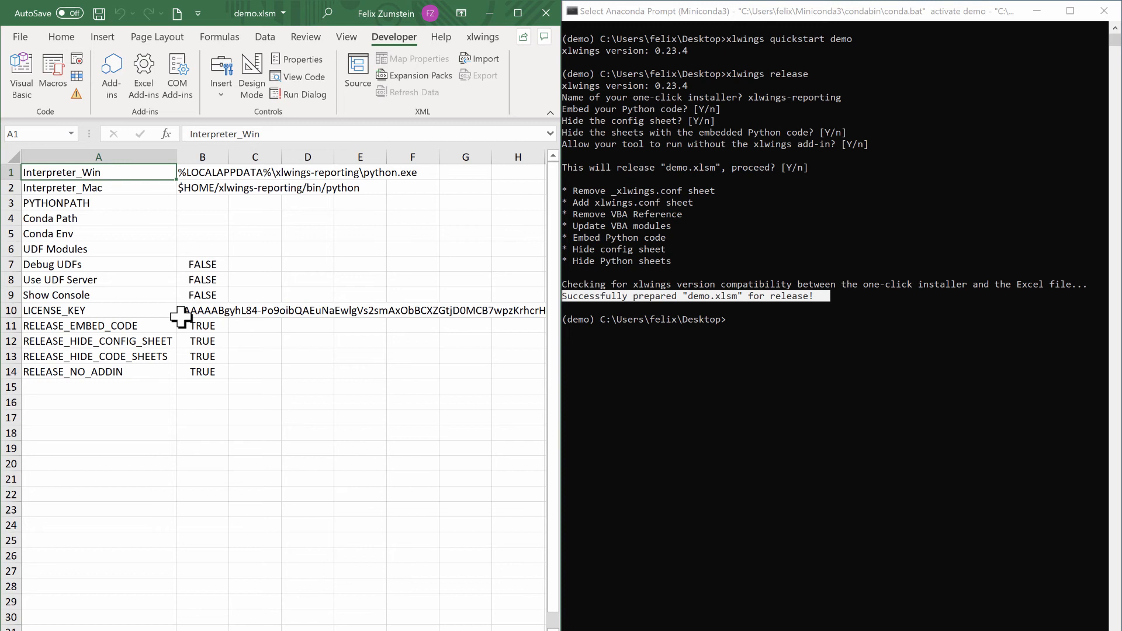
pyautogui.moveTo(241, 407)
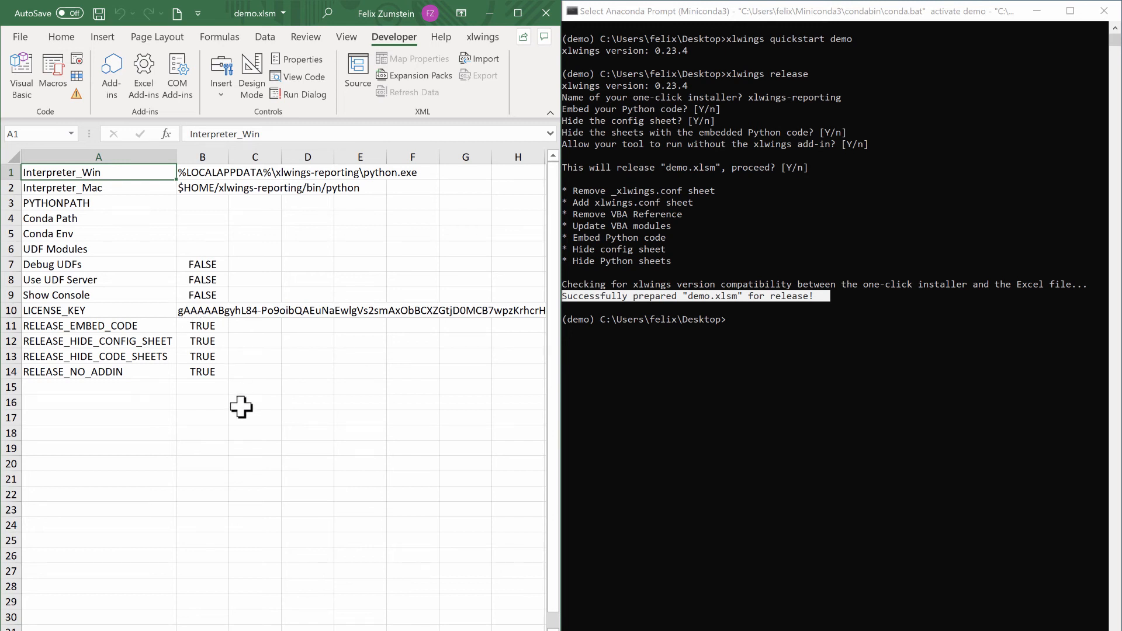
pyautogui.moveTo(217, 358)
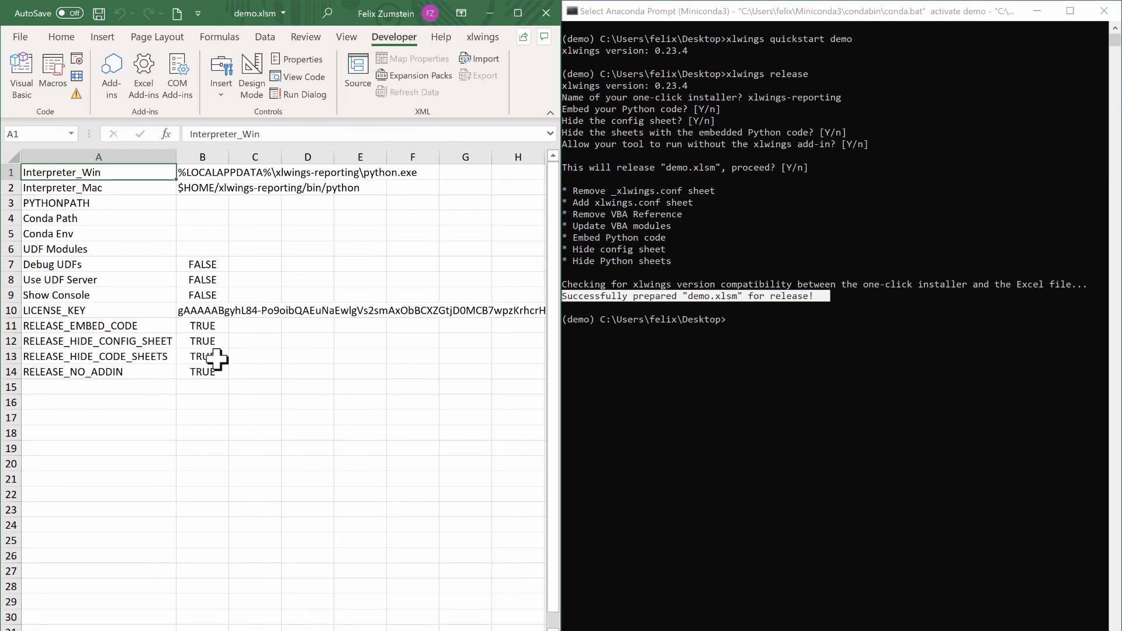
pyautogui.moveTo(169, 402)
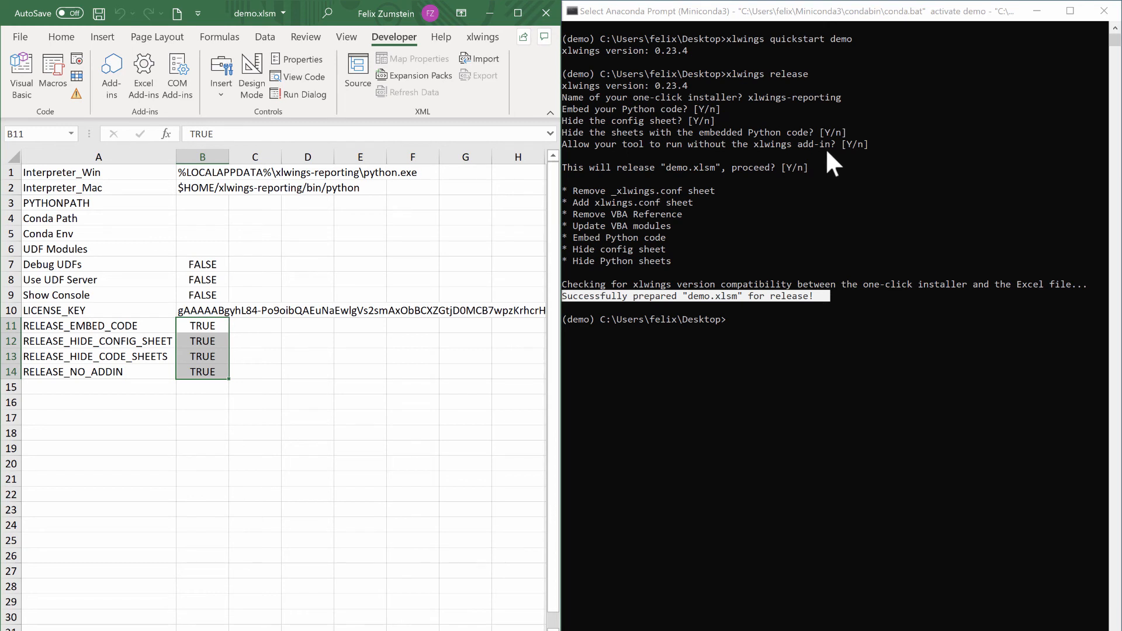
# Step: Switch to Anaconda Prompt and start the xlwings release command again
pyautogui.click(99, 402)
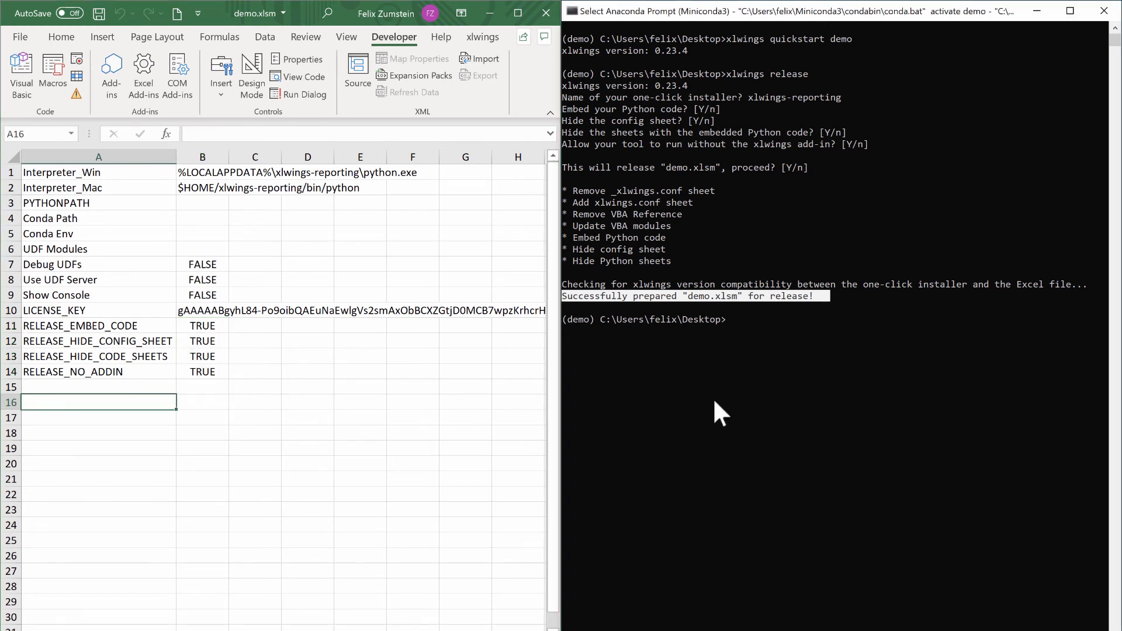
pyautogui.write('xlwings release')
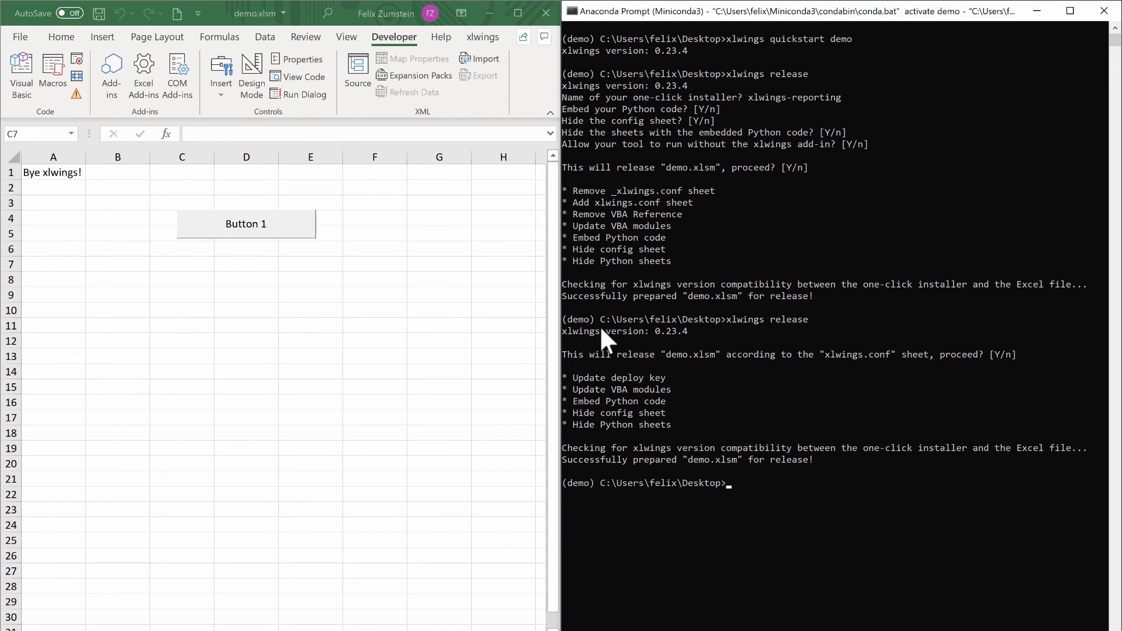
pyautogui.moveTo(81, 629)
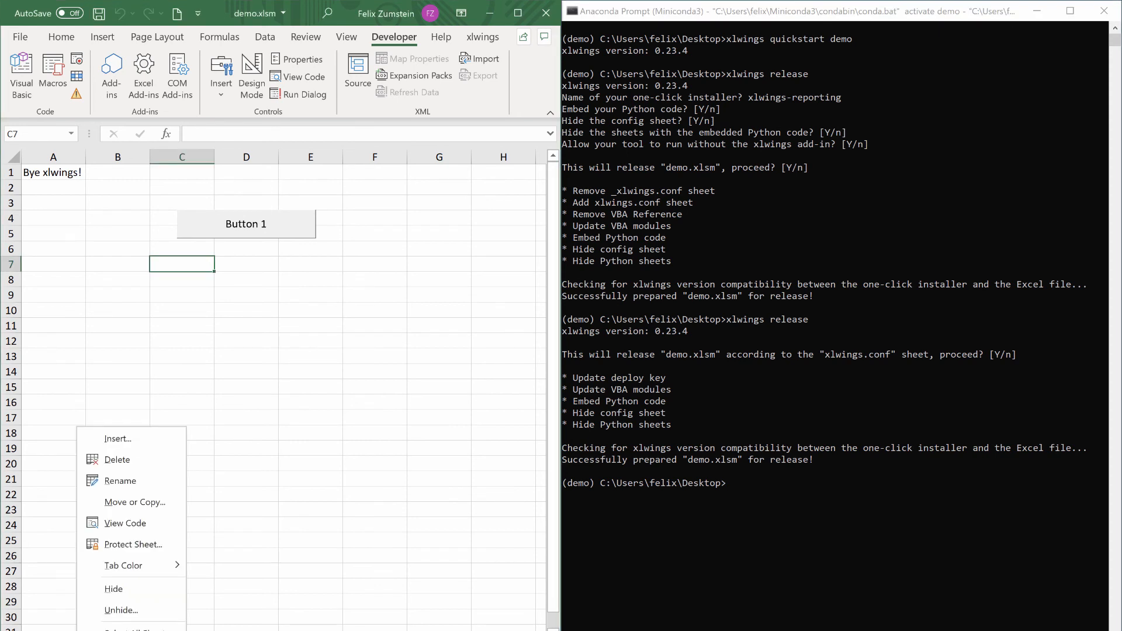
pyautogui.moveTo(113, 588)
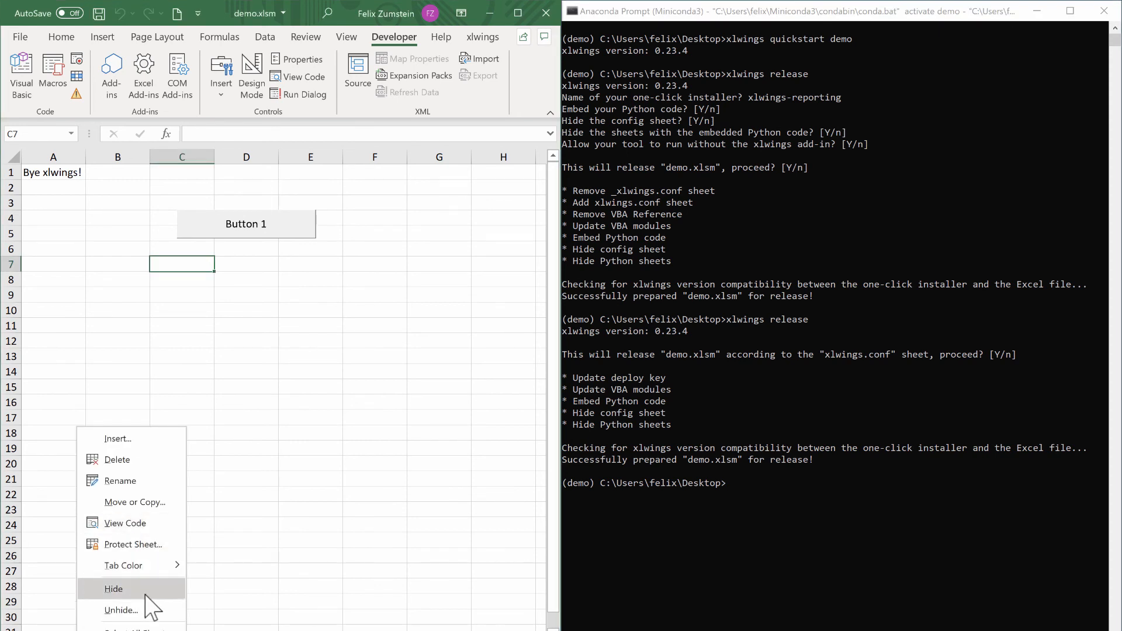
# Step: Unhide the config sheet again and set its hide-config-sheet release setting to FALSE
pyautogui.click(121, 610)
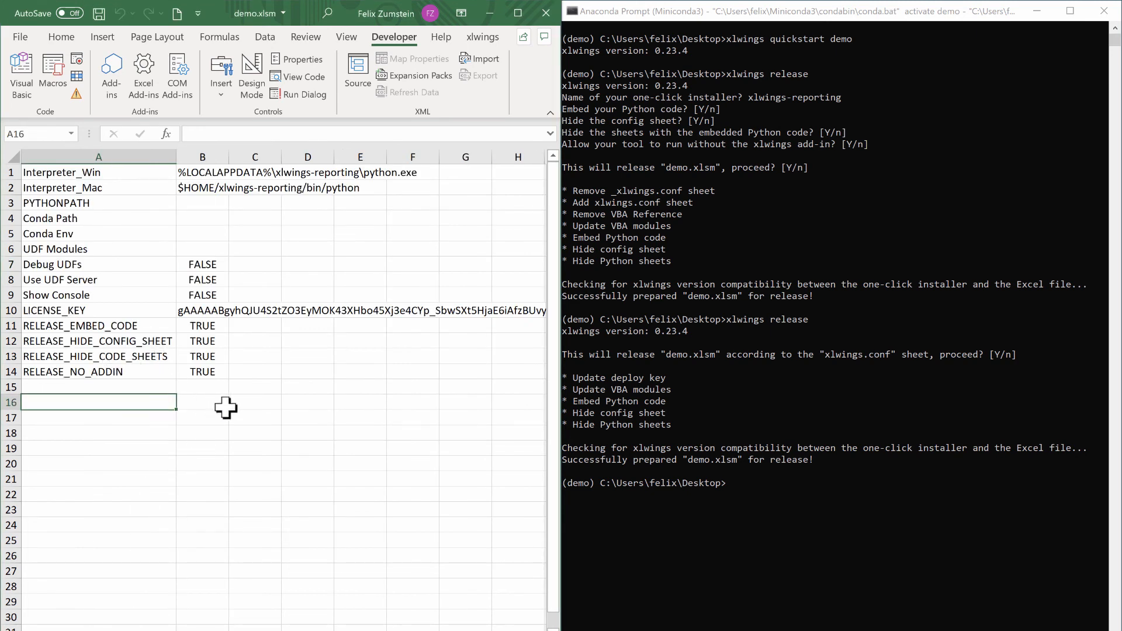
pyautogui.moveTo(203, 333)
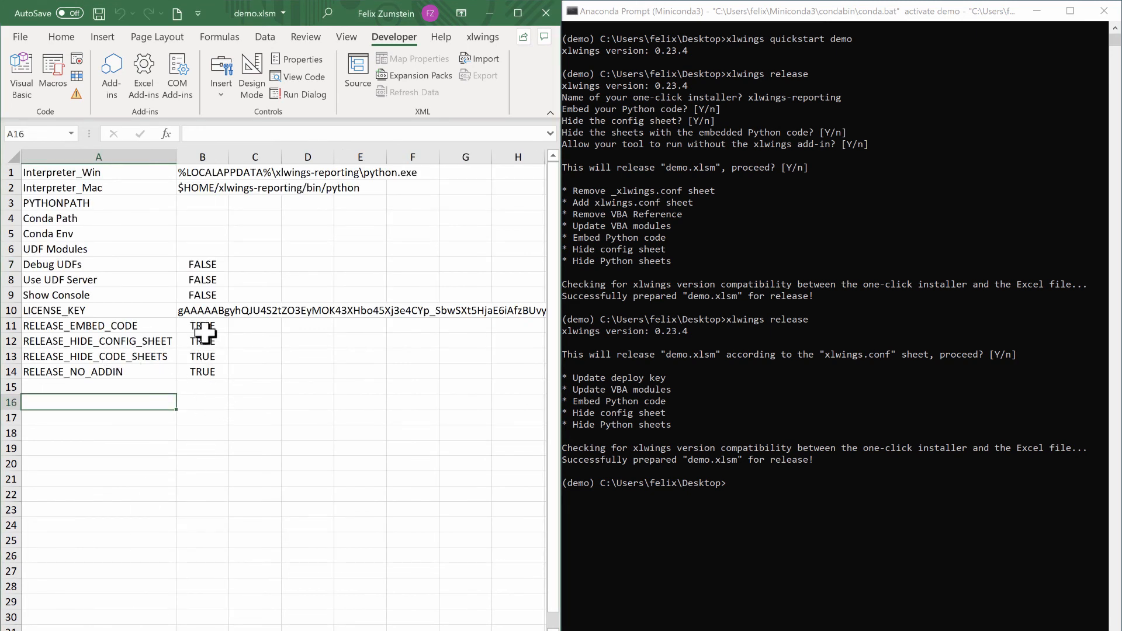
pyautogui.write('FALSE')
pyautogui.click(834, 483)
pyautogui.write('xlwings release')
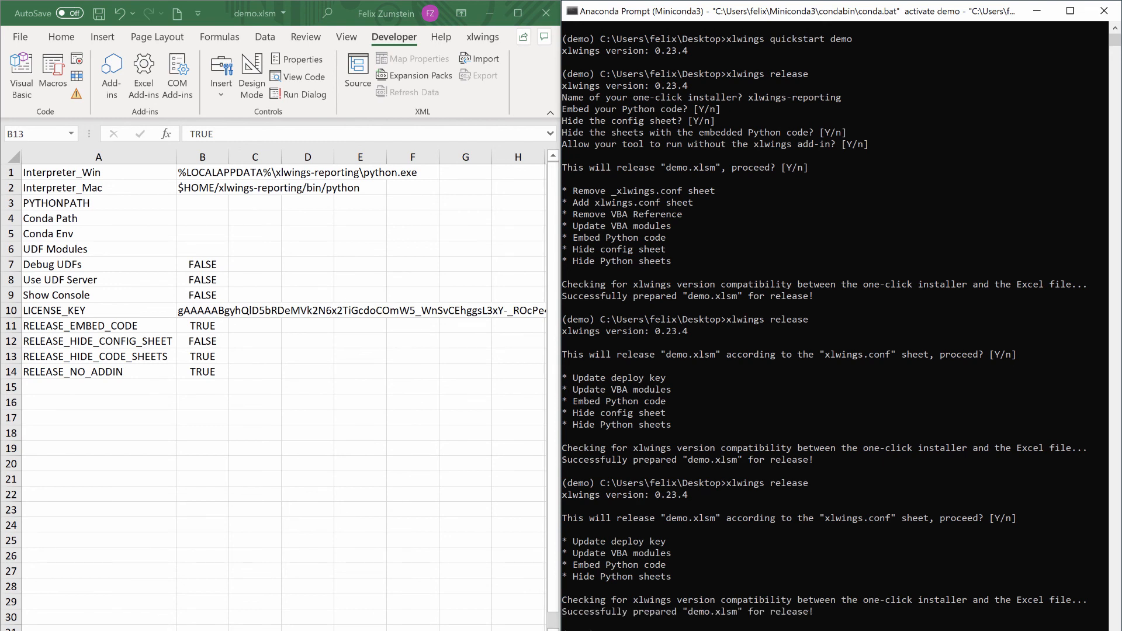
pyautogui.moveTo(175, 551)
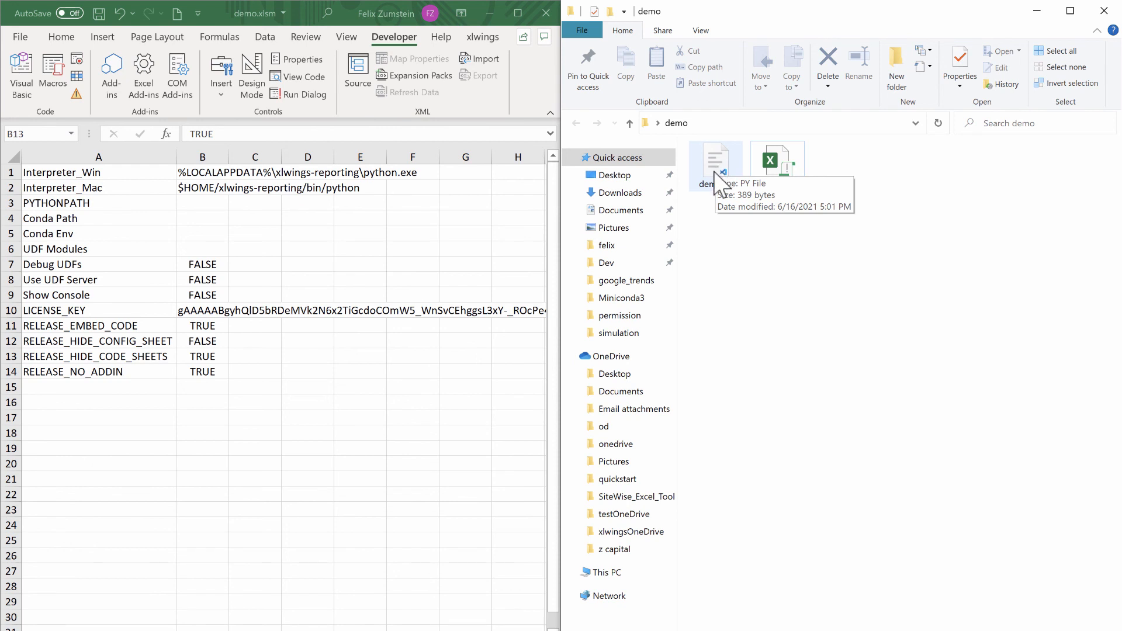
pyautogui.moveTo(310, 471)
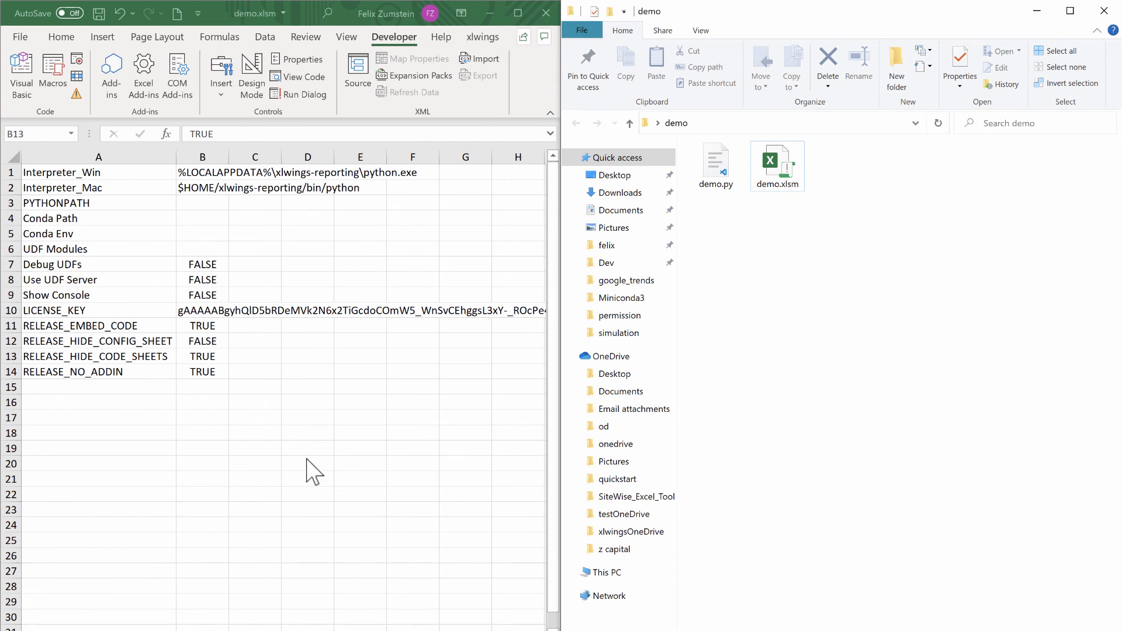
pyautogui.moveTo(313, 482)
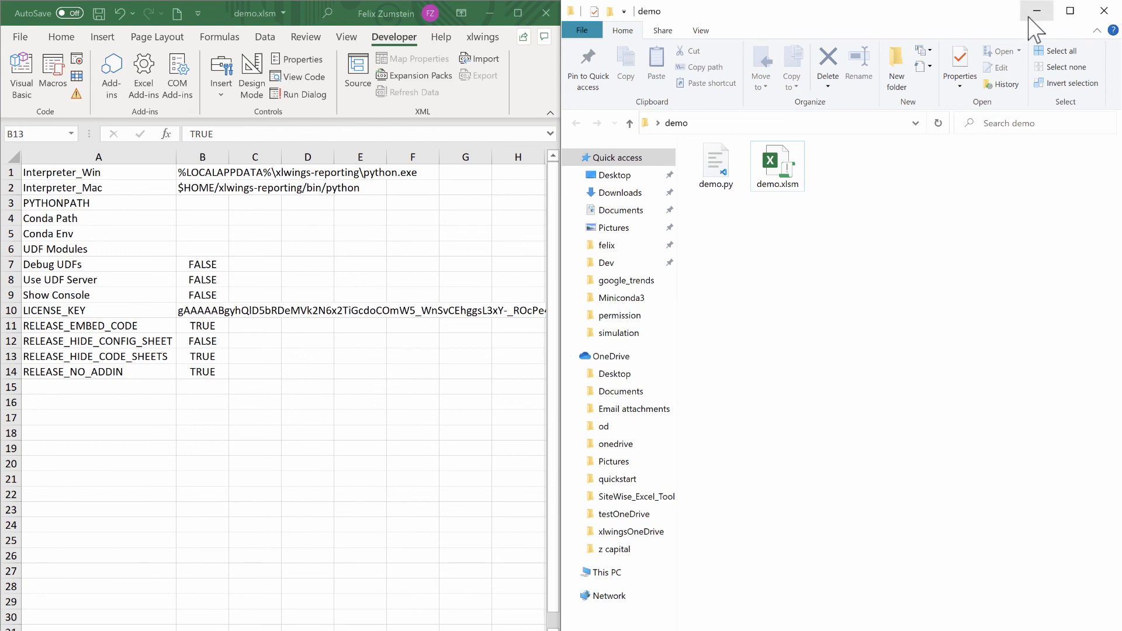
pyautogui.click(1035, 11)
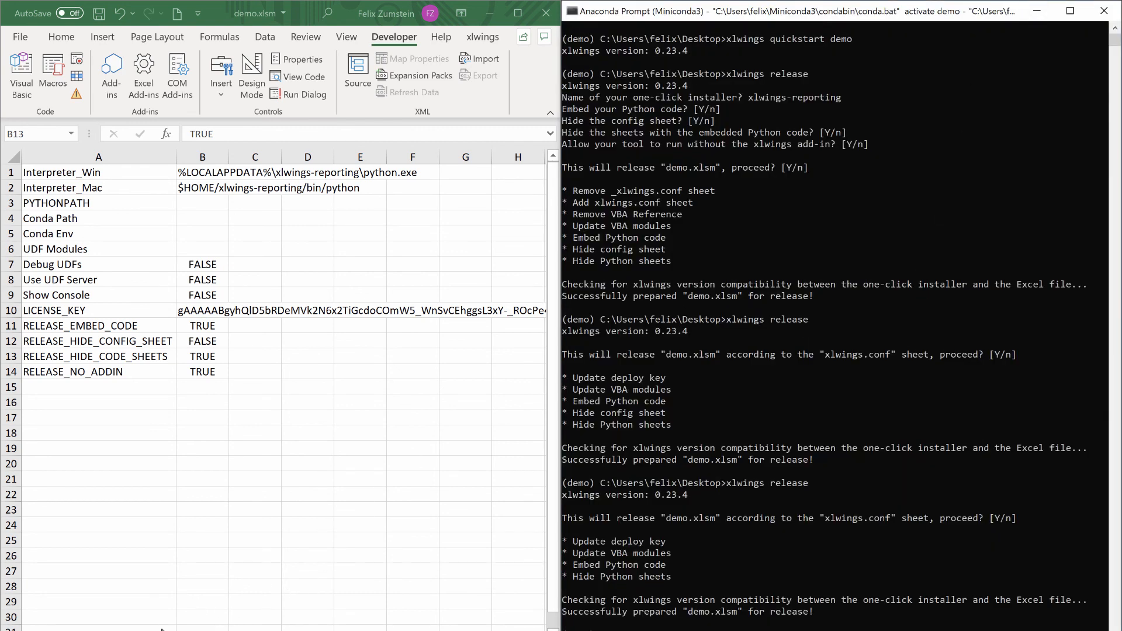
# Step: Return to the workbook and unhide the demo.py sheet with the embedded Python code
pyautogui.click(202, 355)
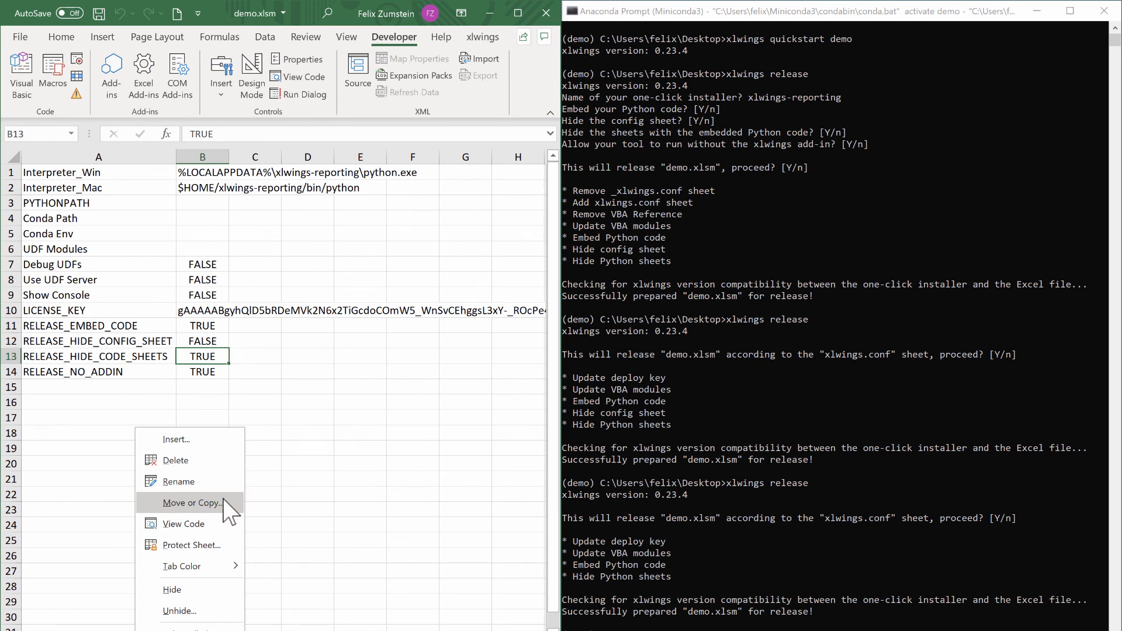
pyautogui.click(179, 610)
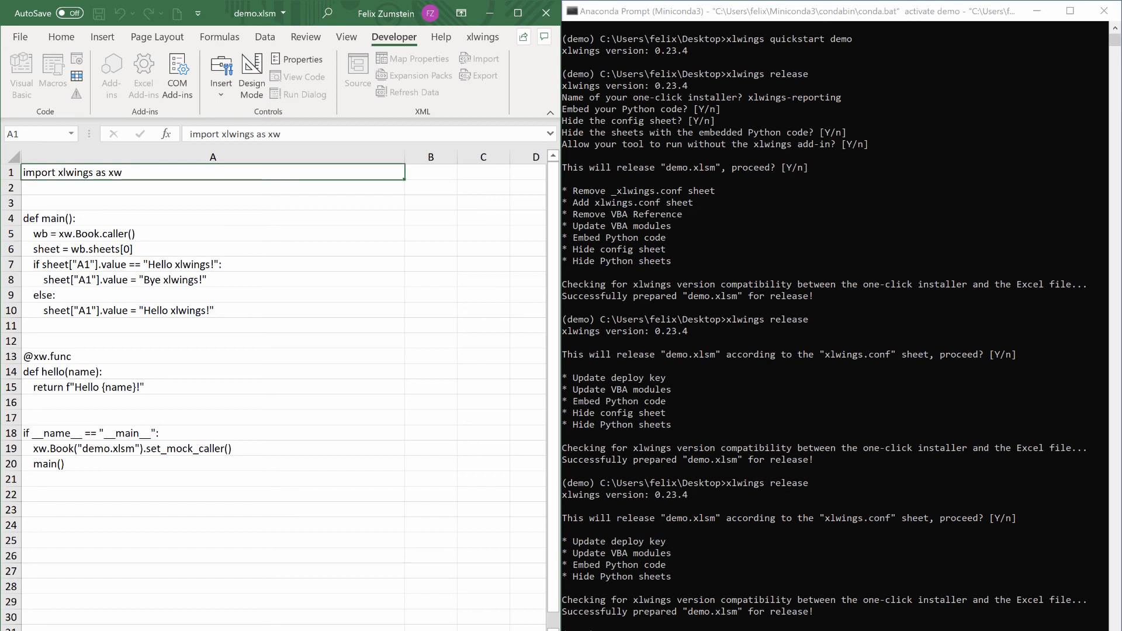
pyautogui.moveTo(501, 481)
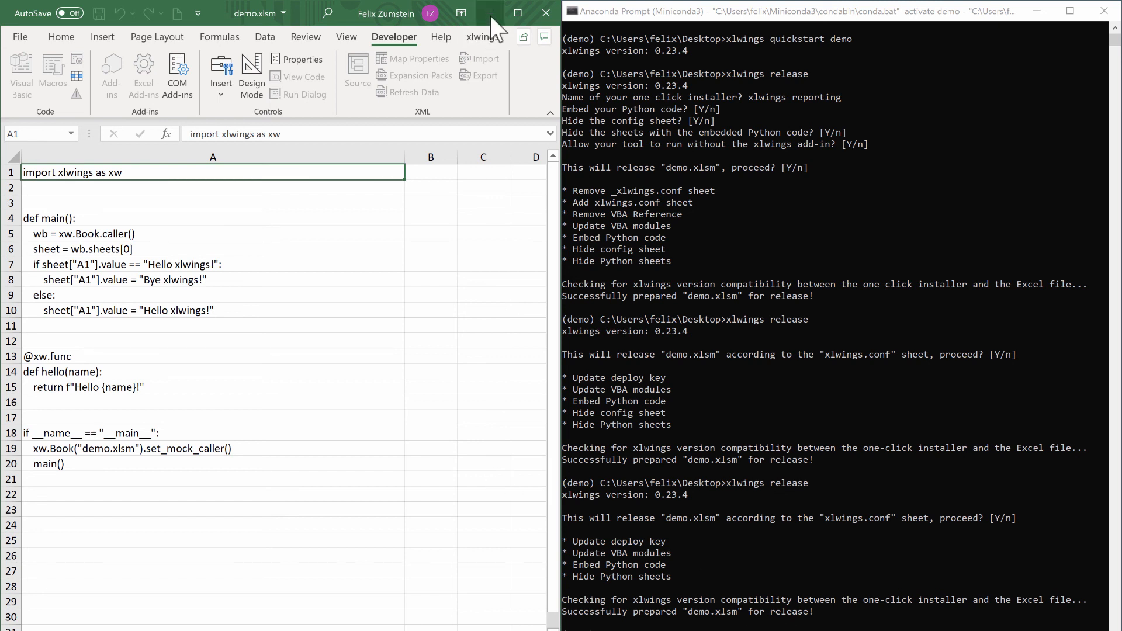
# Step: Minimize Excel and open the desktop demo folder holding demo.py and demo.xlsm
pyautogui.click(490, 13)
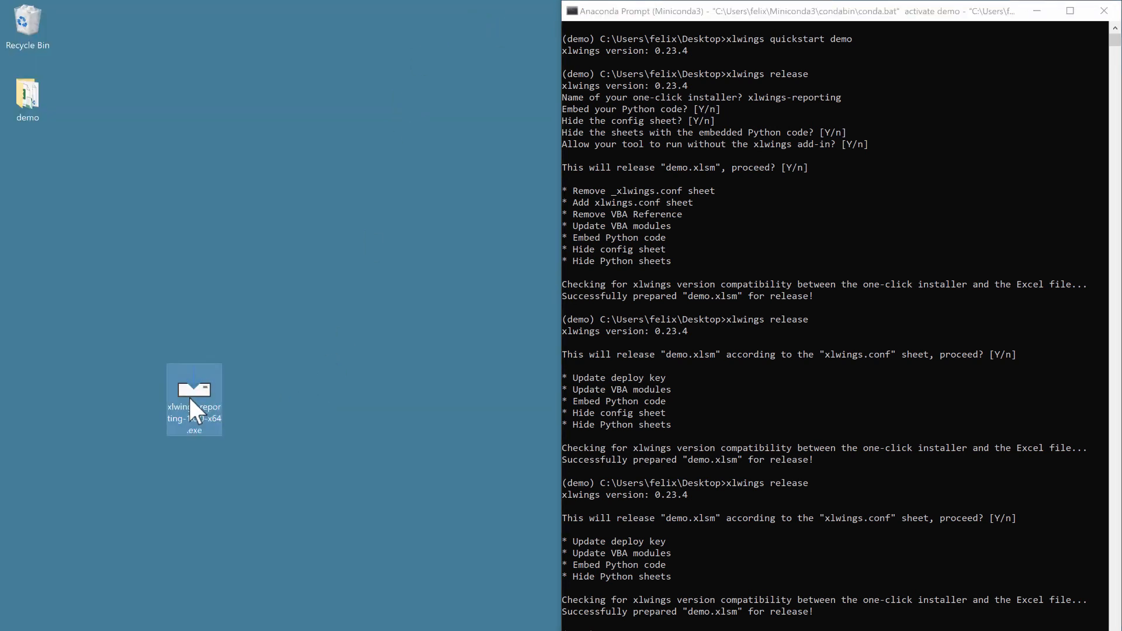
pyautogui.doubleClick(27, 97)
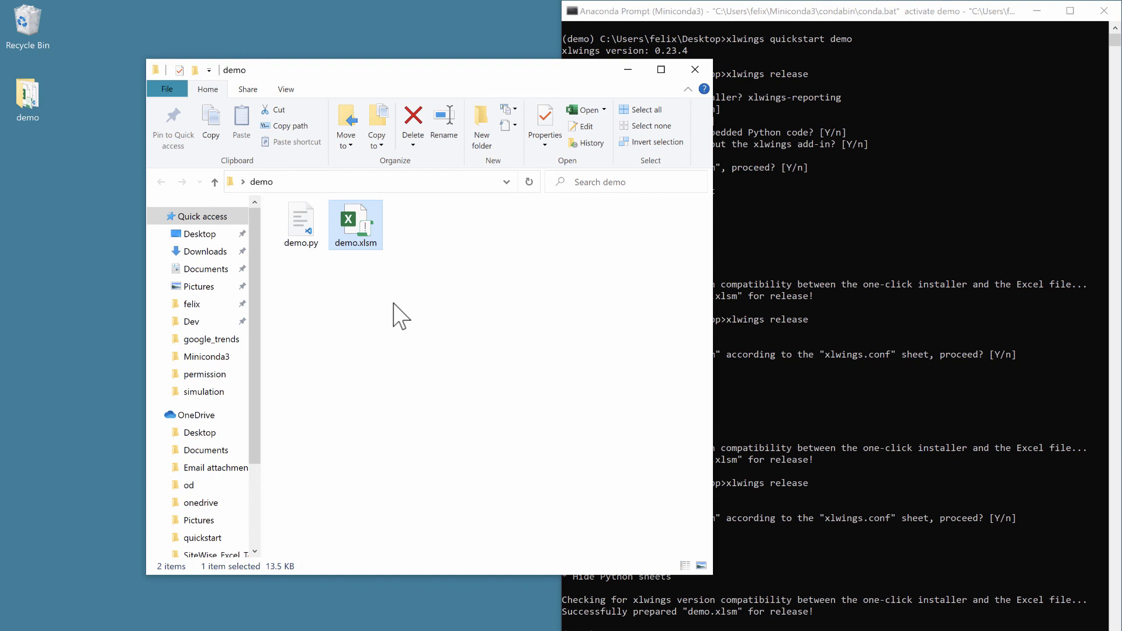
pyautogui.moveTo(911, 320)
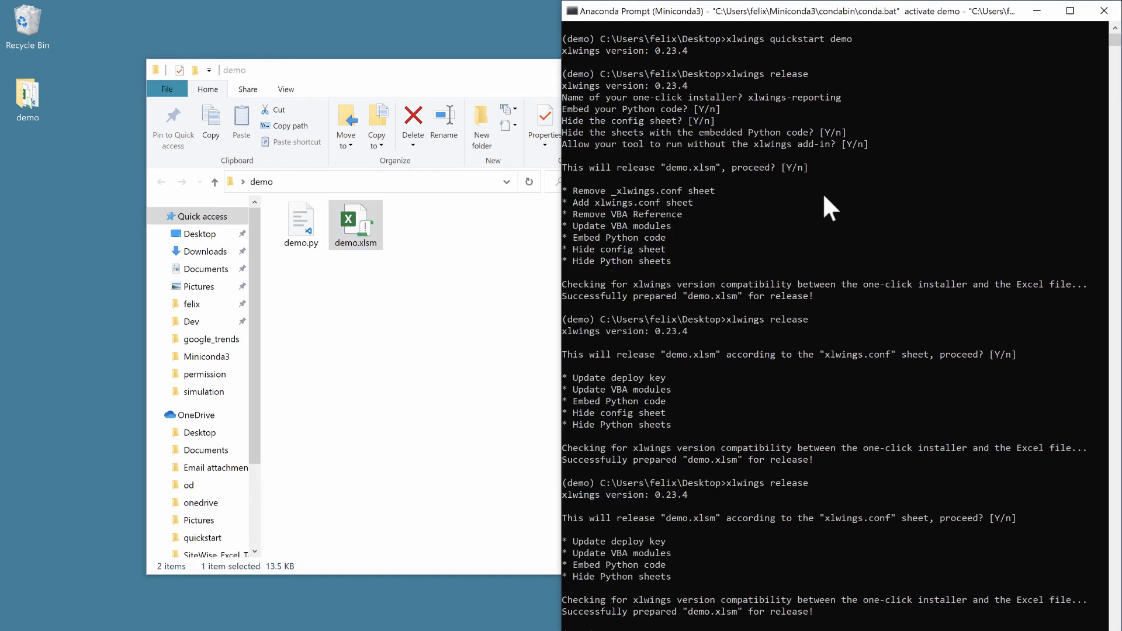
pyautogui.doubleClick(815, 97)
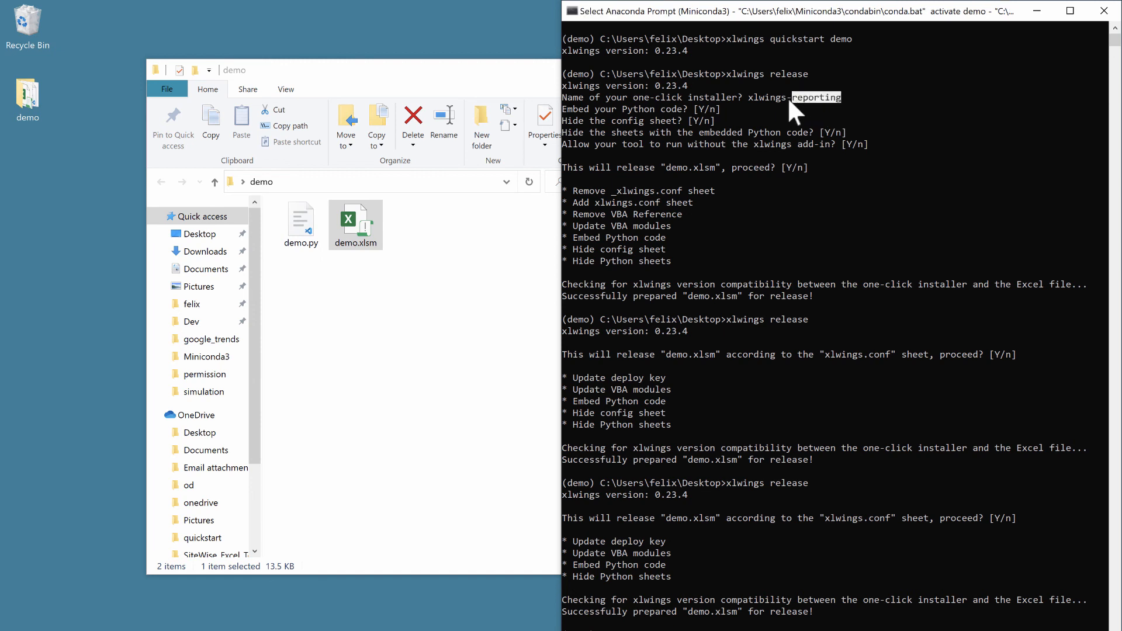